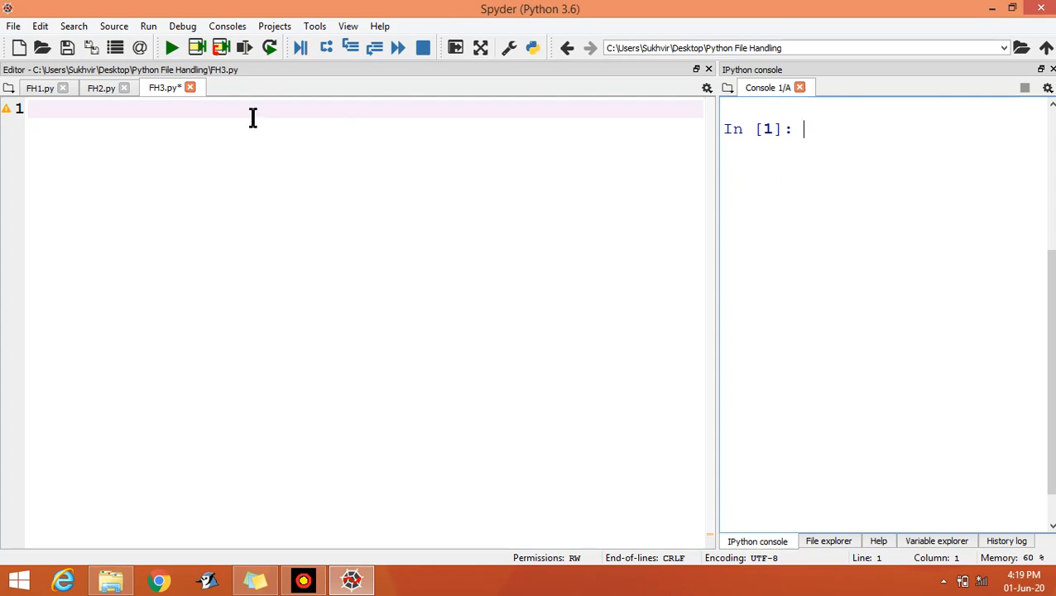
mouse_move(308, 251)
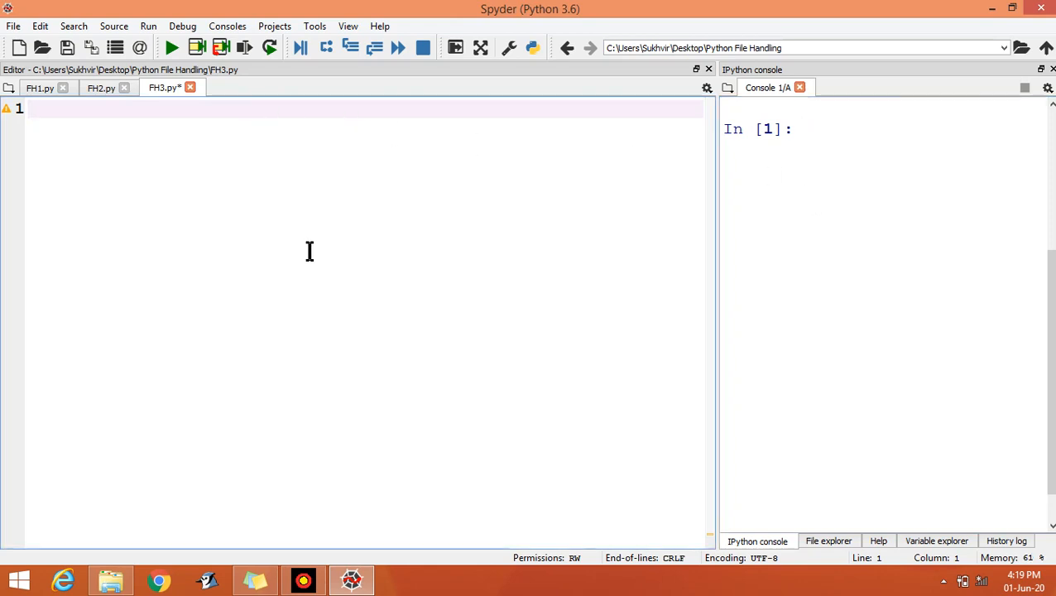
Begin a triple-quoted docstring on how to write odd numbers in the file
type("\"\"\"")
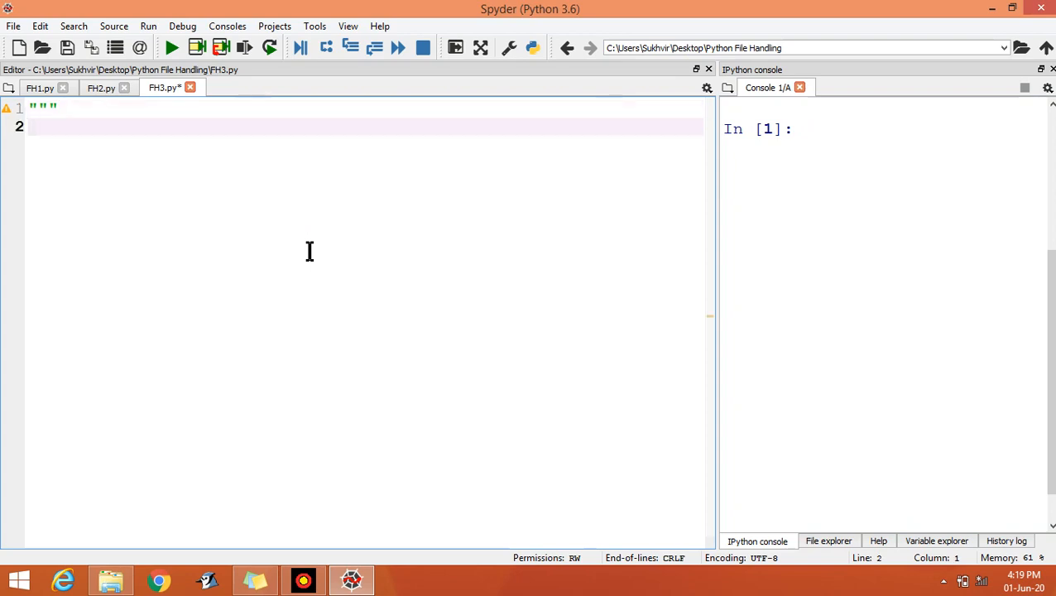
type("How to")
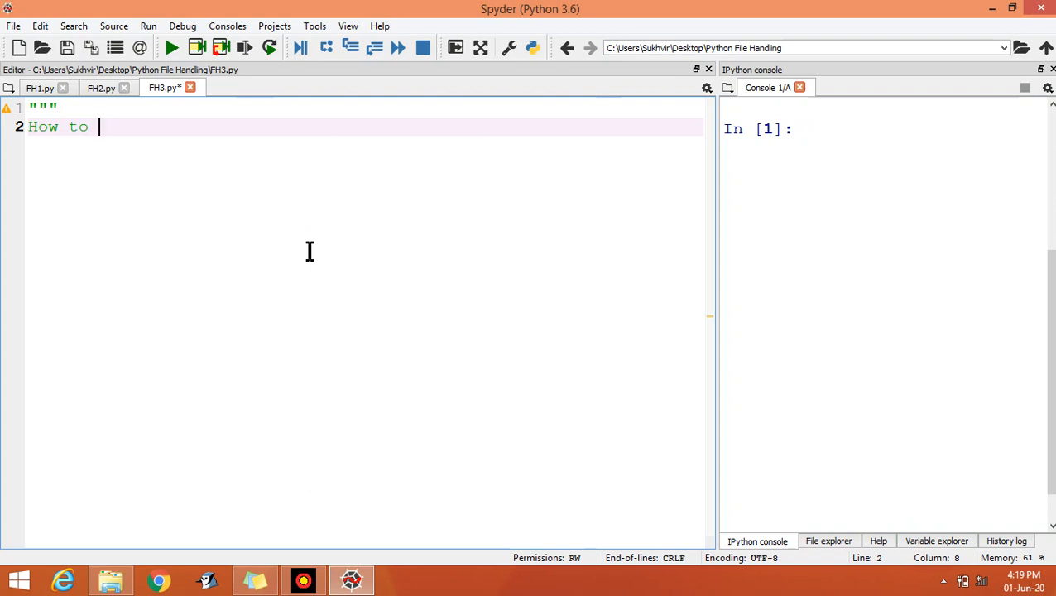
type("write odd n")
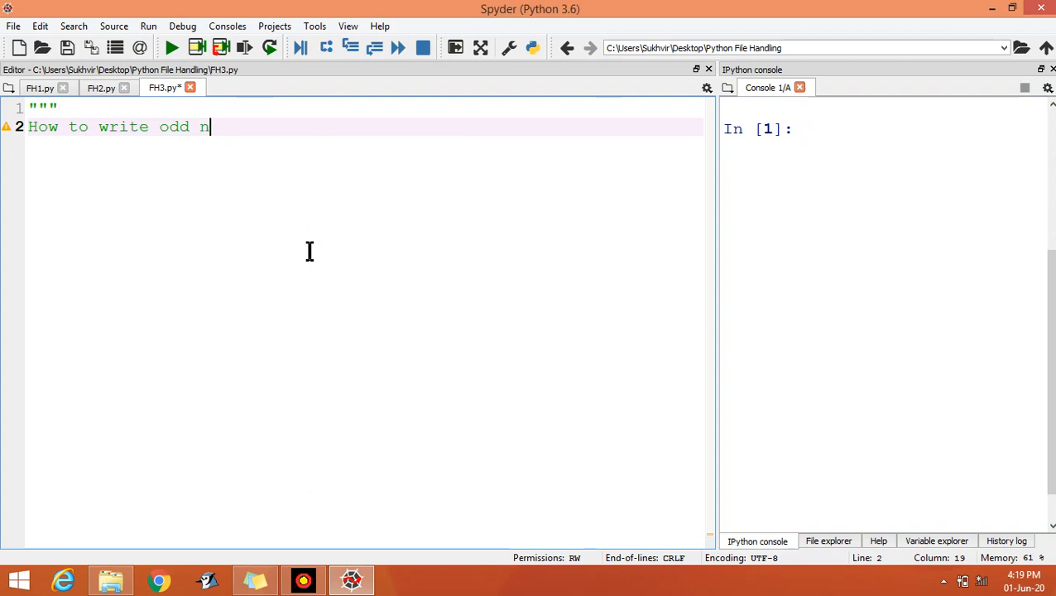
type("umbers")
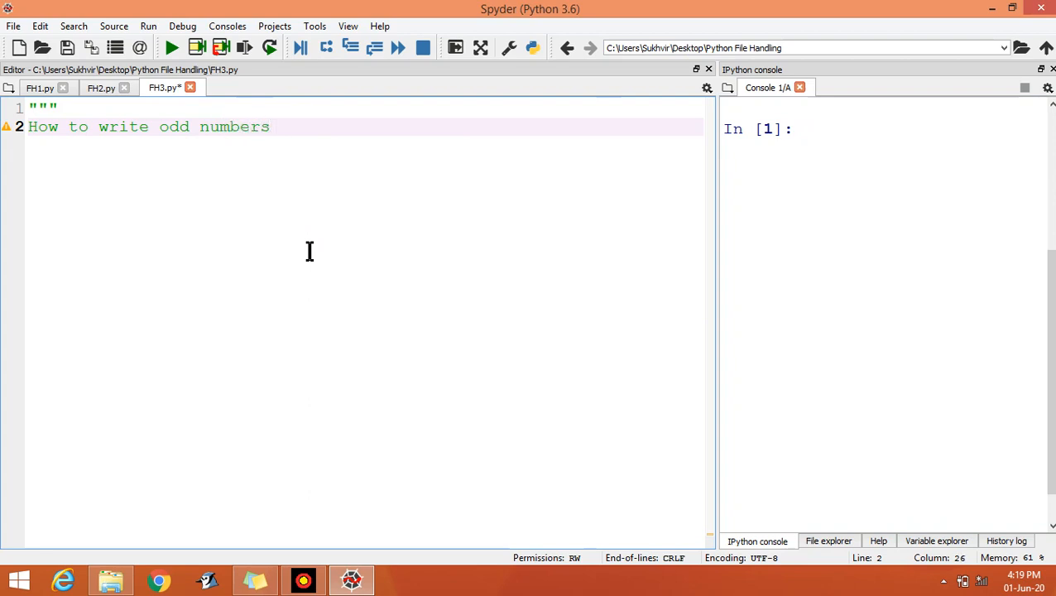
key("enter")
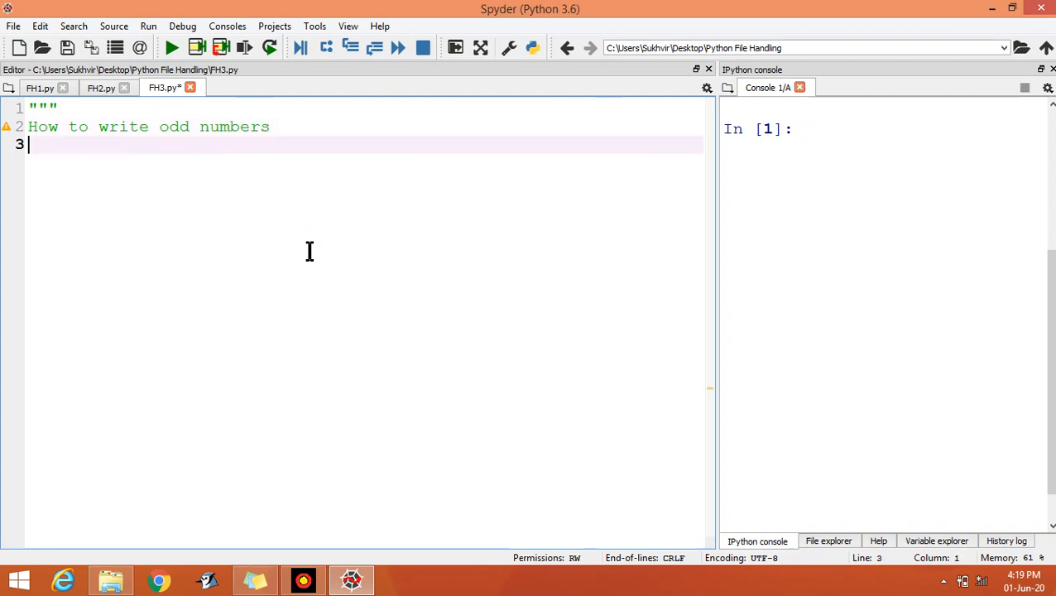
Add the docstring line about even numbers and random numbers in the file
type("even")
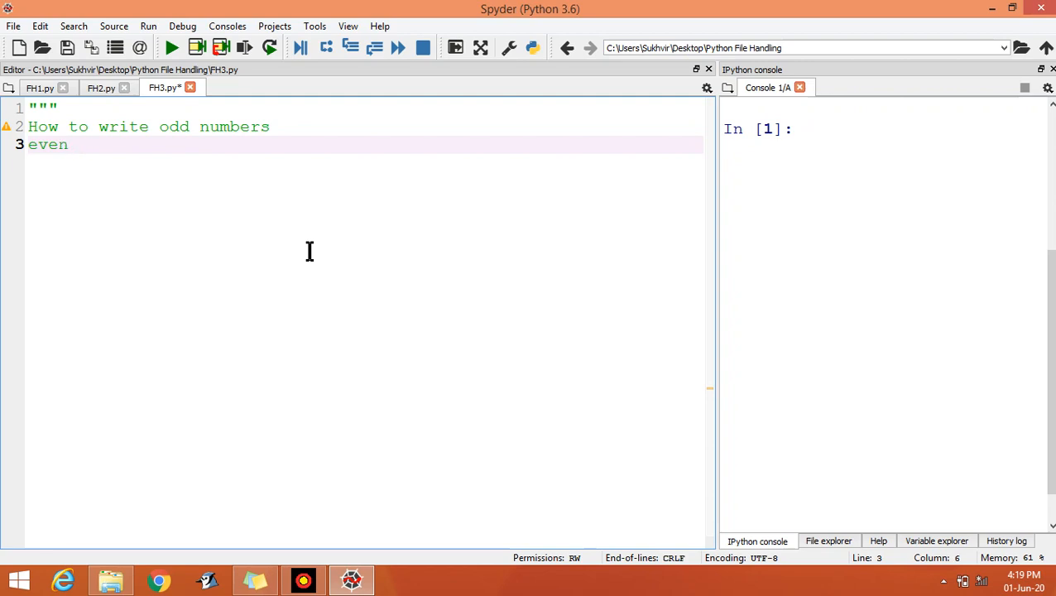
type("numbers")
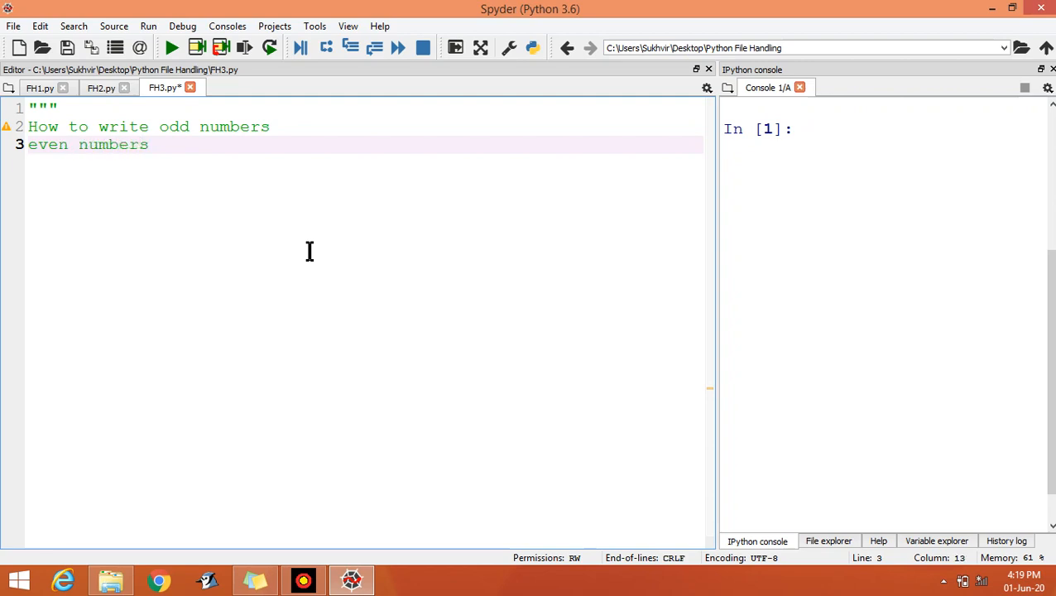
type("rando")
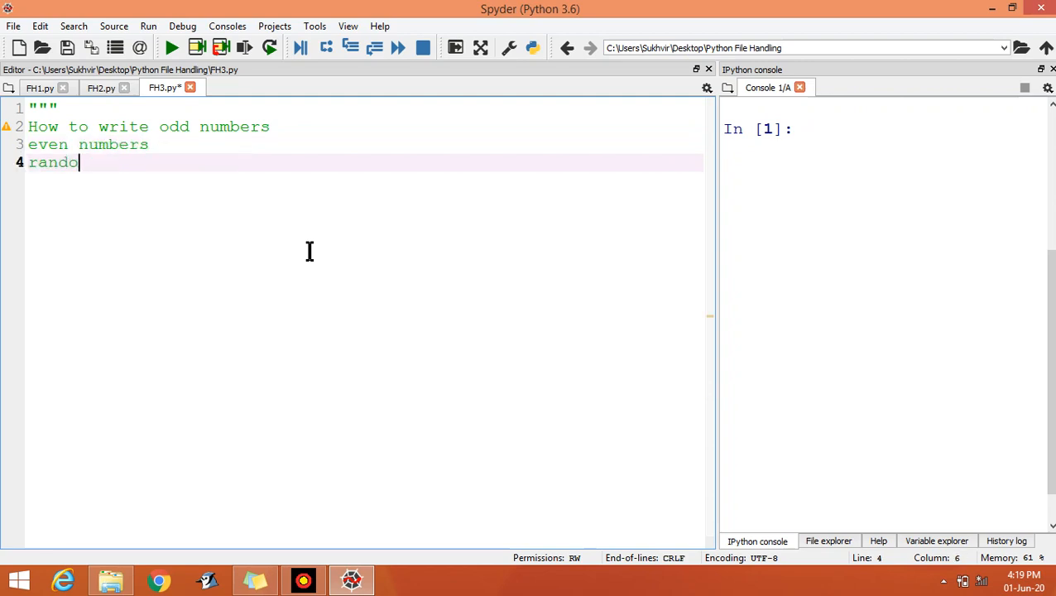
type("m numb")
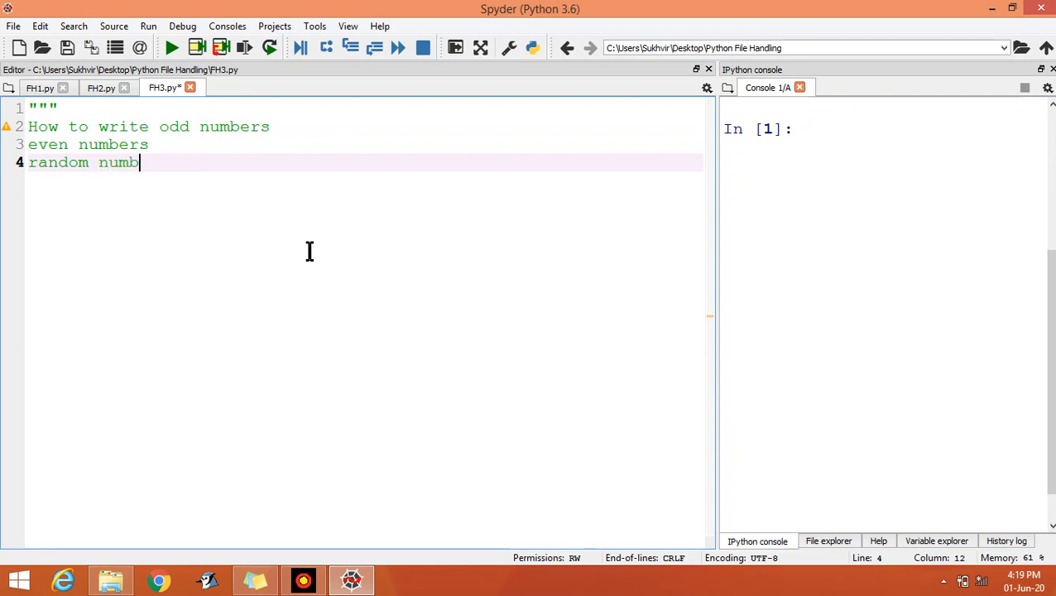
type("ers in")
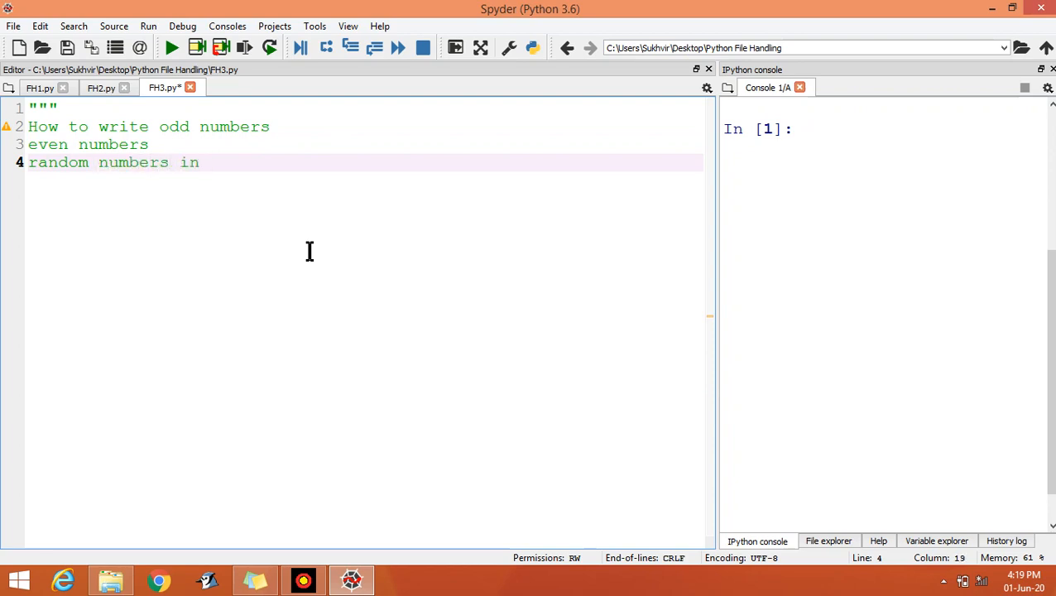
type("t")
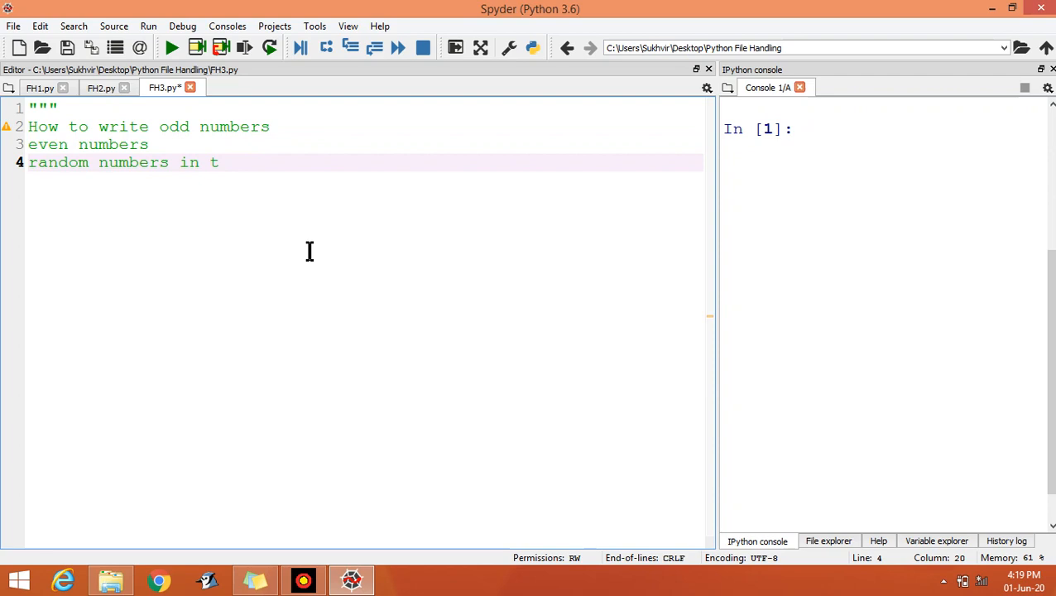
type("he file")
type("\"\"\"")
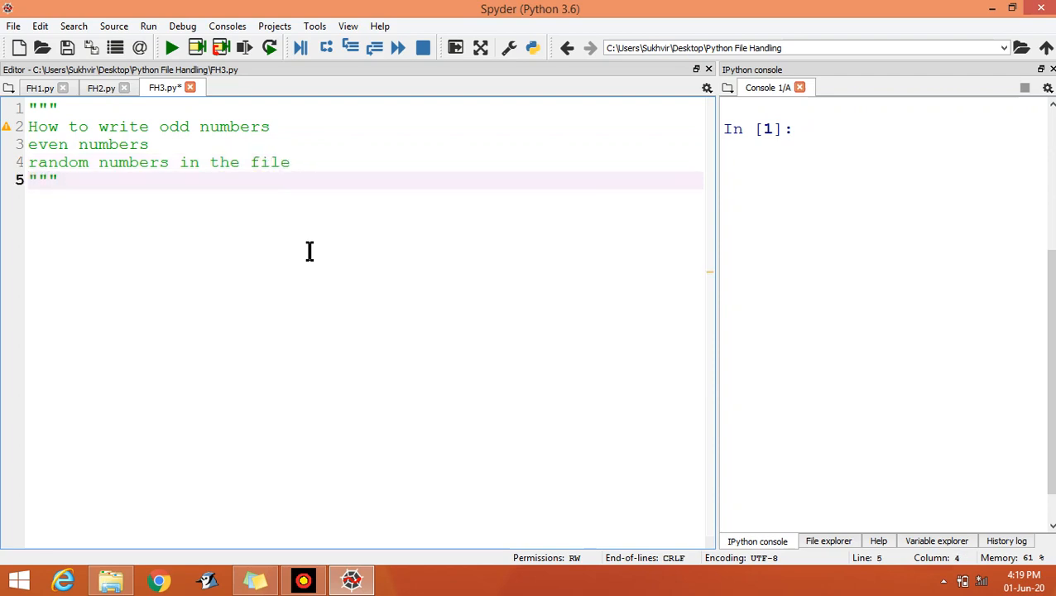
key("enter")
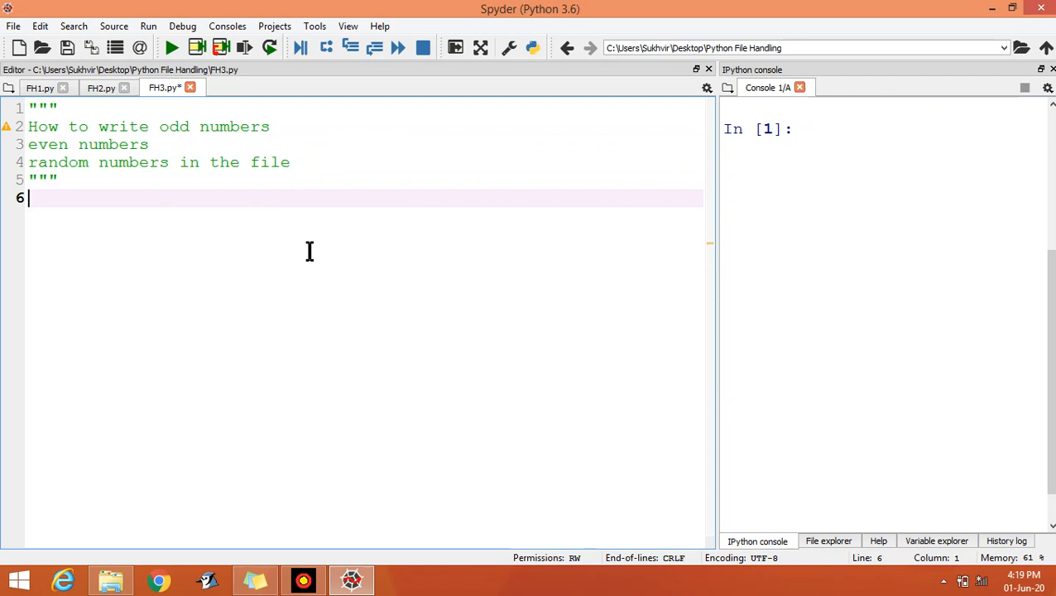
Define the function header def FH3():
type("def")
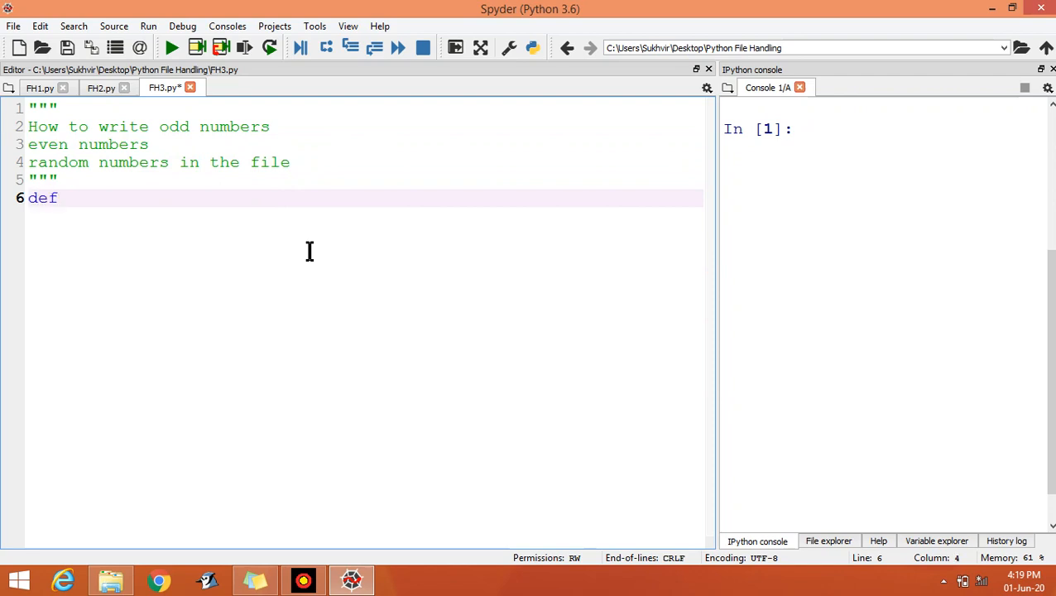
type("F")
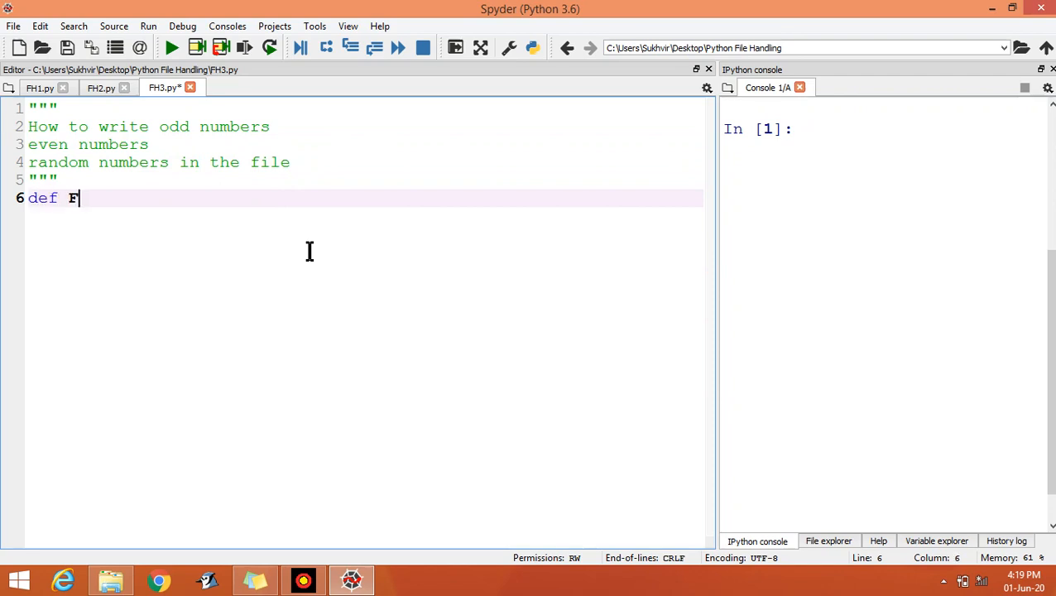
type("H3")
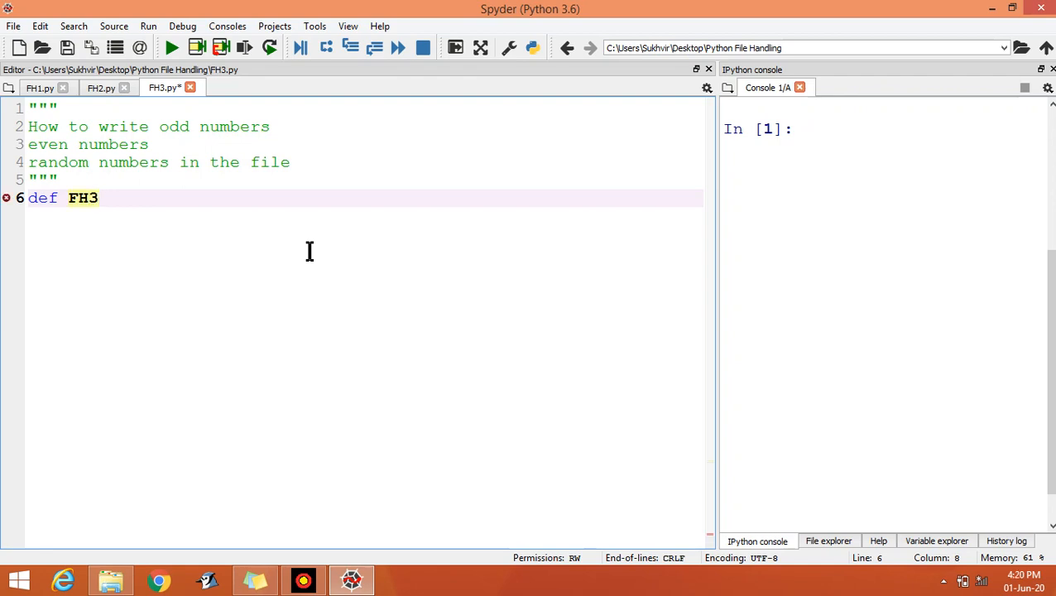
type("():")
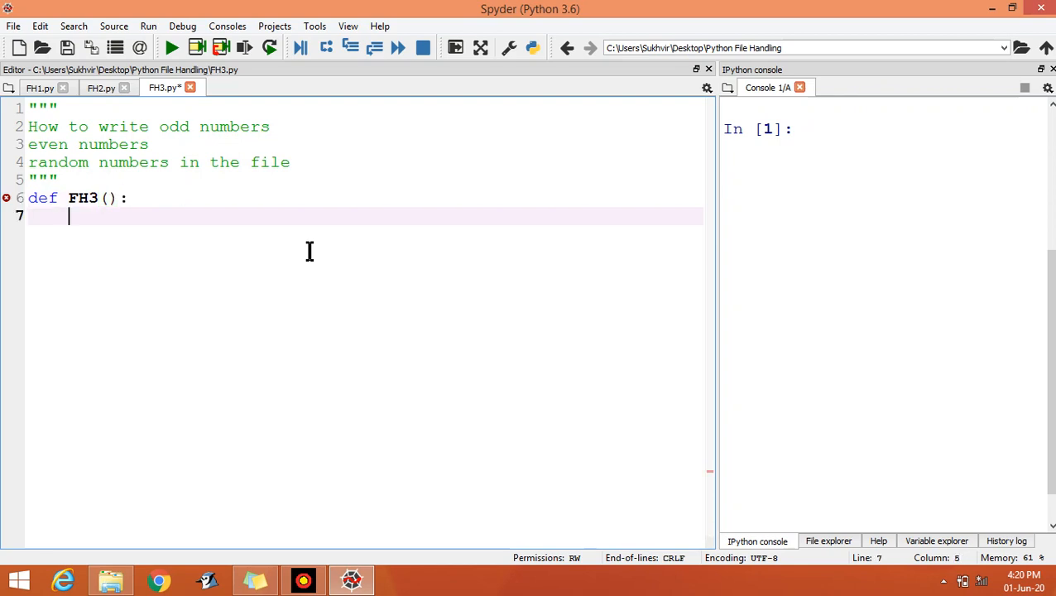
Add the line F1 = open("File3.txt","w") inside FH3
type("F1 =")
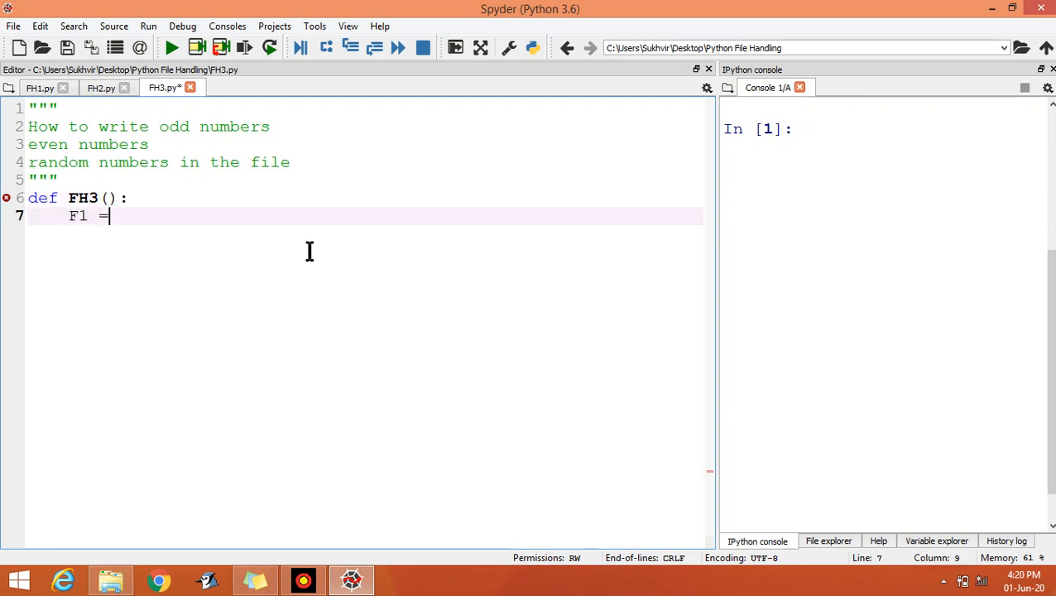
type("pen(\"")
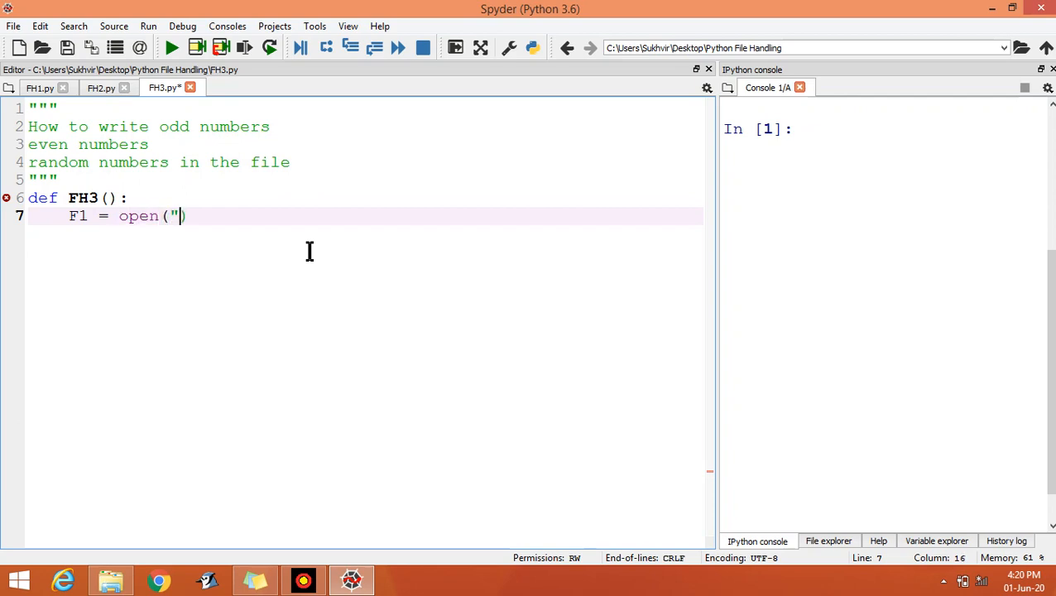
type("\"")
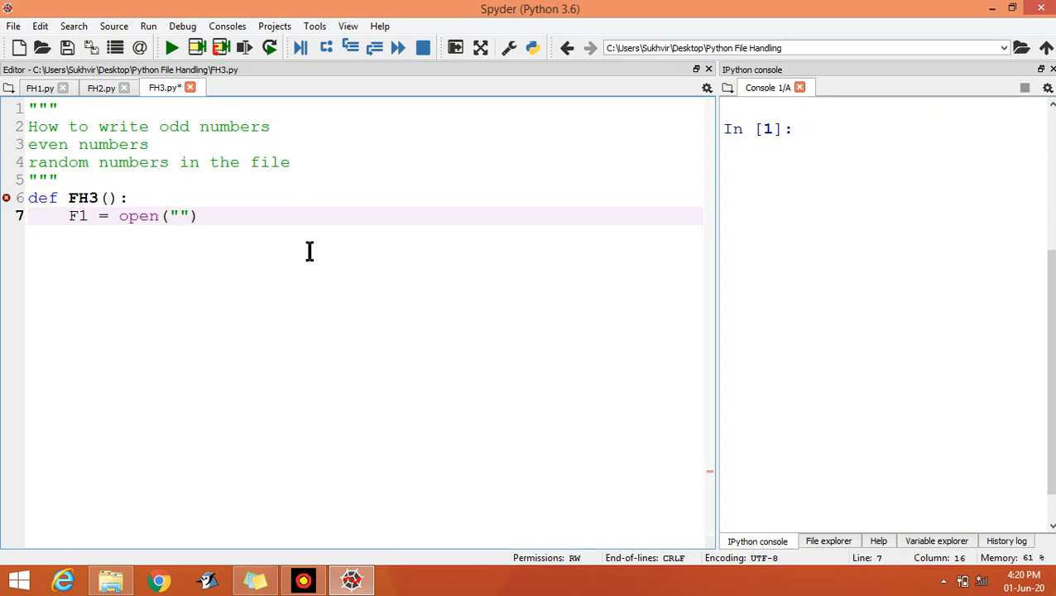
type("File")
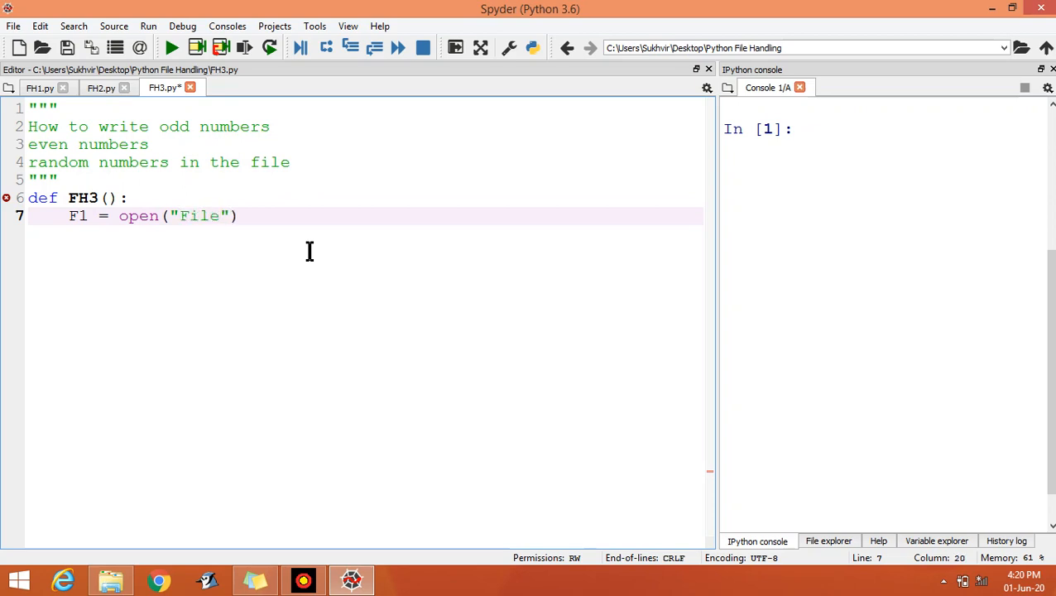
type("3")
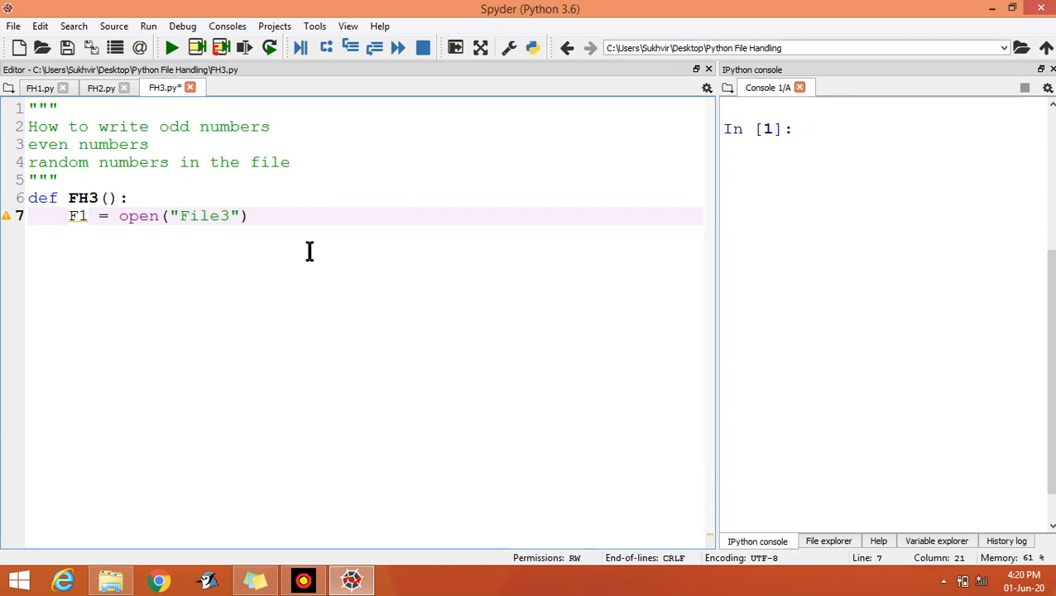
type(".txt")
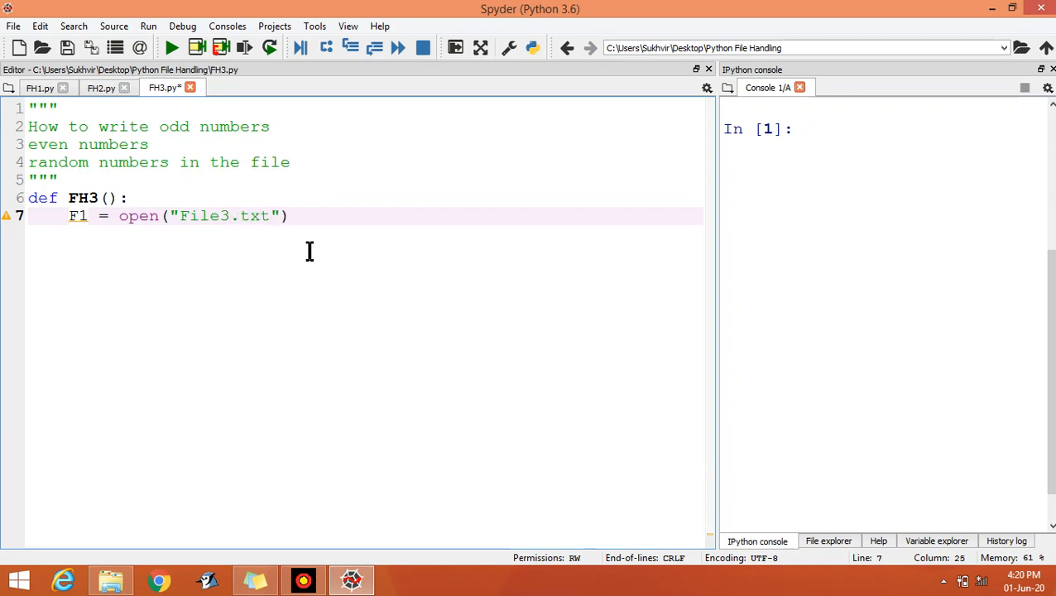
type(",")
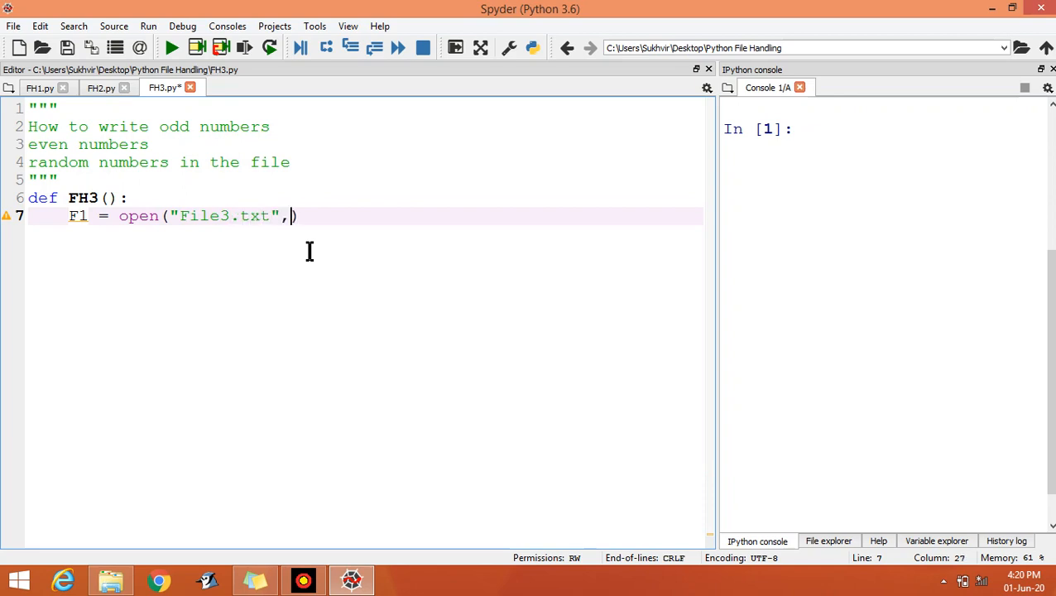
type("\"\"")
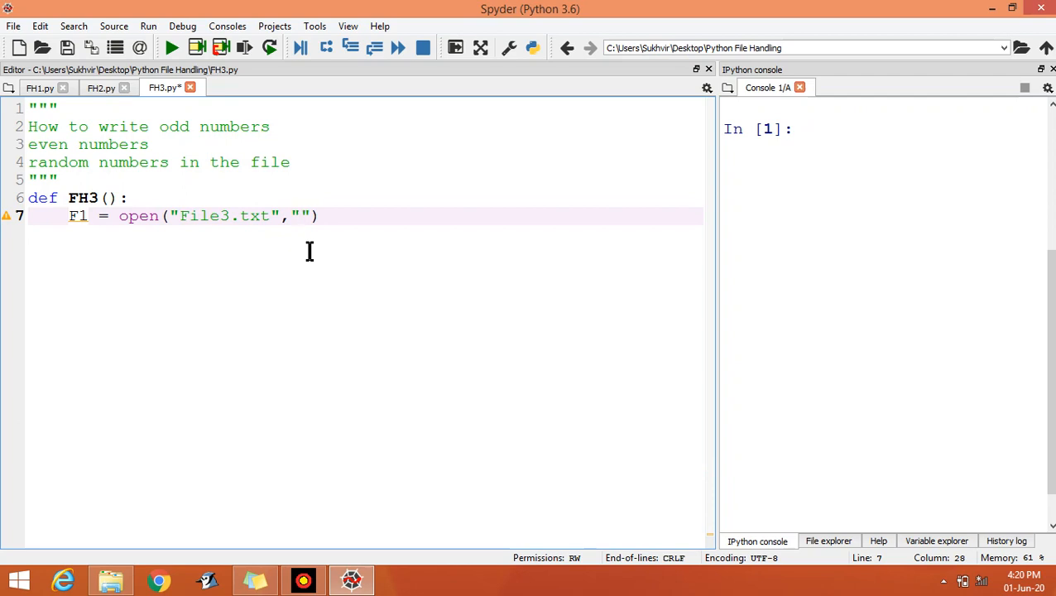
type("w")
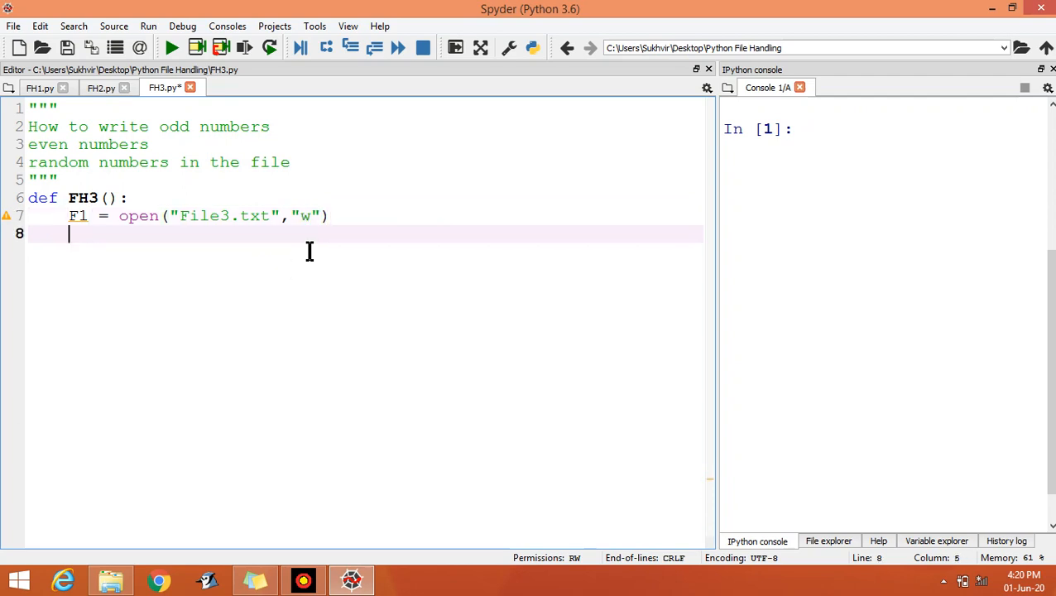
Write the loop for i in range(1,21,2): over the odd numbers
type("F")
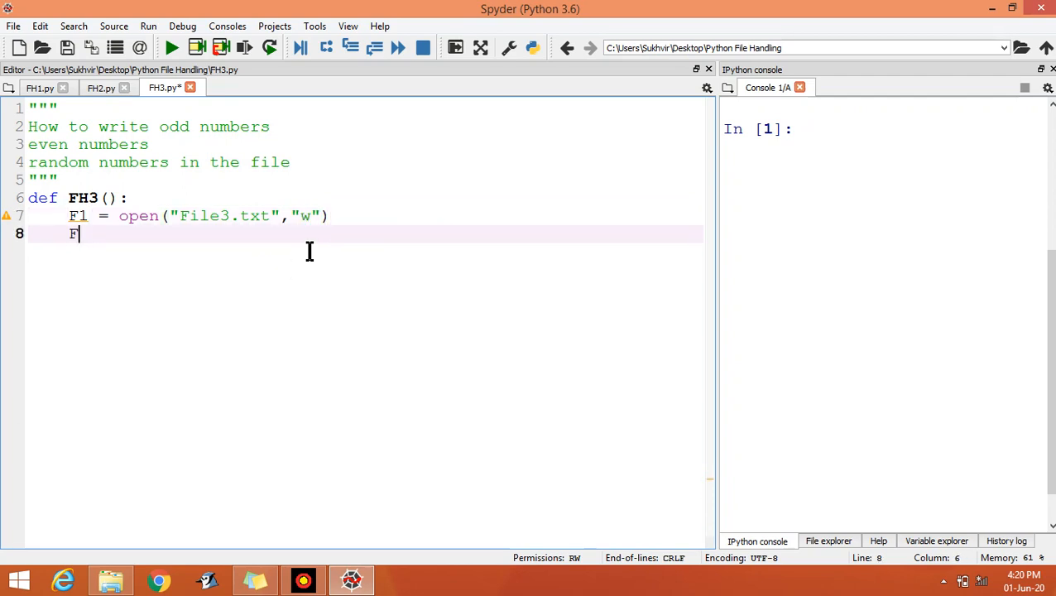
type("for")
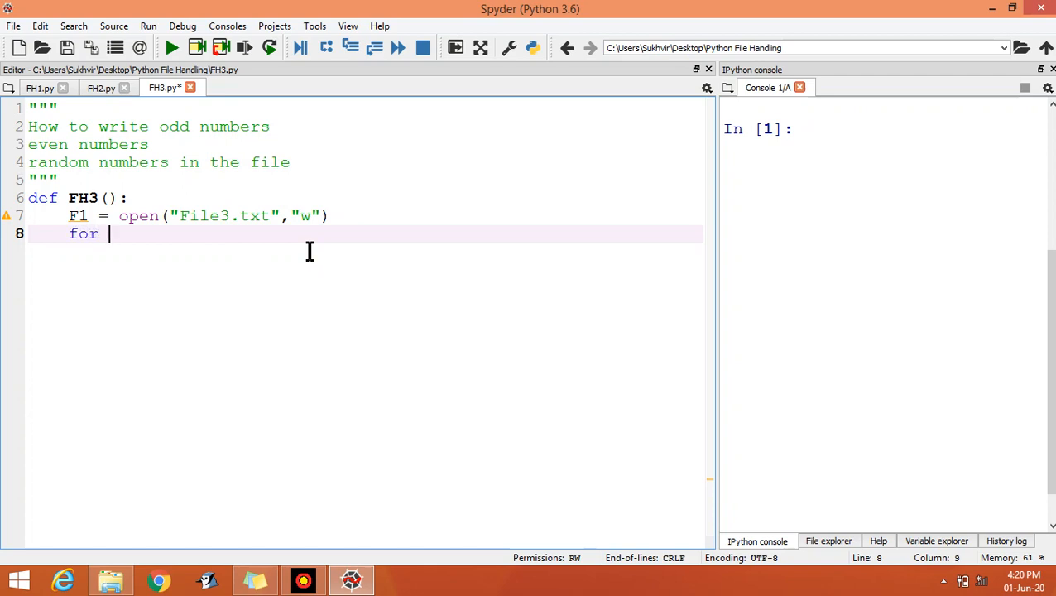
type("i in")
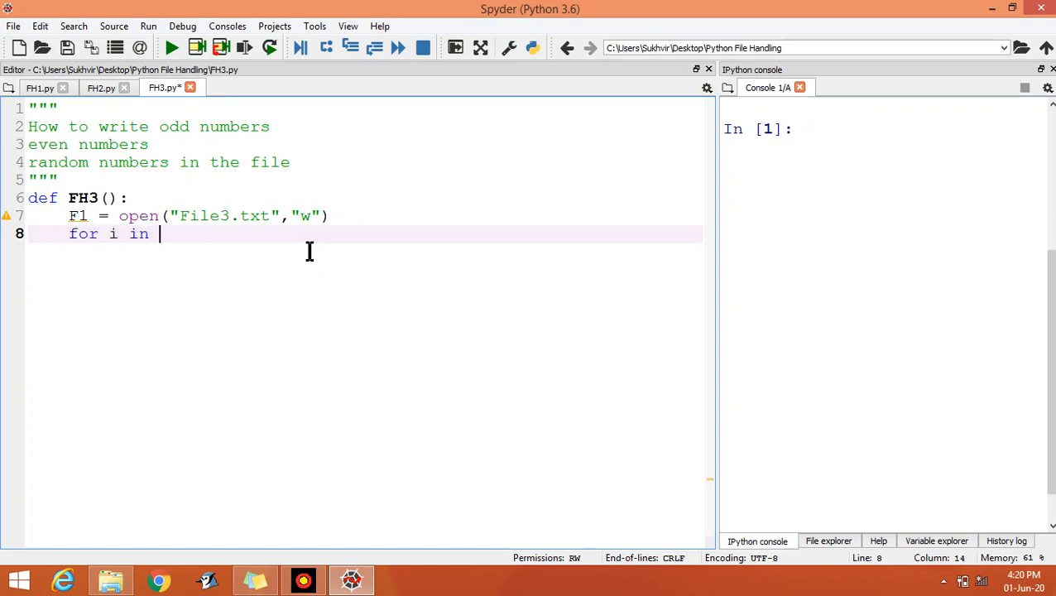
type("range(")
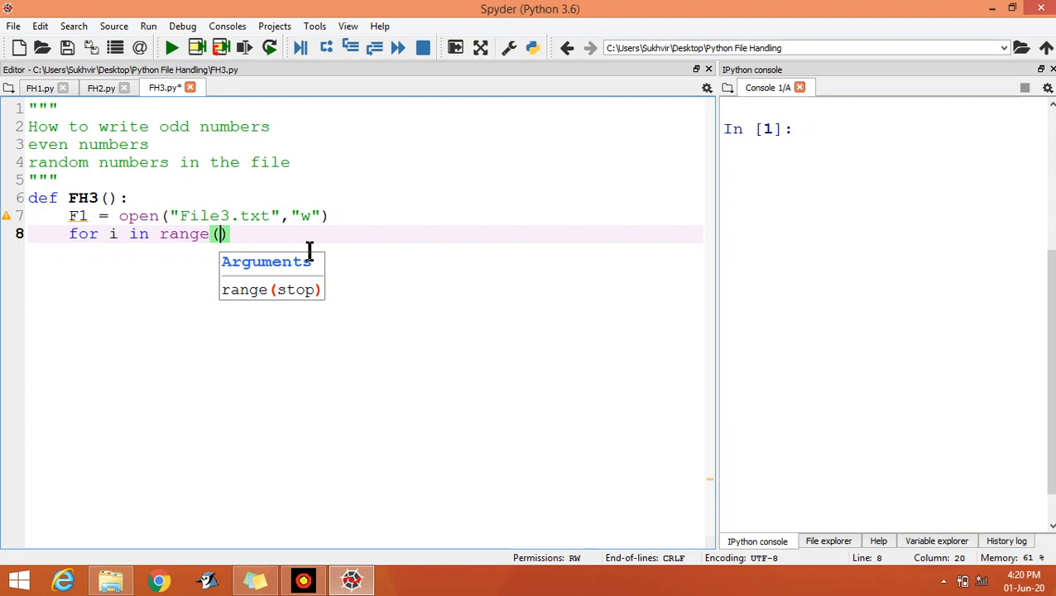
type("1,2")
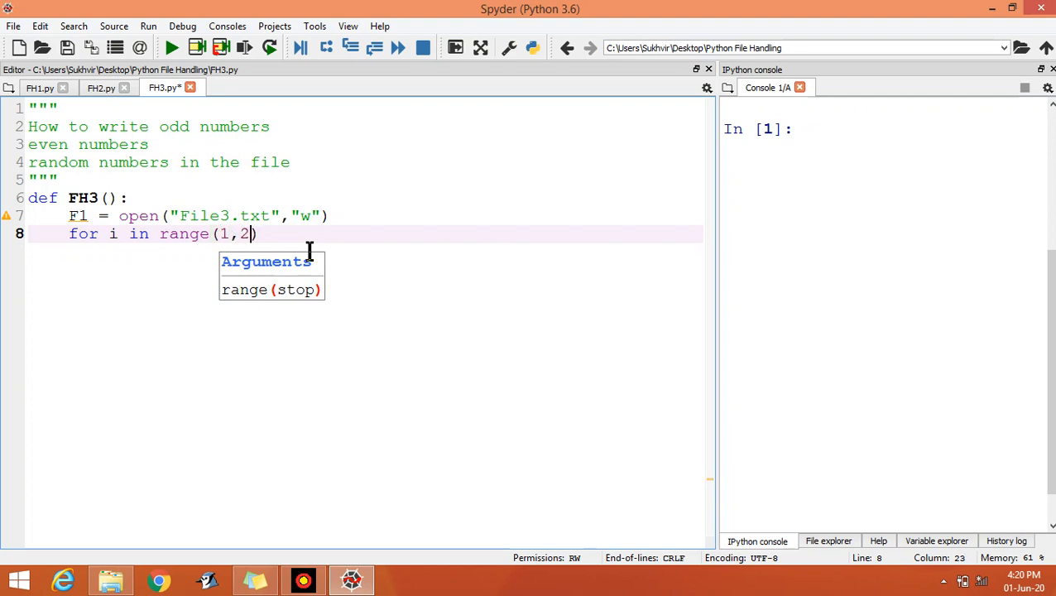
type("1,")
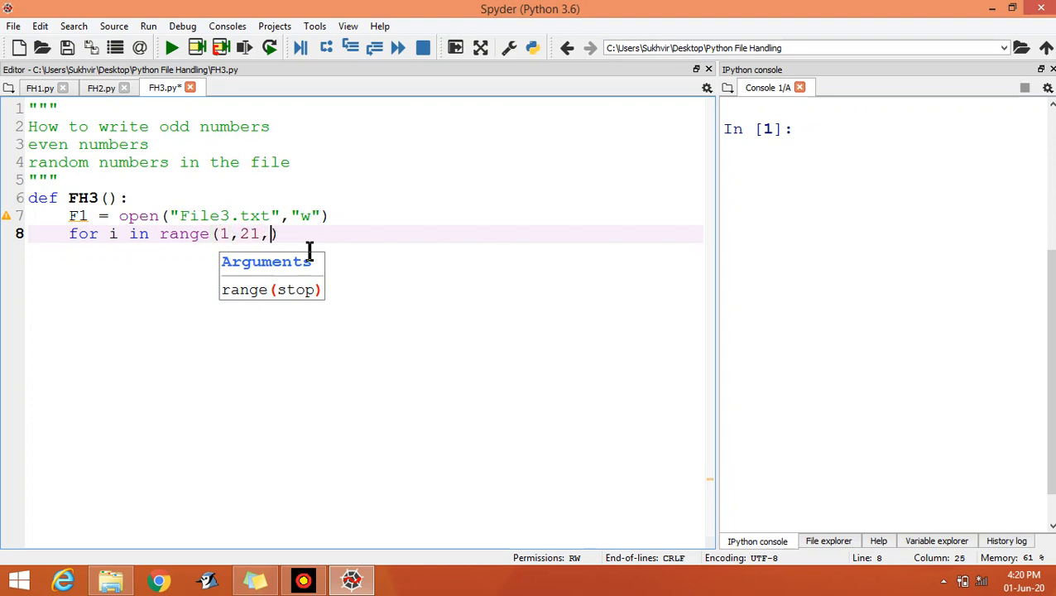
type("2")
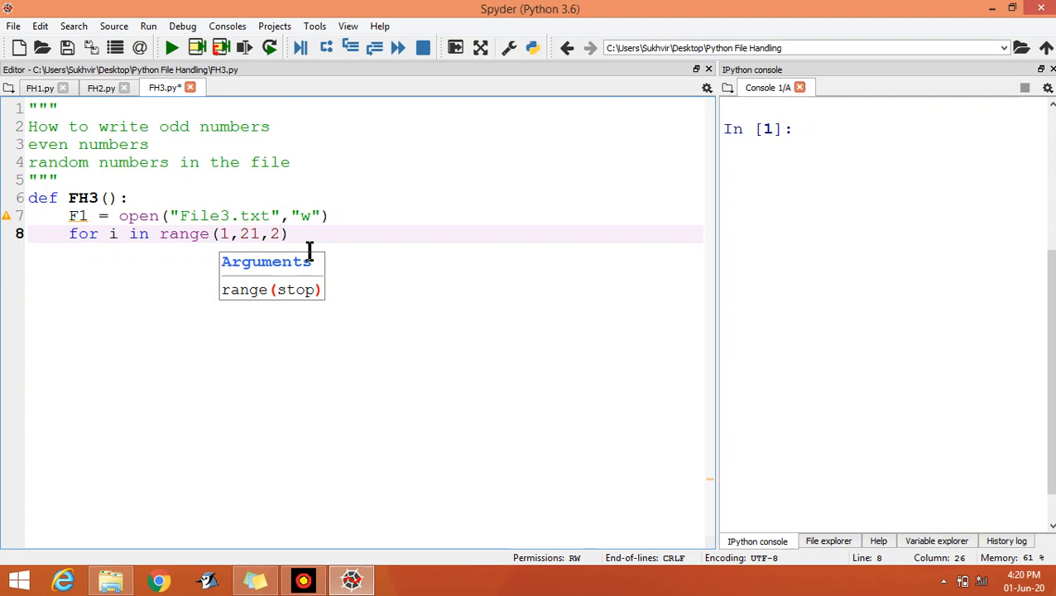
type(")")
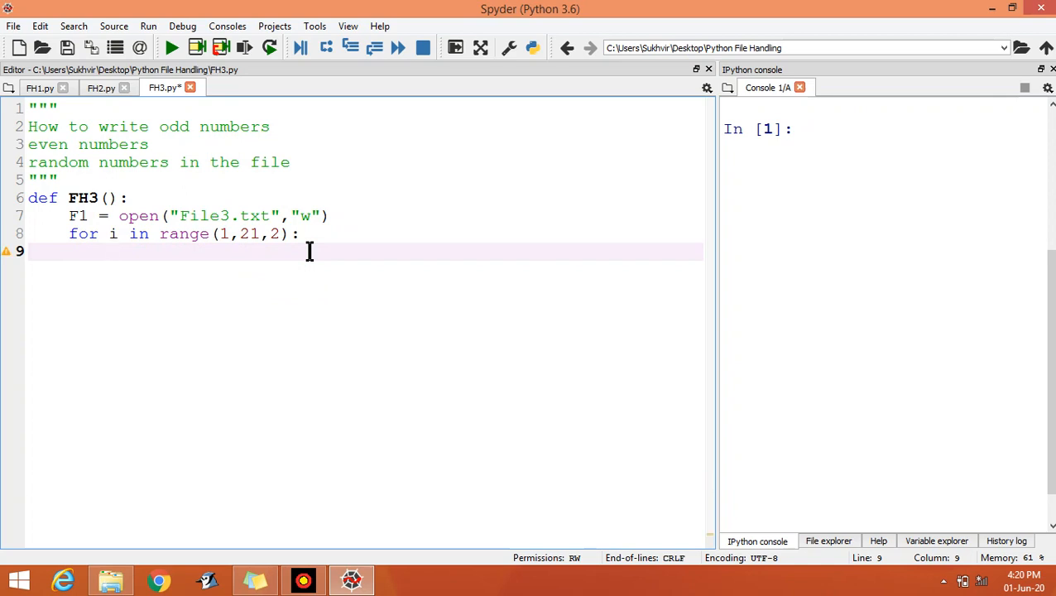
Inside the loop convert i with str(i) and write it with F1.write(i+" ")
type("i =")
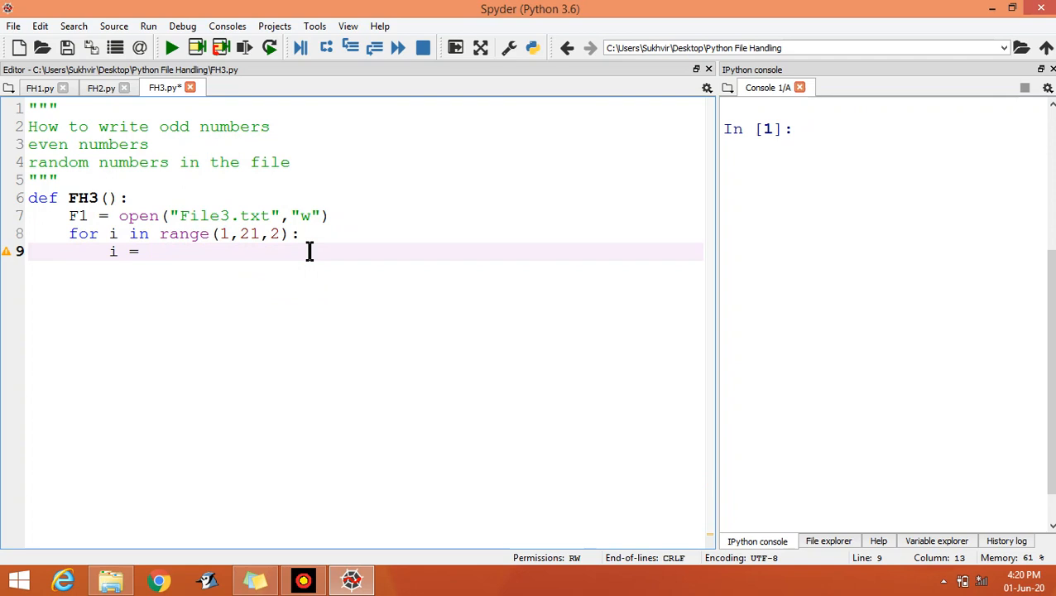
type("str(")
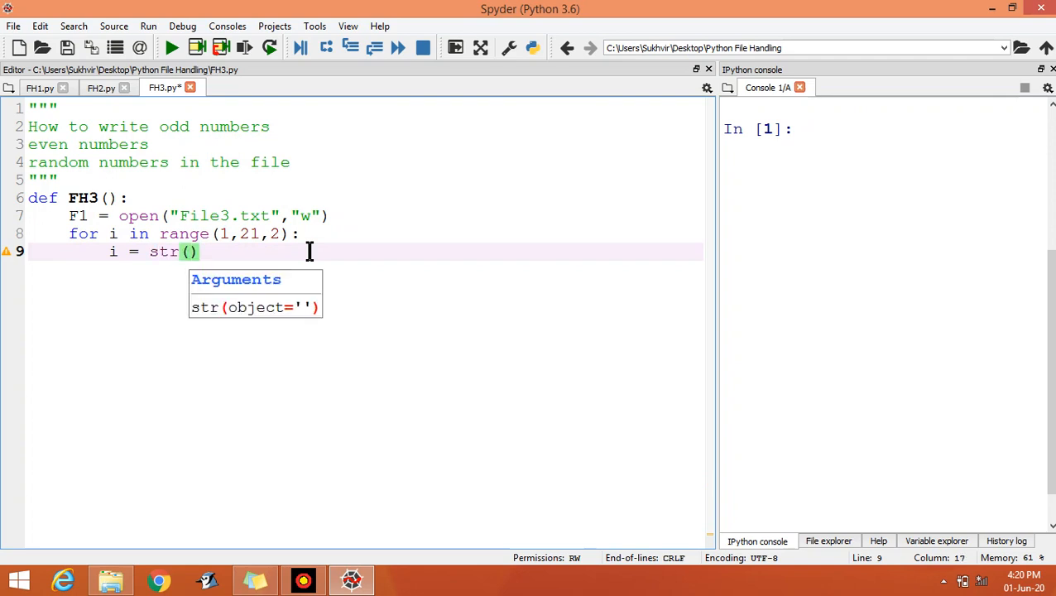
type("i")
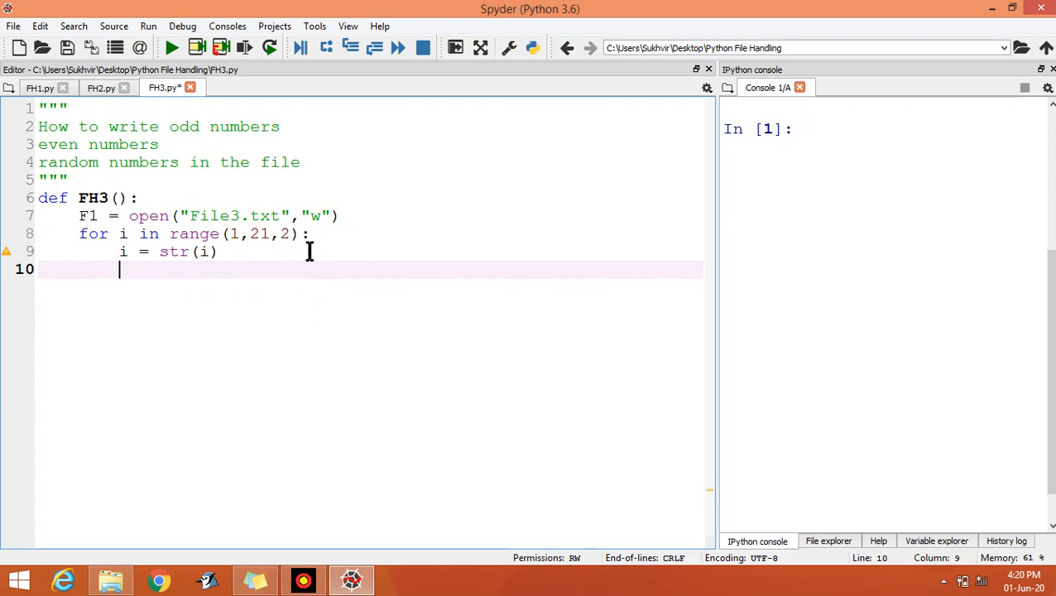
type("F1")
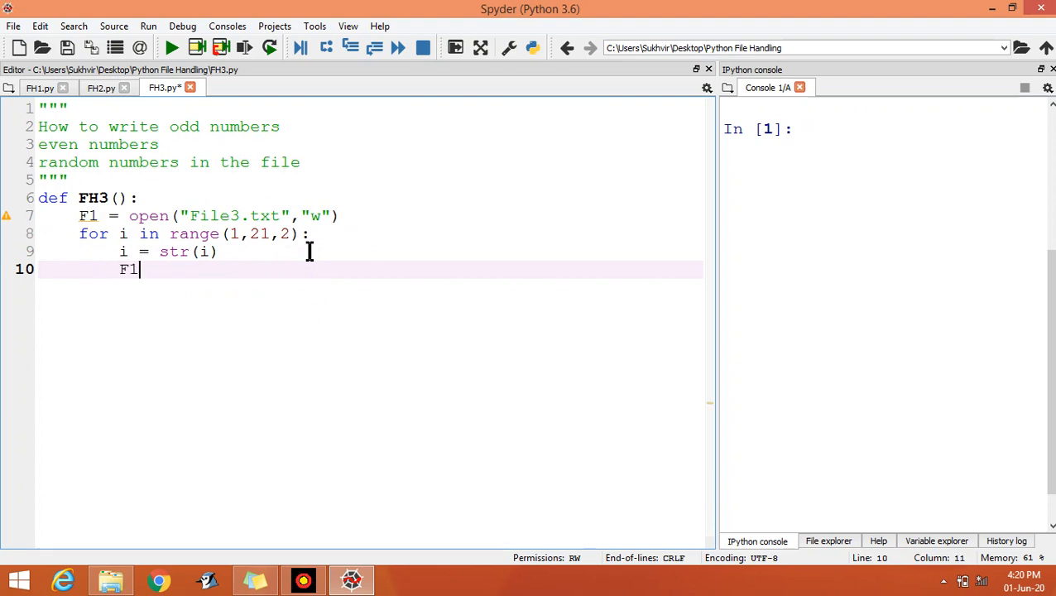
type(".wr")
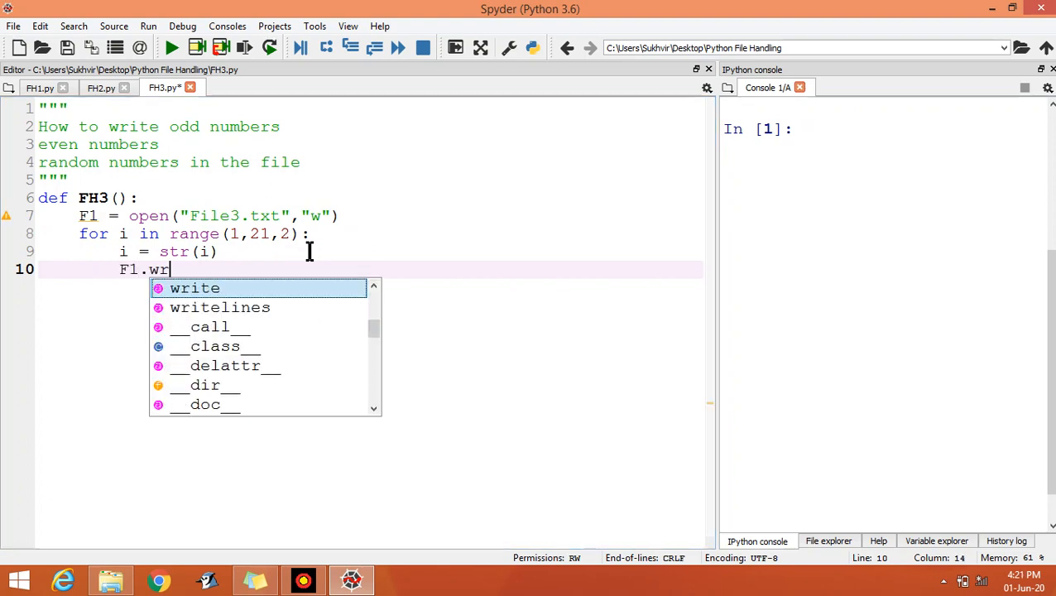
key("Tab")
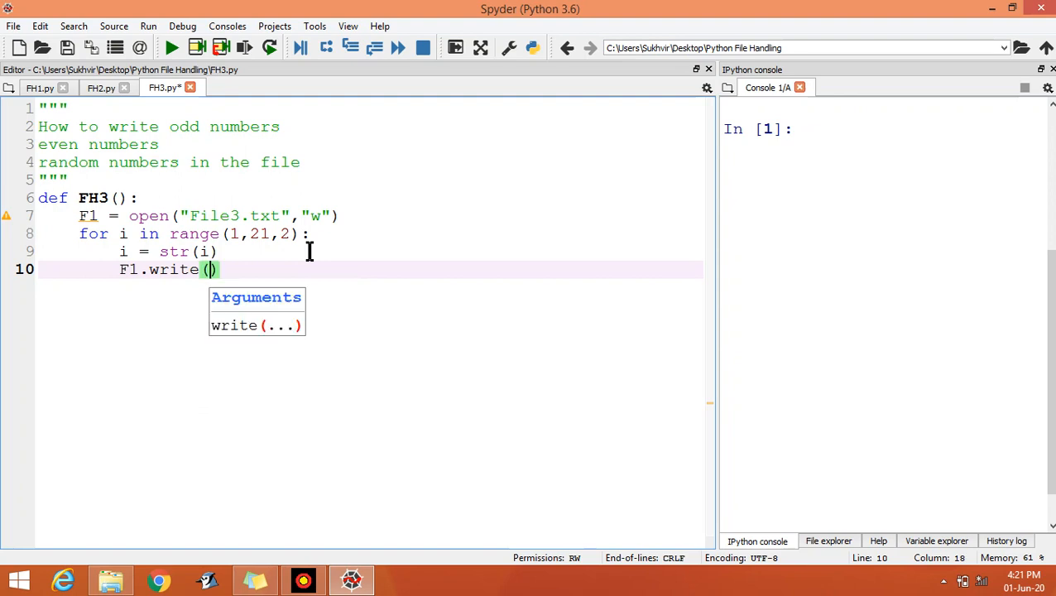
type("i")
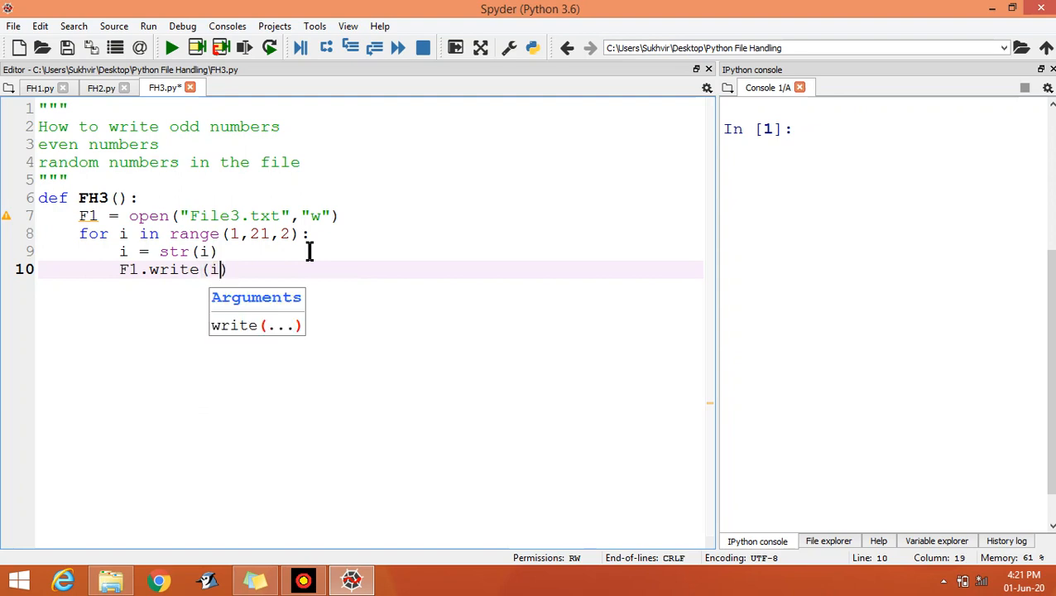
type("+\"")
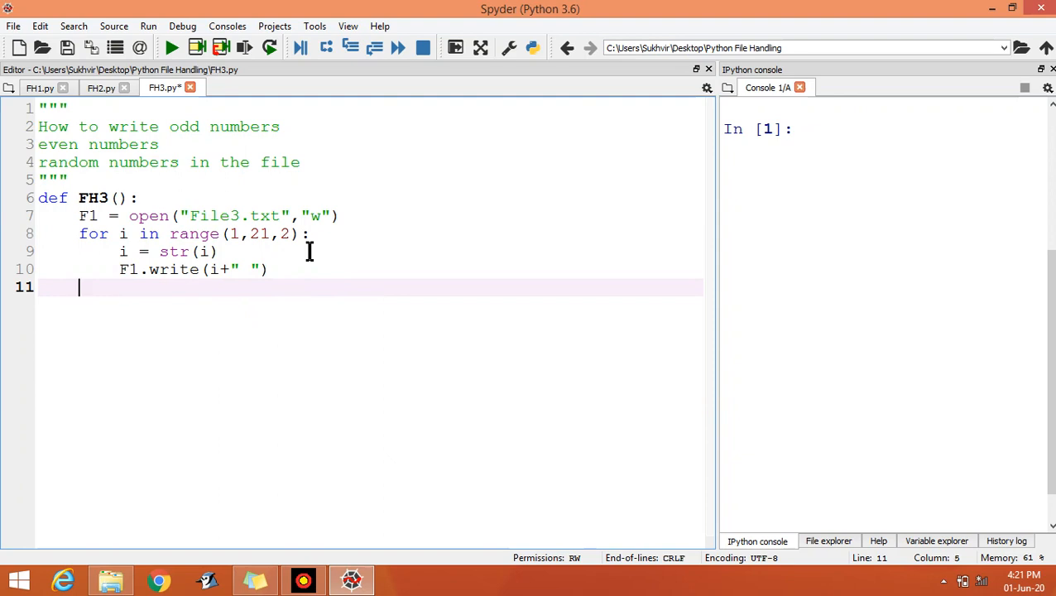
Close the file with F1.close() and call FH3() below the function
type("F")
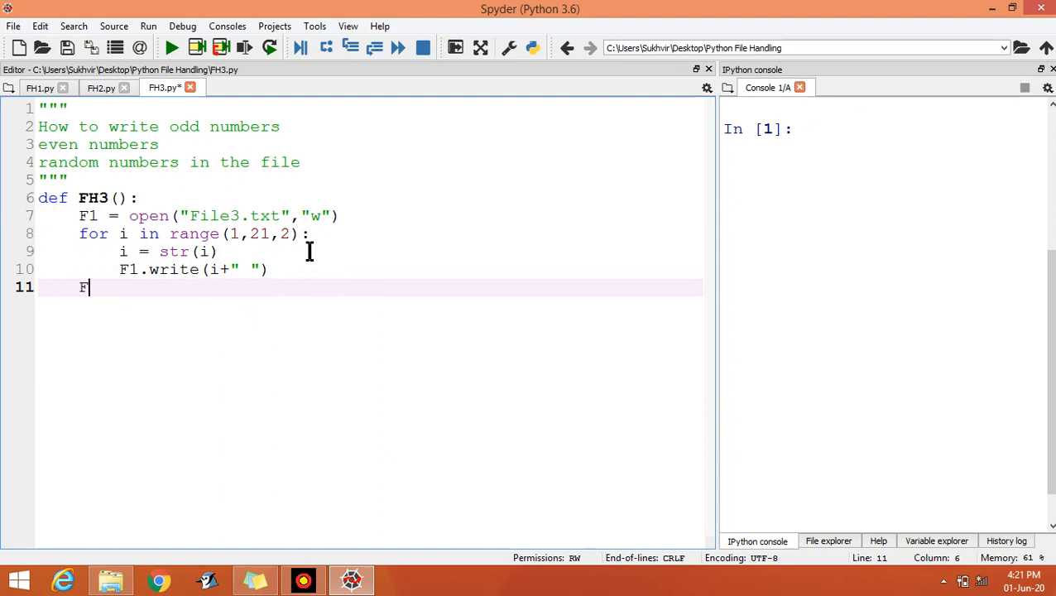
type(".close(")
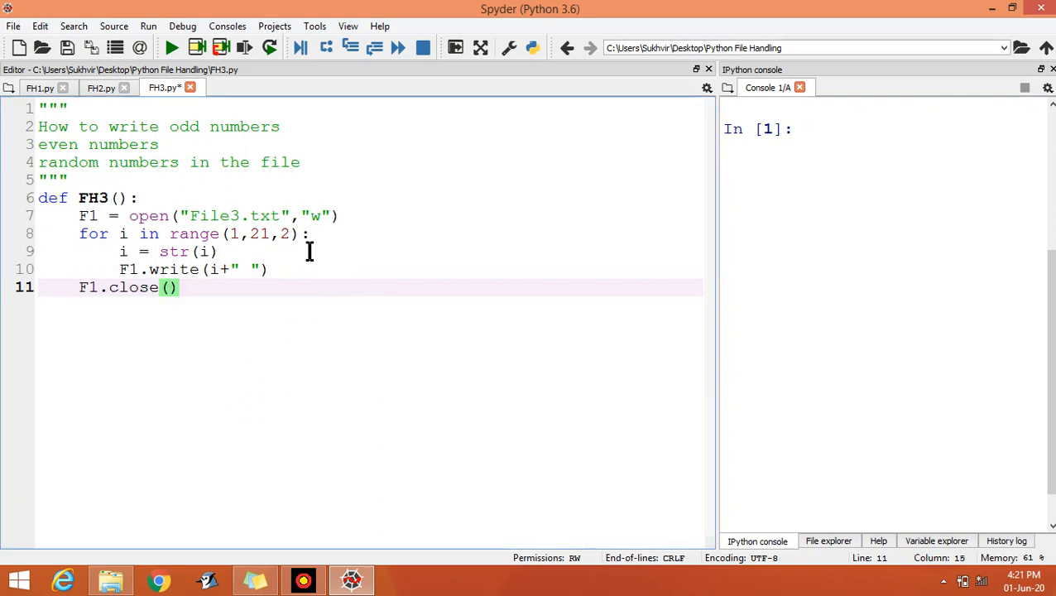
key("enter")
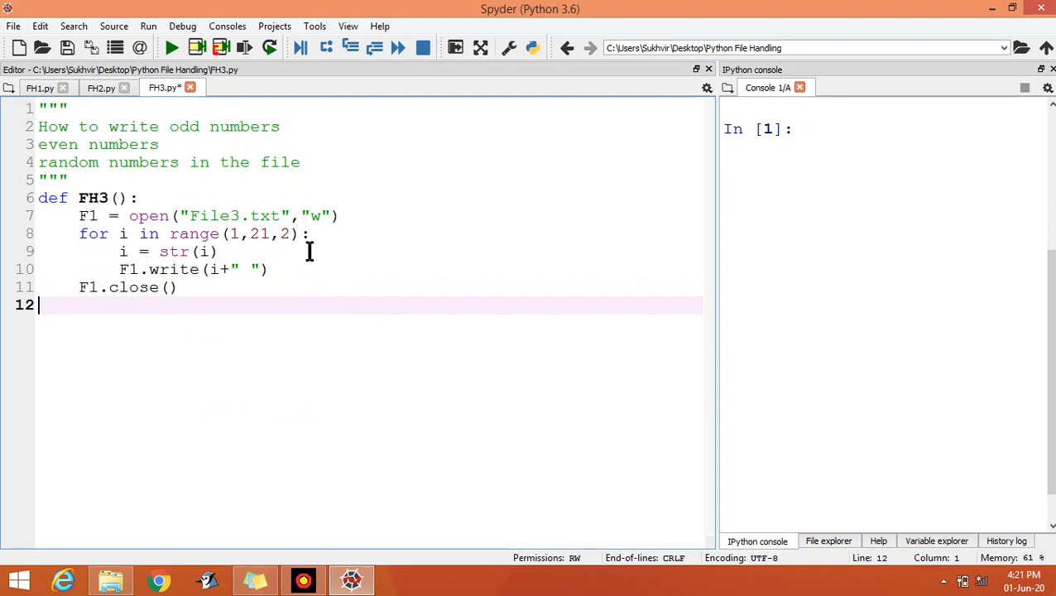
type("FH3")
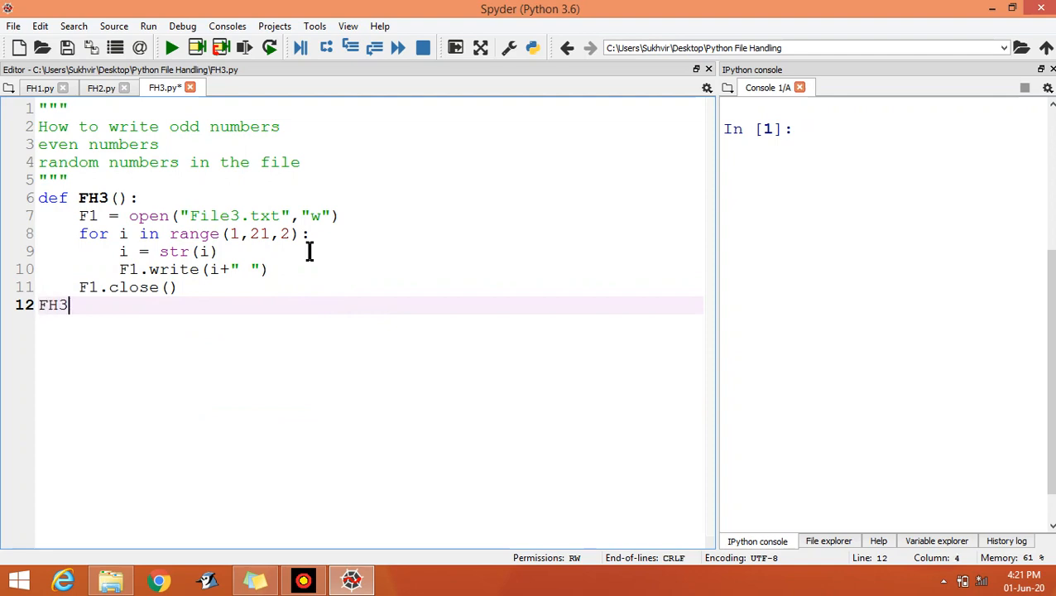
type("()")
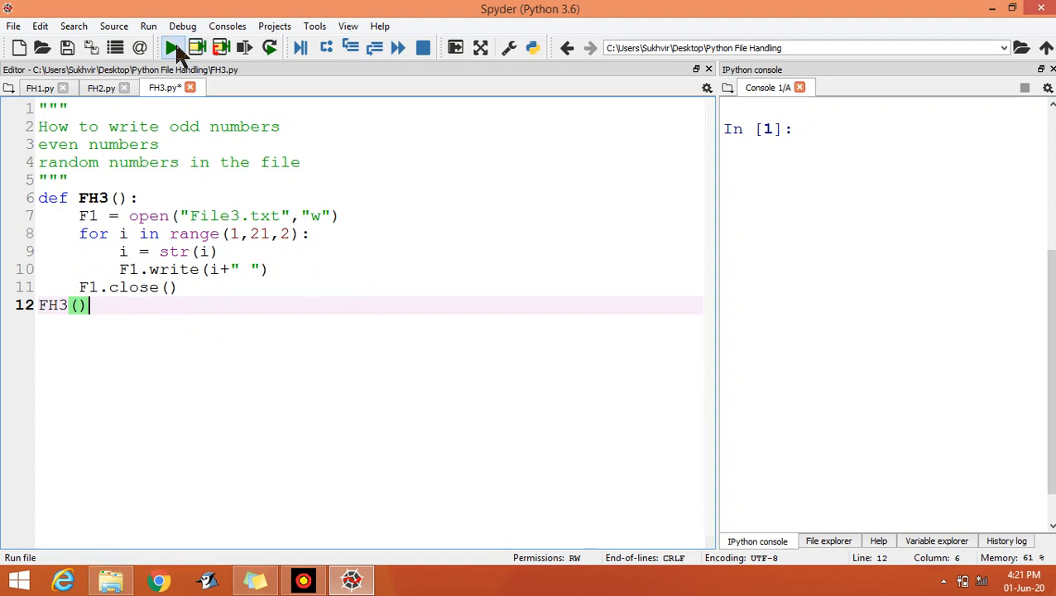
left_click(172, 46)
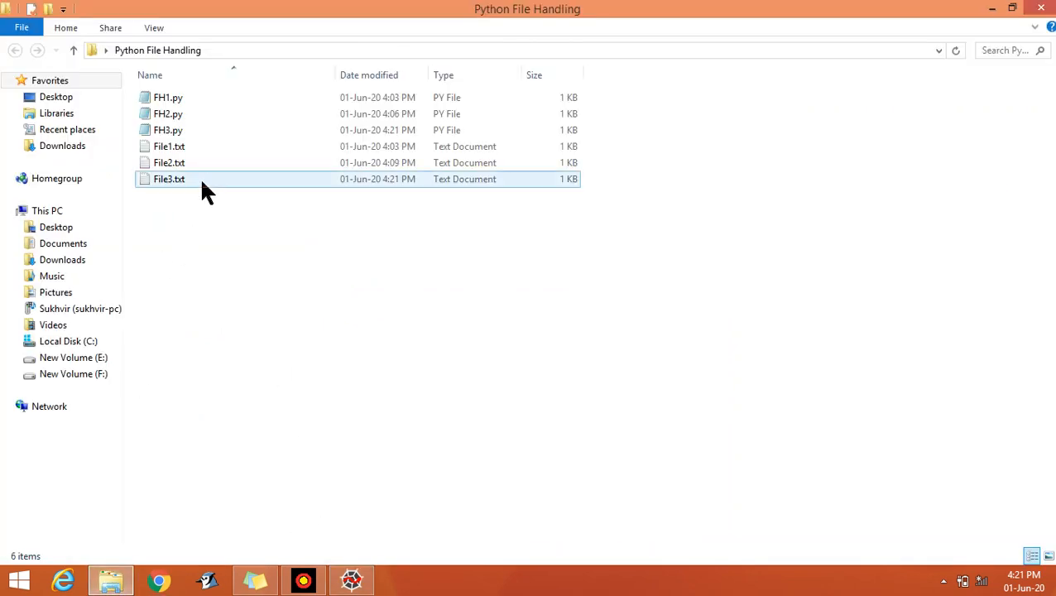
double_click(169, 179)
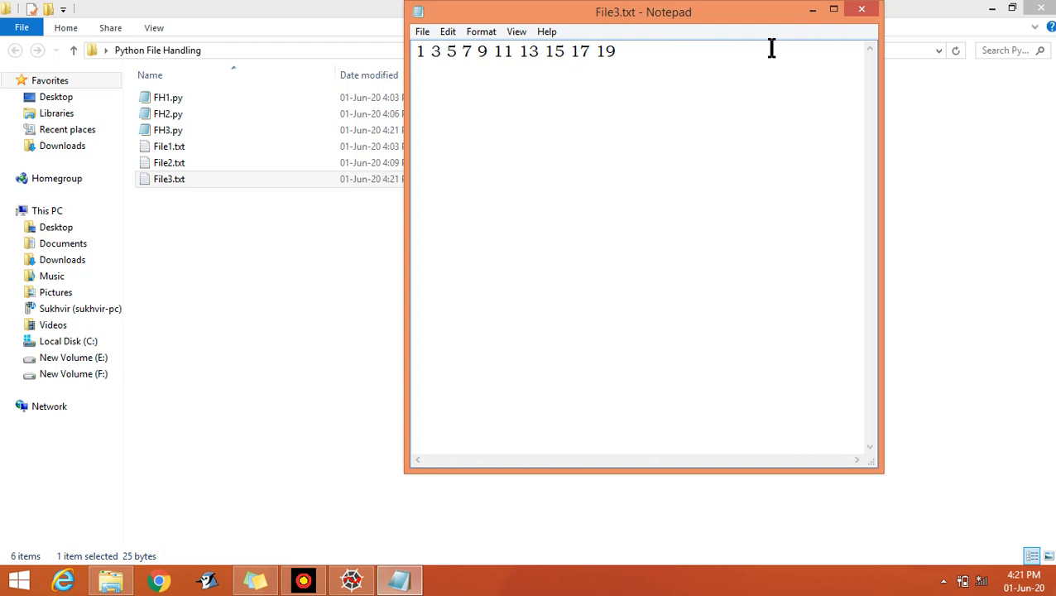
mouse_move(682, 76)
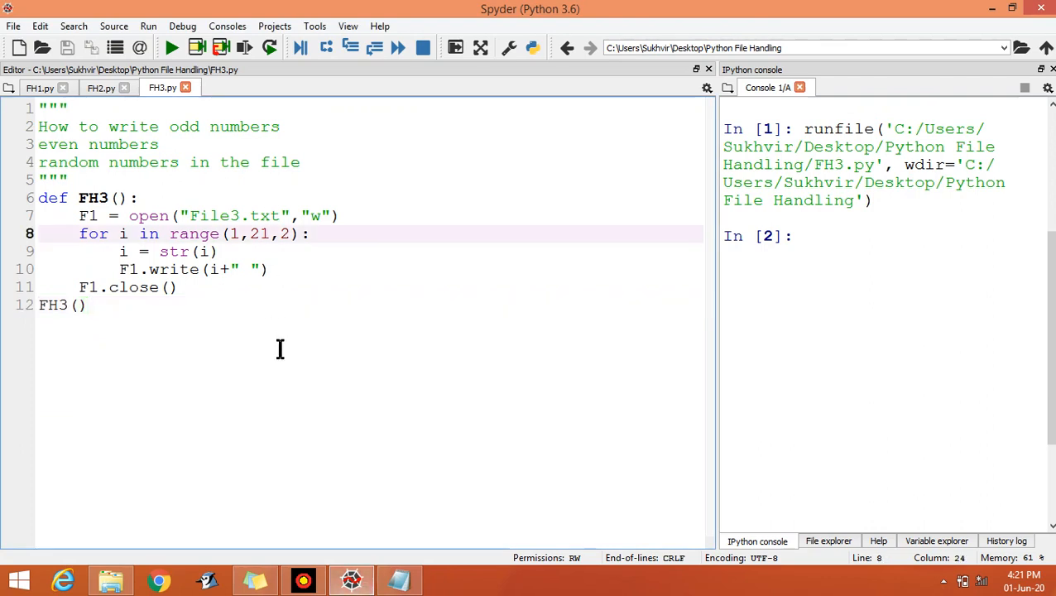
Change the loop to range(1,31,2), rerun, and check File3.txt lists odd numbers 1 to 29
type("3")
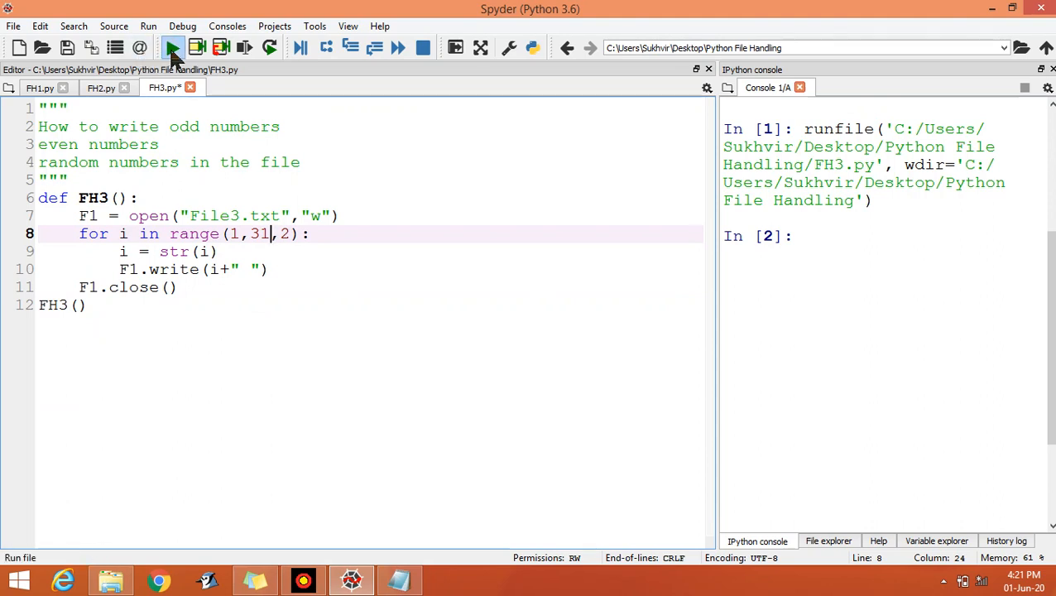
left_click(172, 46)
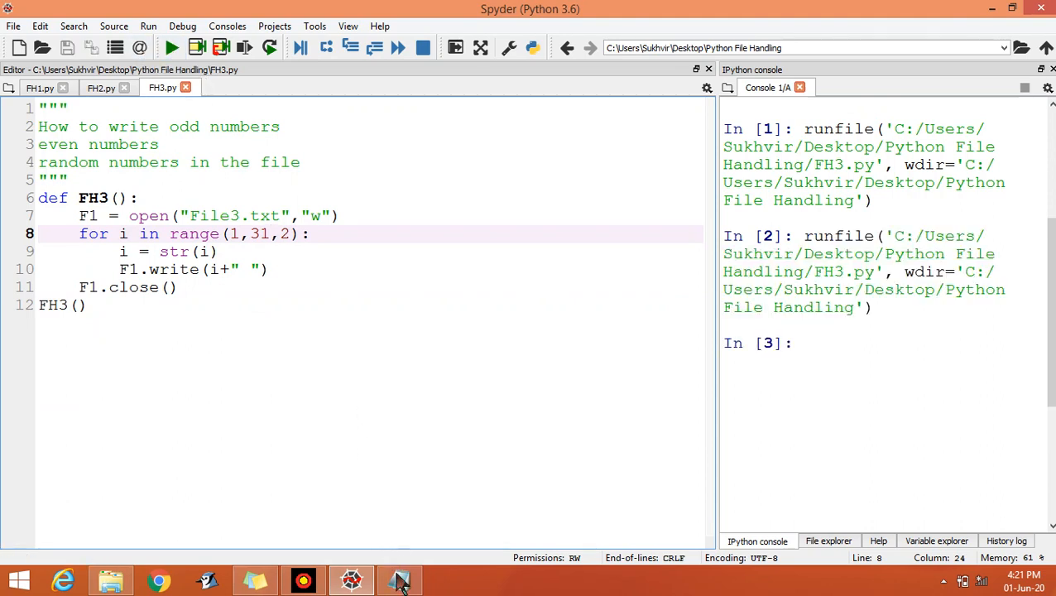
left_click(401, 579)
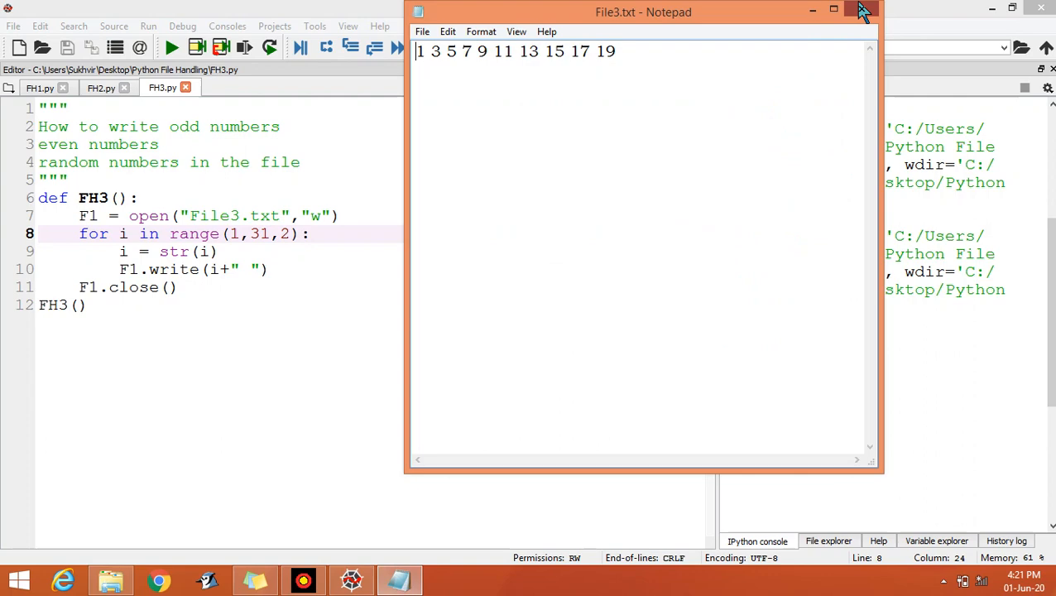
left_click(862, 11)
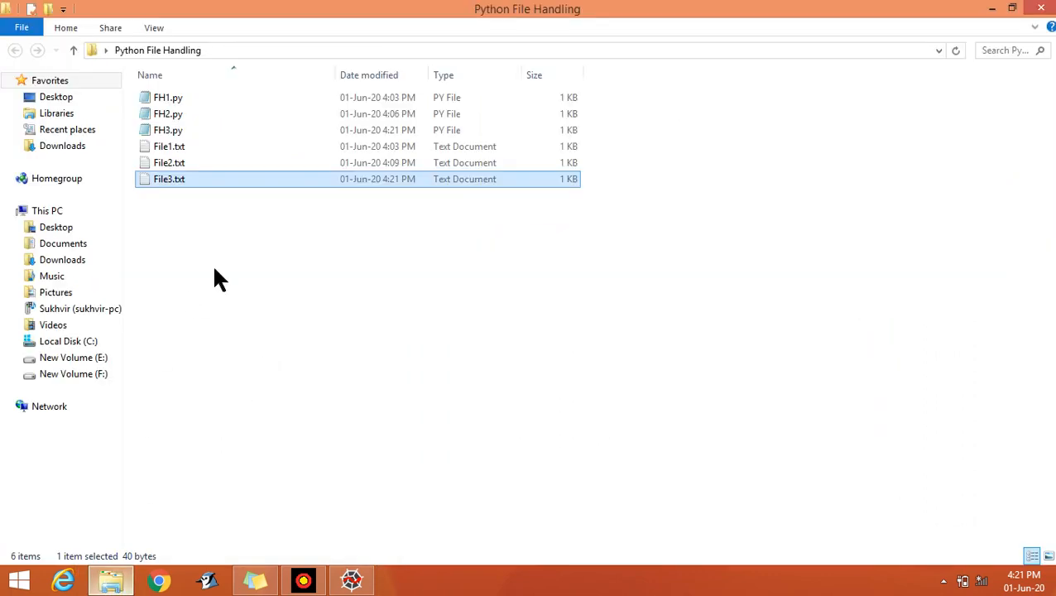
double_click(169, 178)
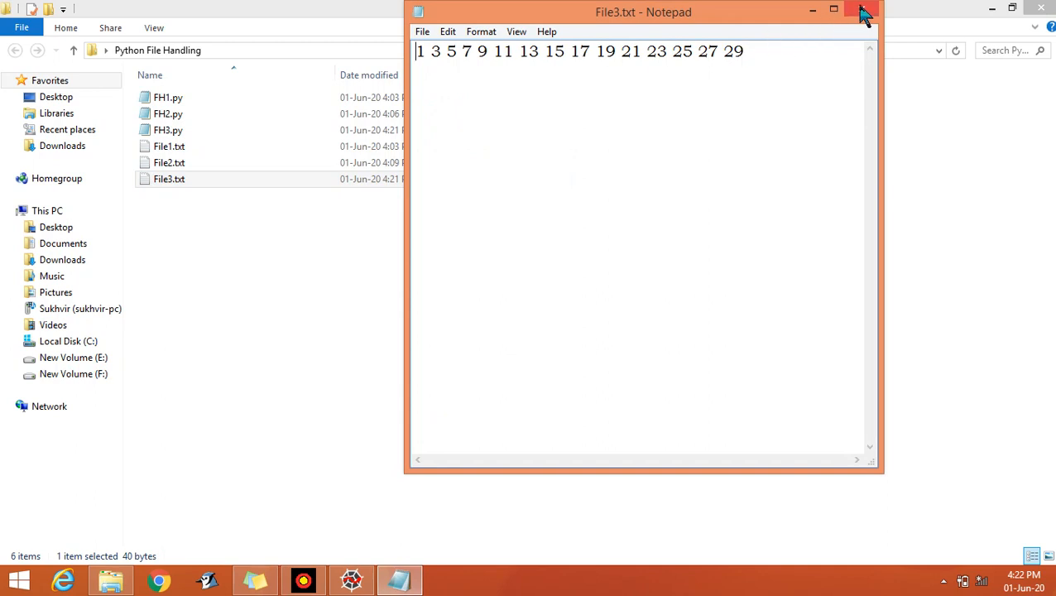
left_click(864, 12)
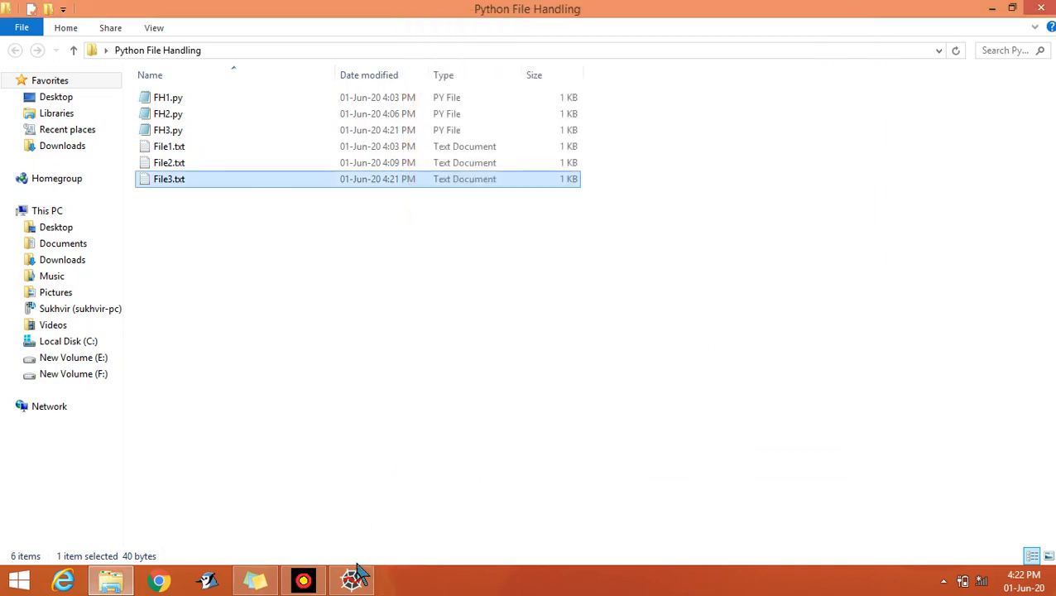
Copy all of FH3.py and start a new blank script for the even-numbers version
left_click(351, 579)
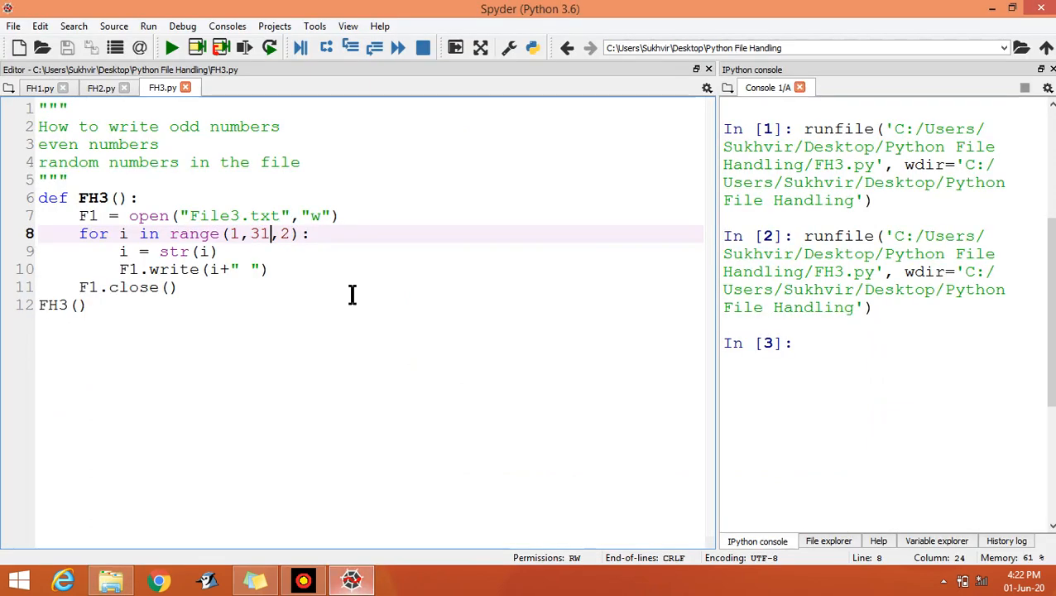
mouse_move(295, 215)
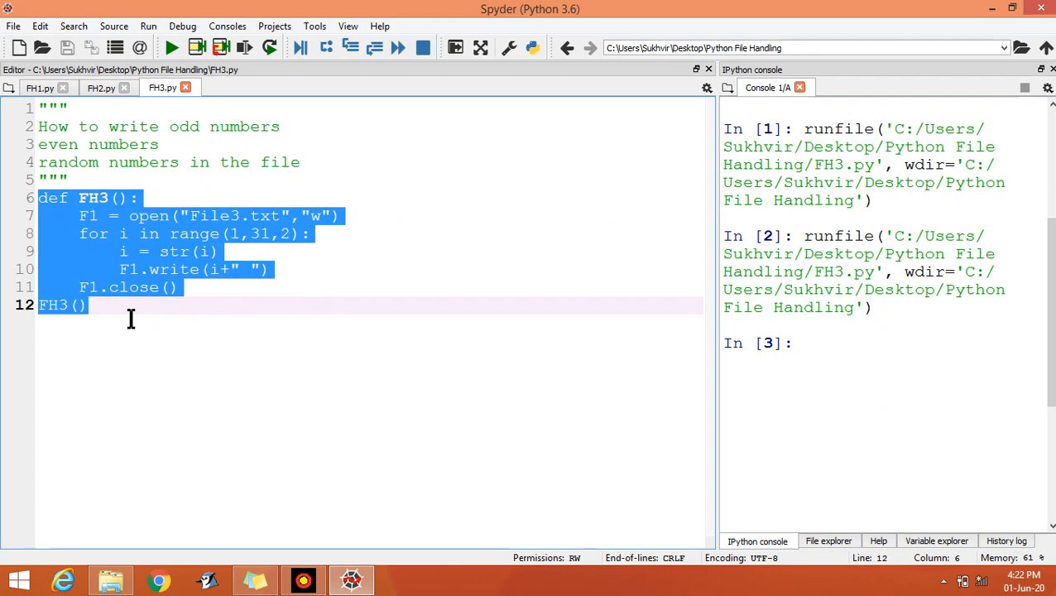
left_click(82, 126)
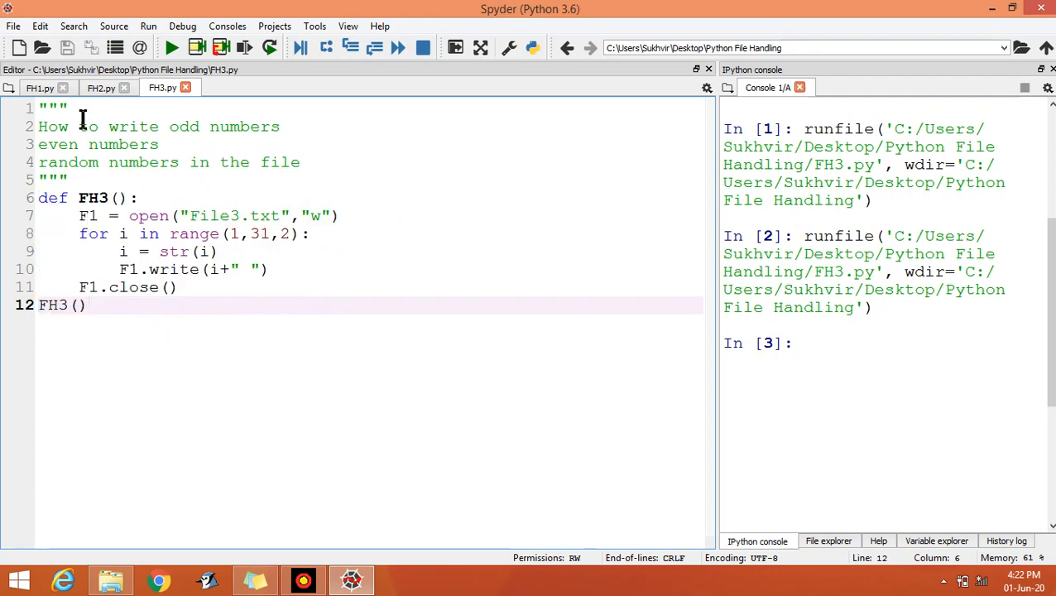
left_click(13, 26)
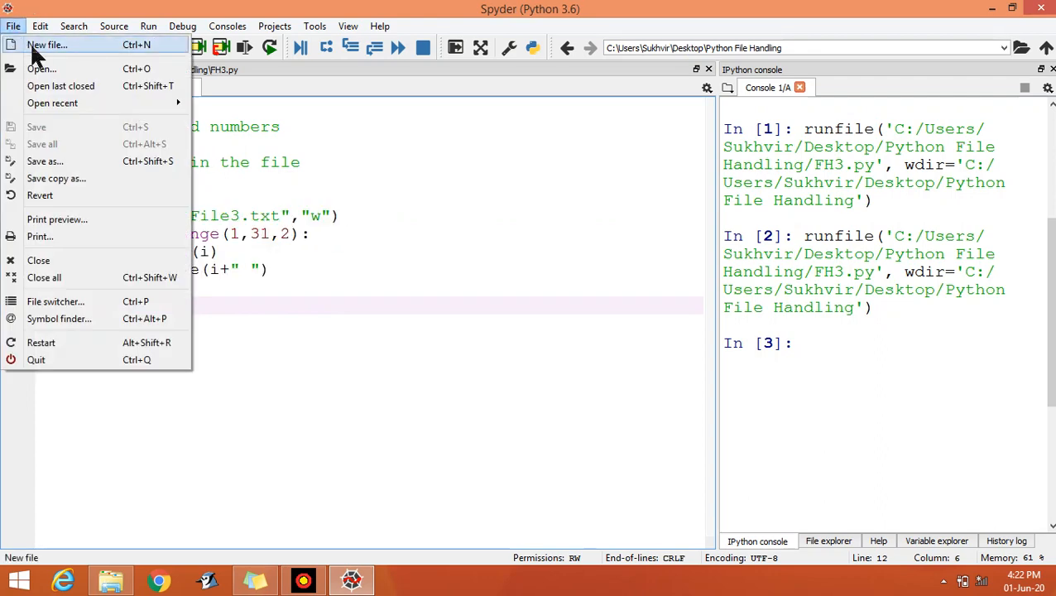
left_click(46, 44)
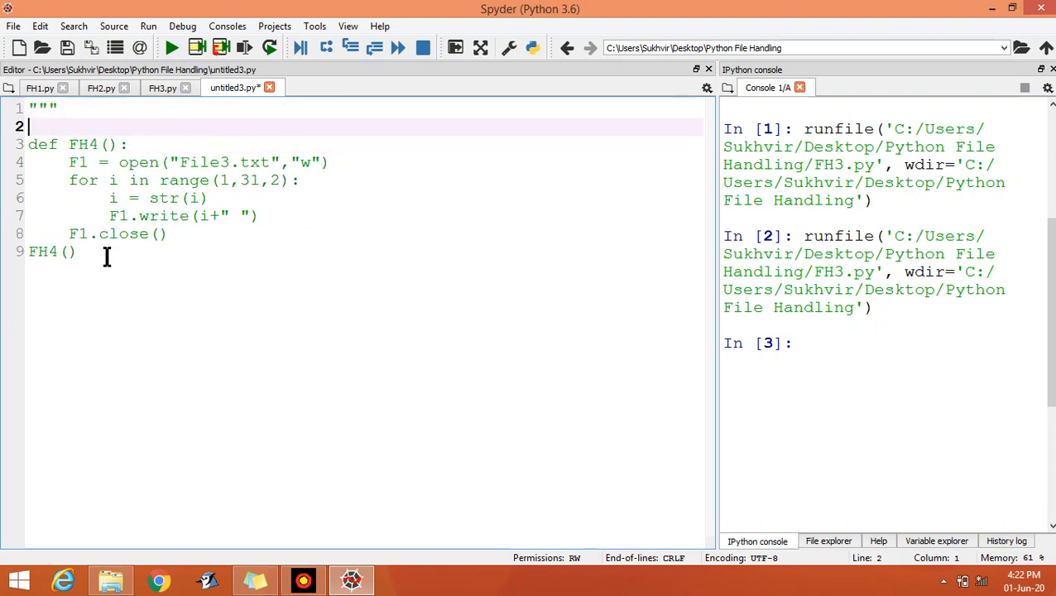
Document the pasted code as 'Even Numbers' for FH4, start the range at 2, and save
type("\"\"\"")
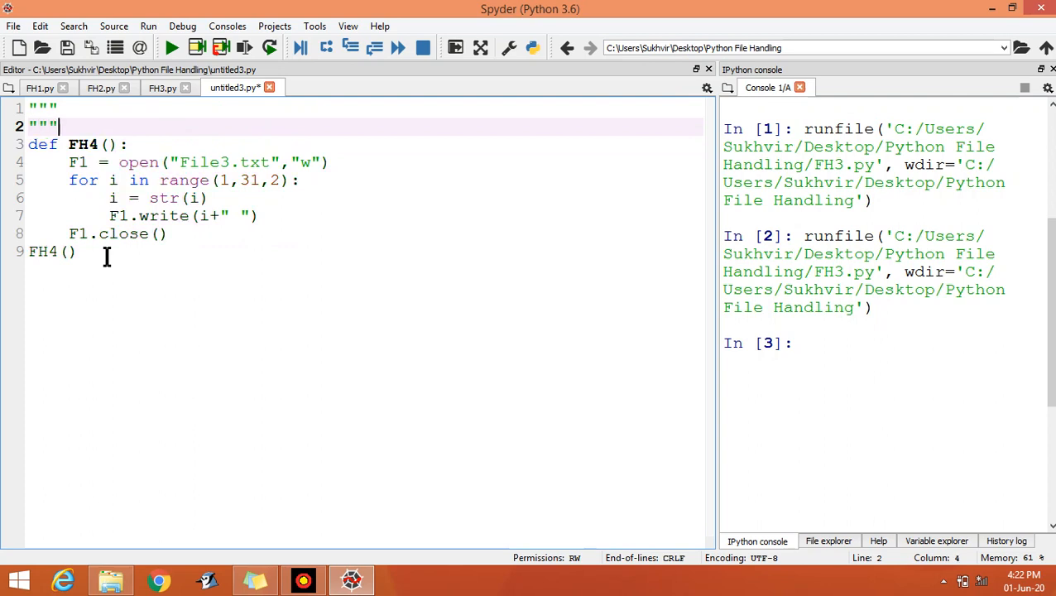
type("Ev")
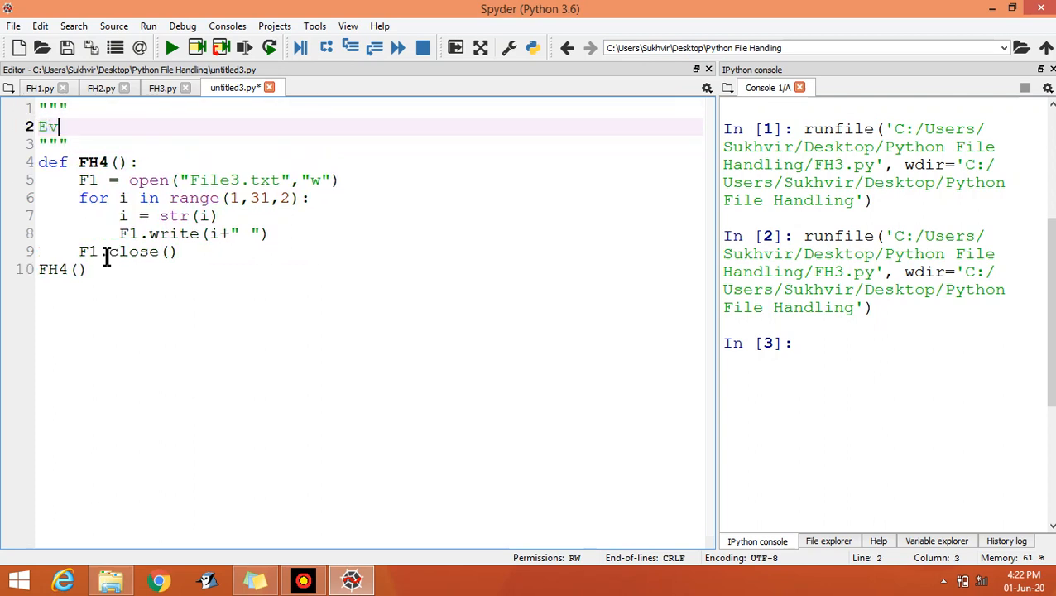
type("en Numbe")
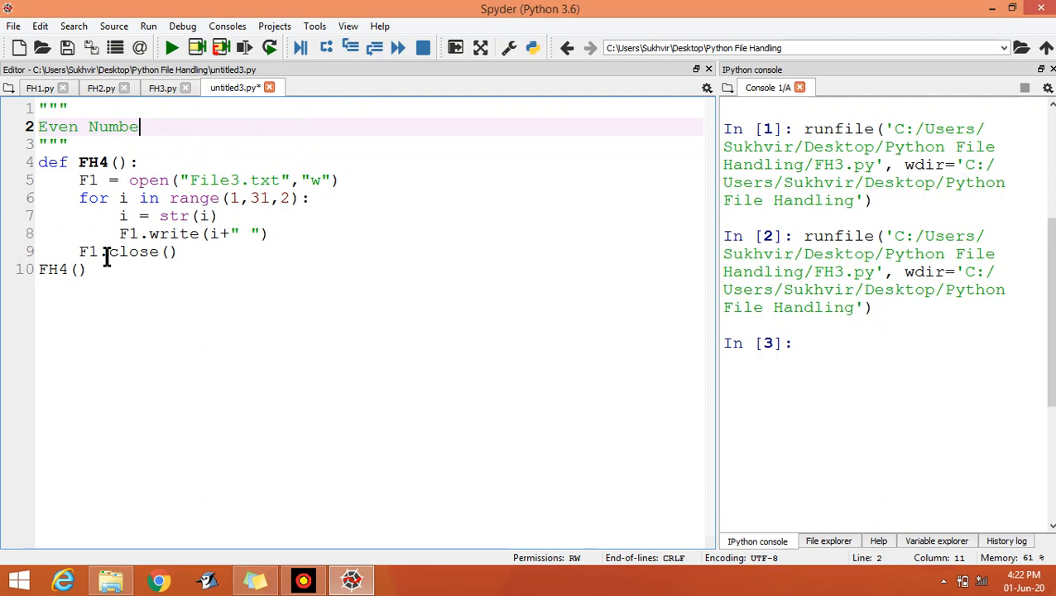
type("rs")
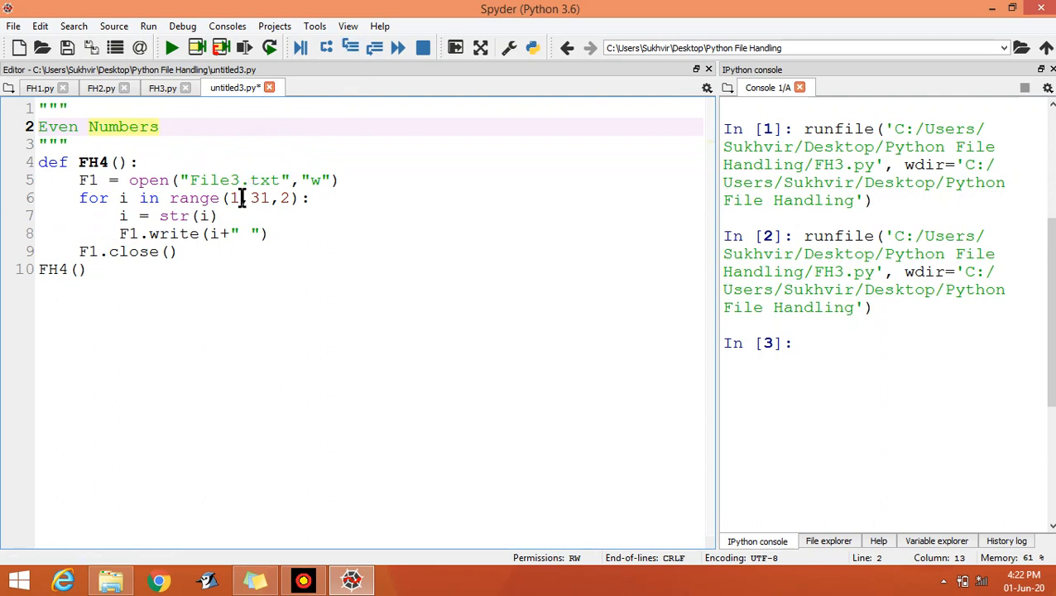
type("2")
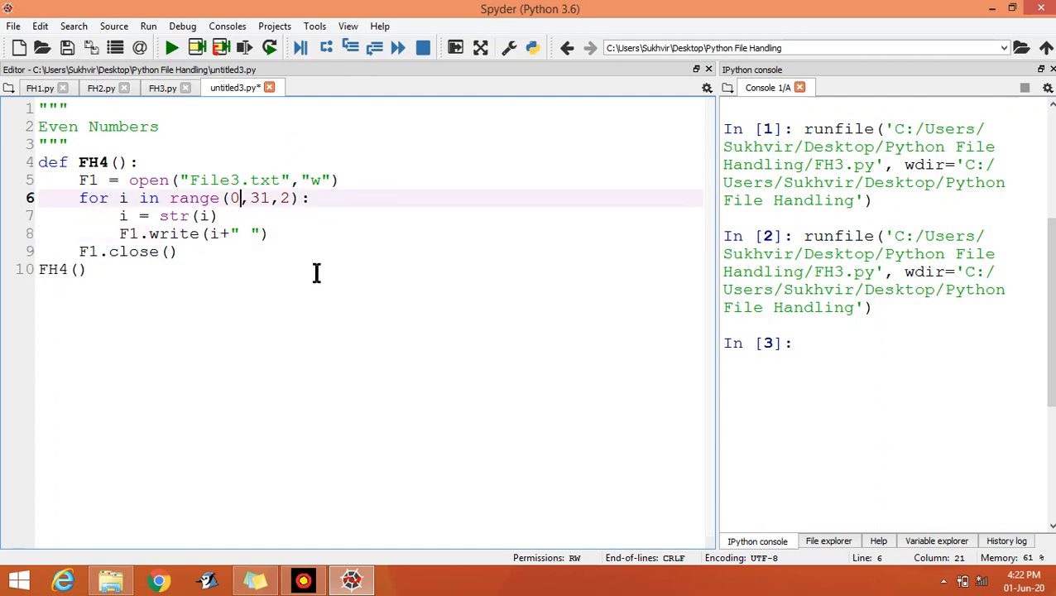
type("2")
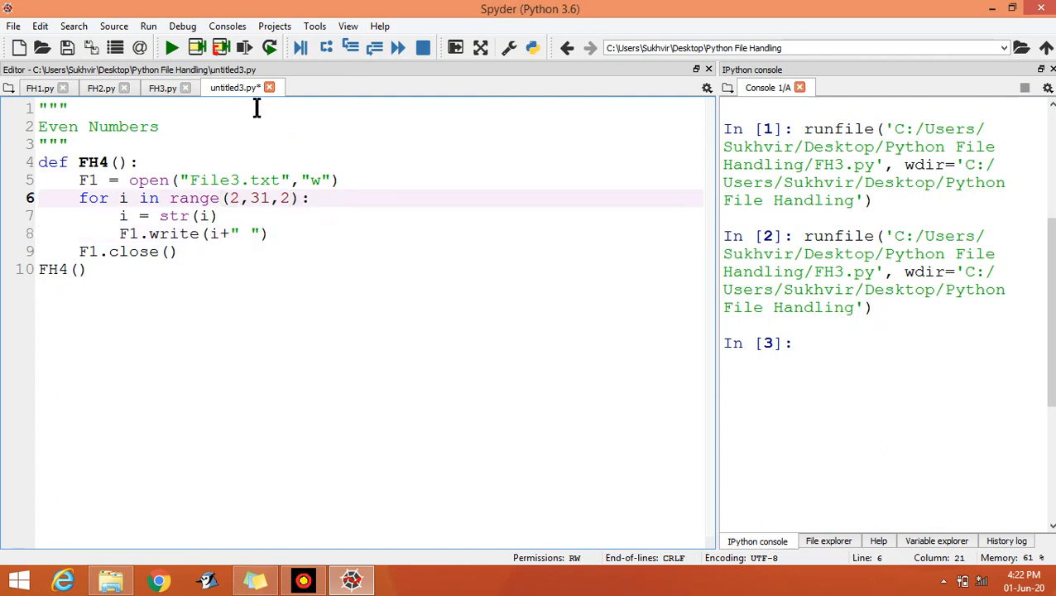
key("ctrl+s")
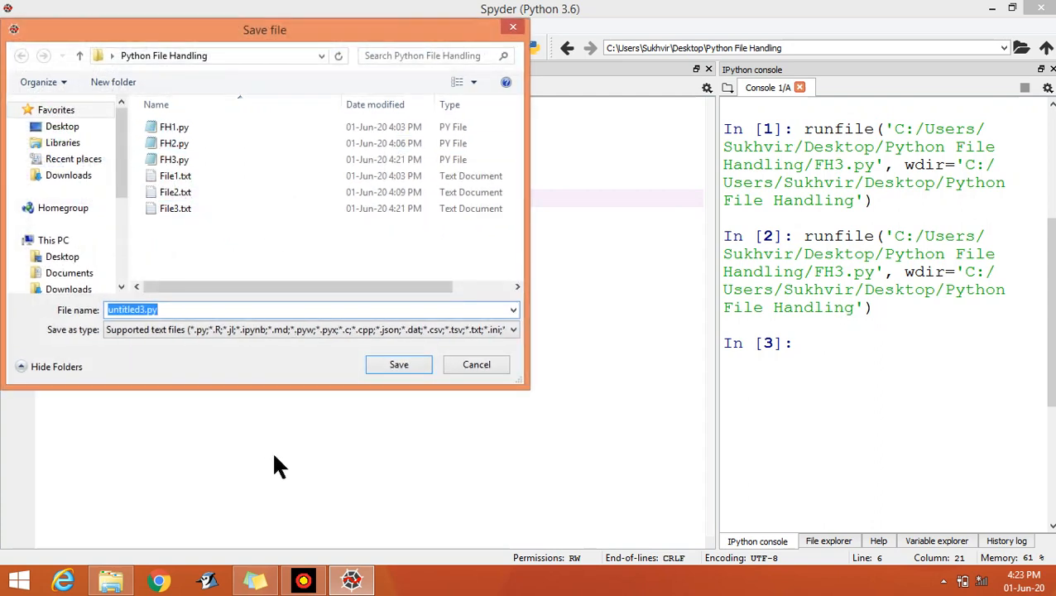
Save the script as FH4.py in the Python File Handling folder
type("FH4.py")
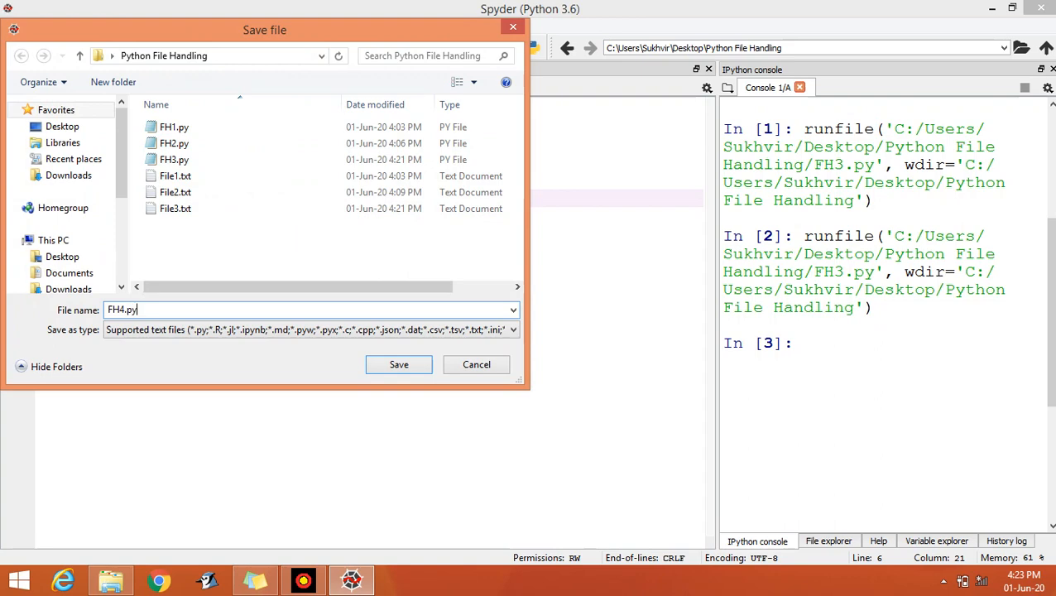
left_click(397, 364)
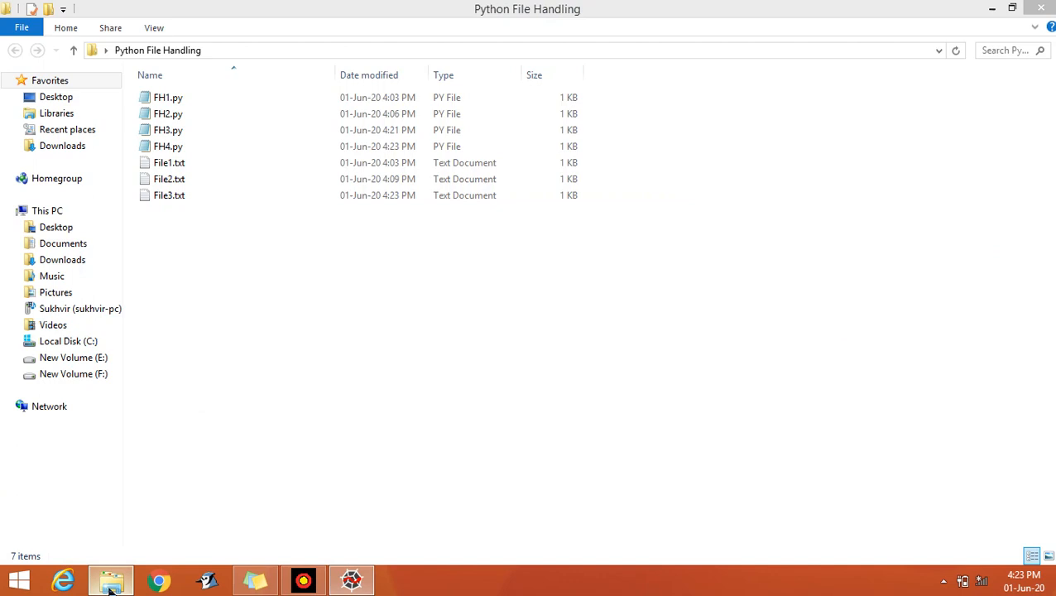
double_click(169, 196)
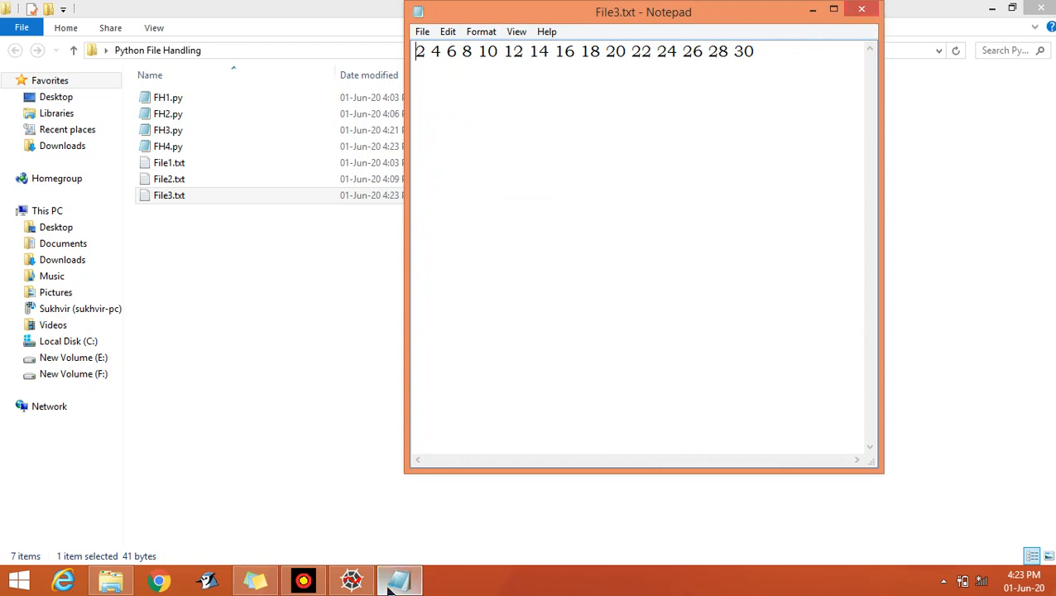
mouse_move(490, 63)
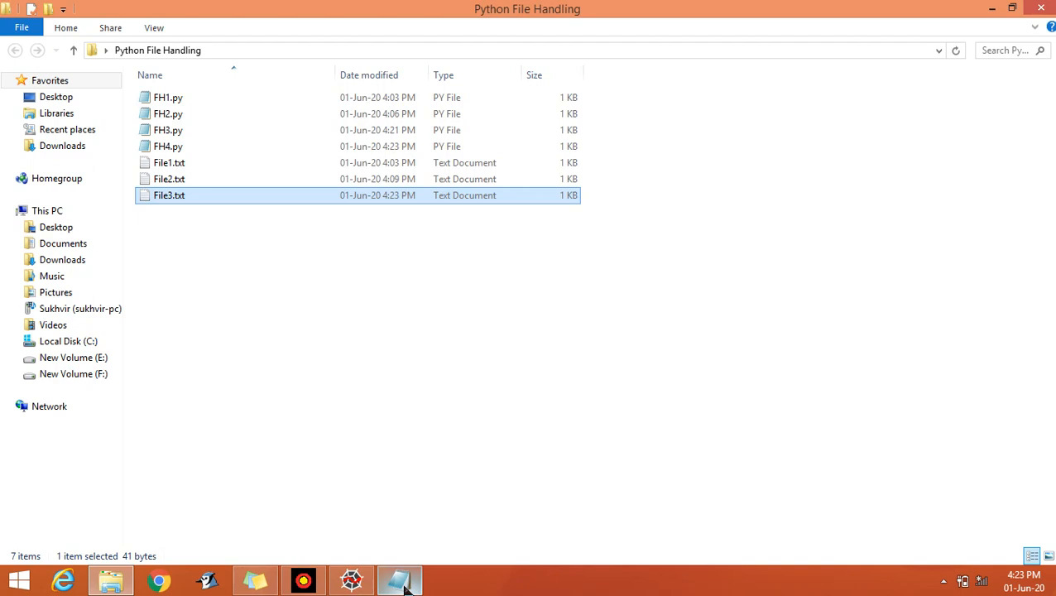
mouse_move(351, 580)
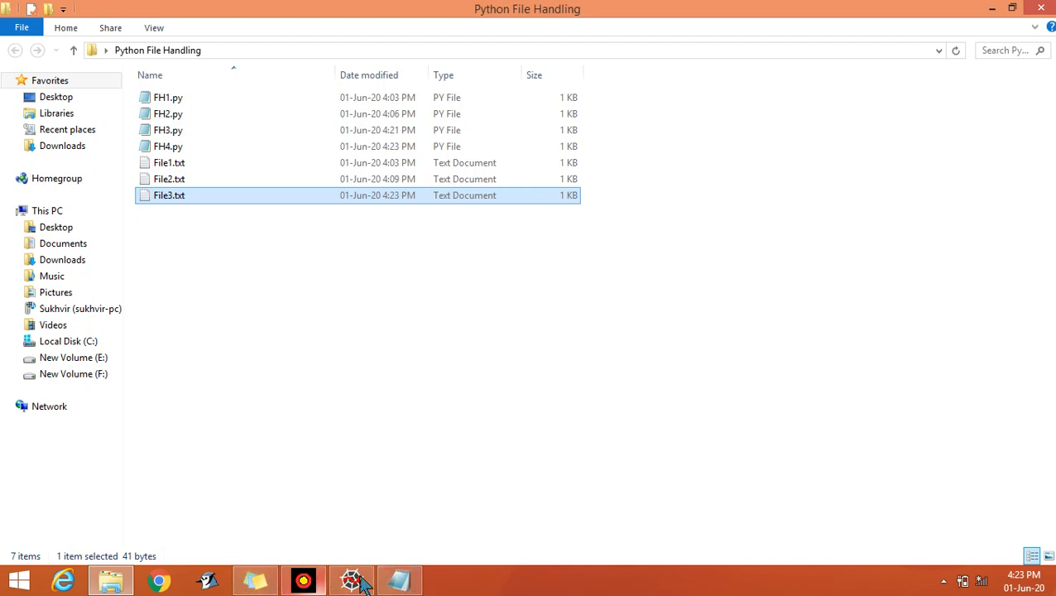
Rerun FH3.py, then run FH4.py so it writes its even numbers to File4.txt
left_click(351, 579)
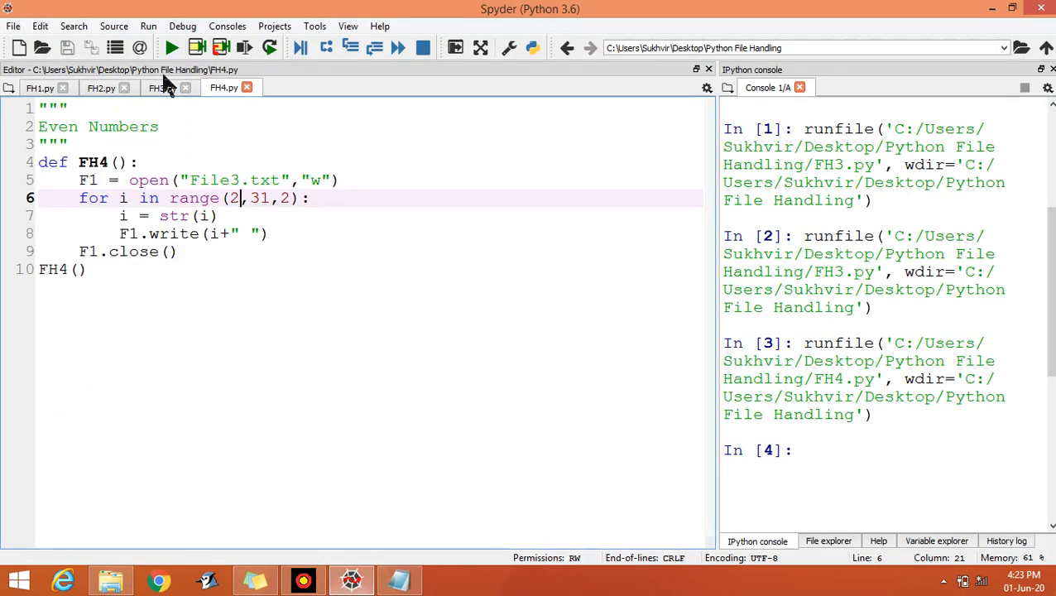
left_click(162, 87)
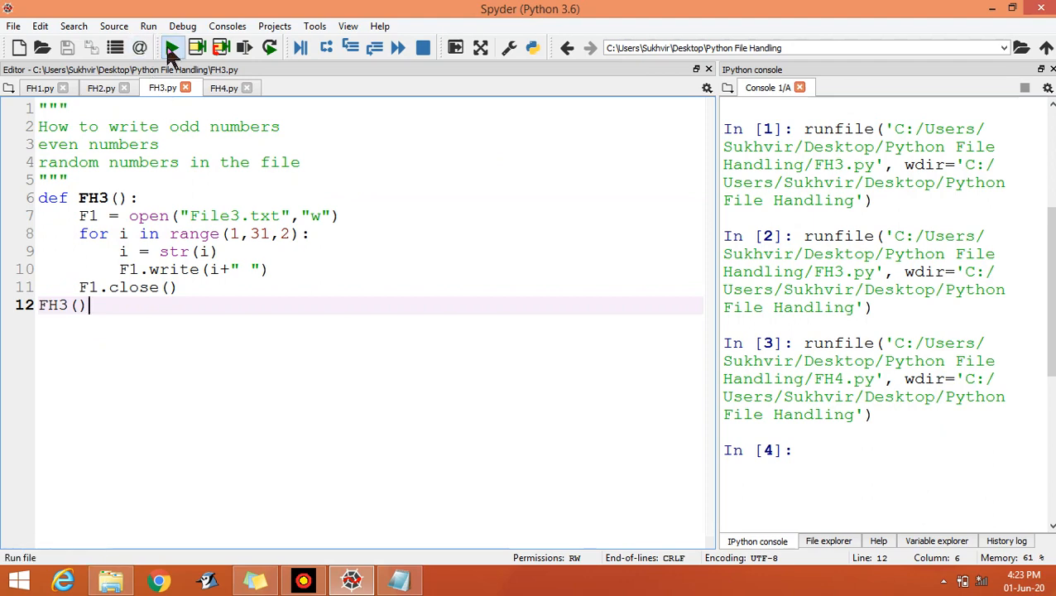
left_click(172, 46)
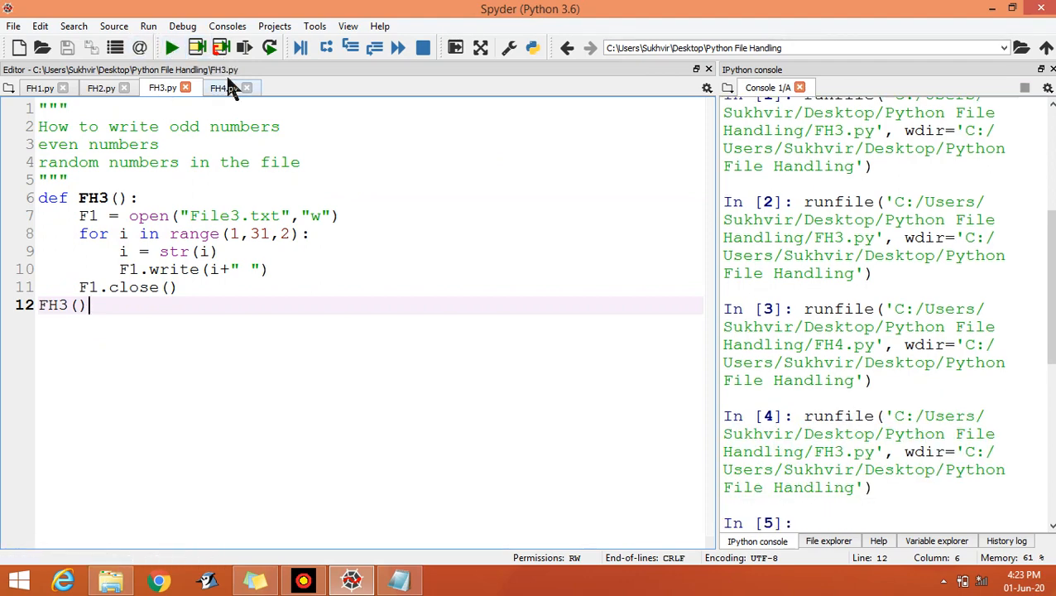
left_click(223, 86)
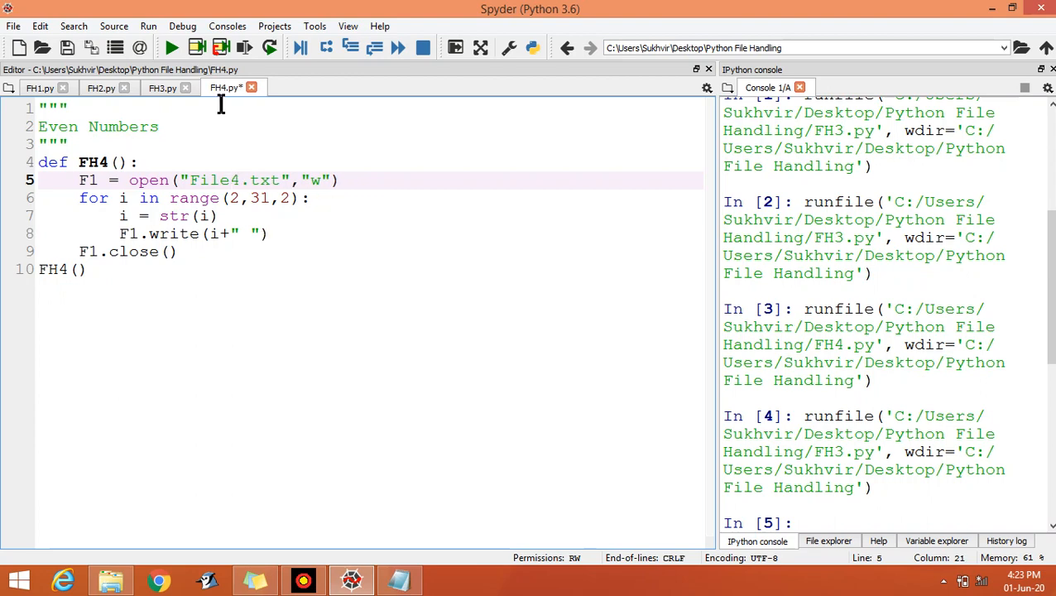
left_click(173, 46)
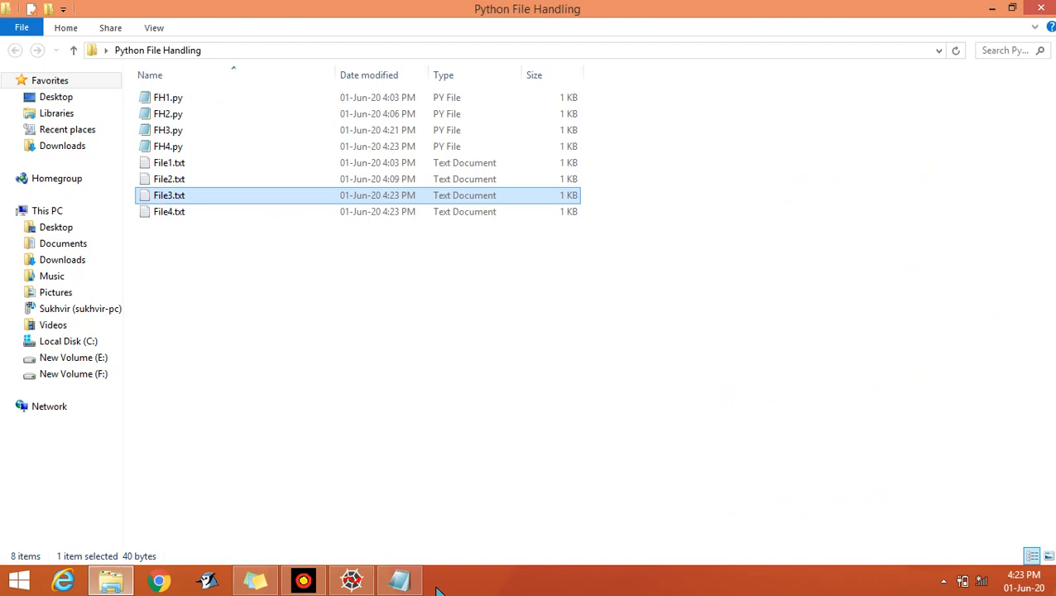
View File3.txt and File4.txt (even numbers 2 to 30) in Notepad, then return to Spyder
double_click(168, 196)
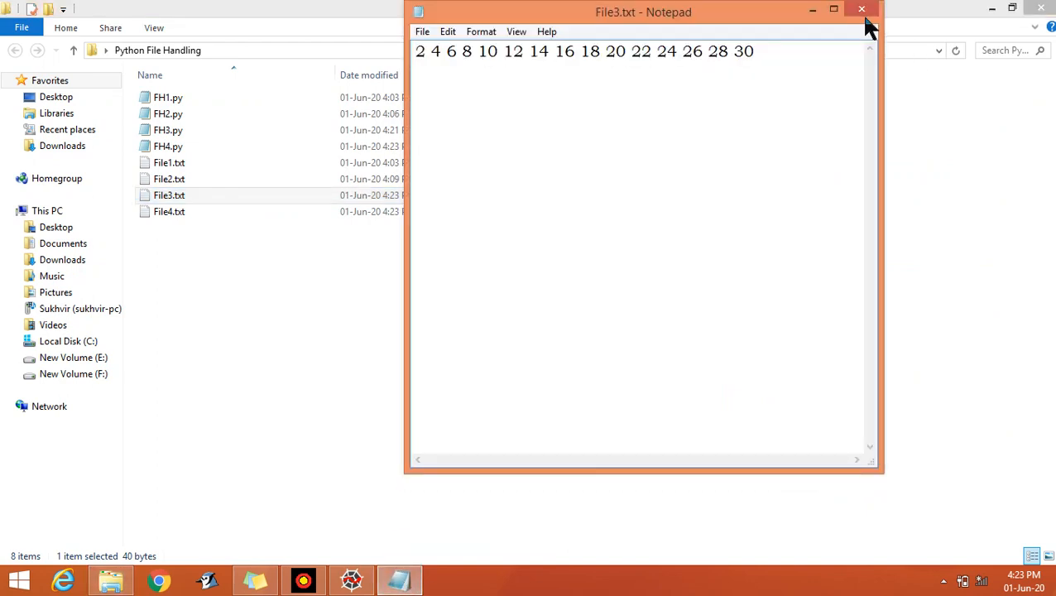
left_click(860, 10)
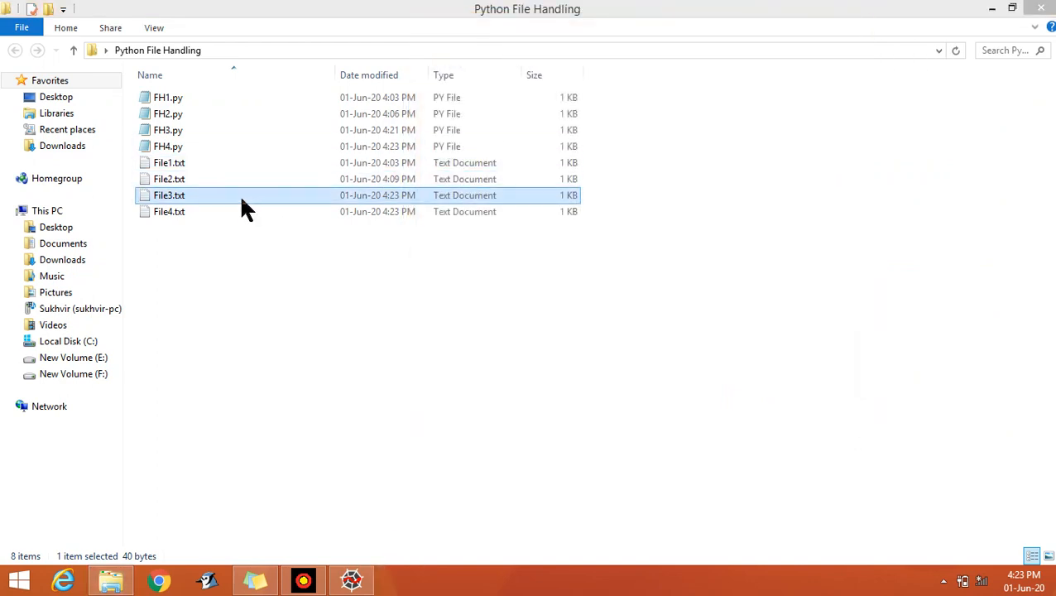
double_click(169, 195)
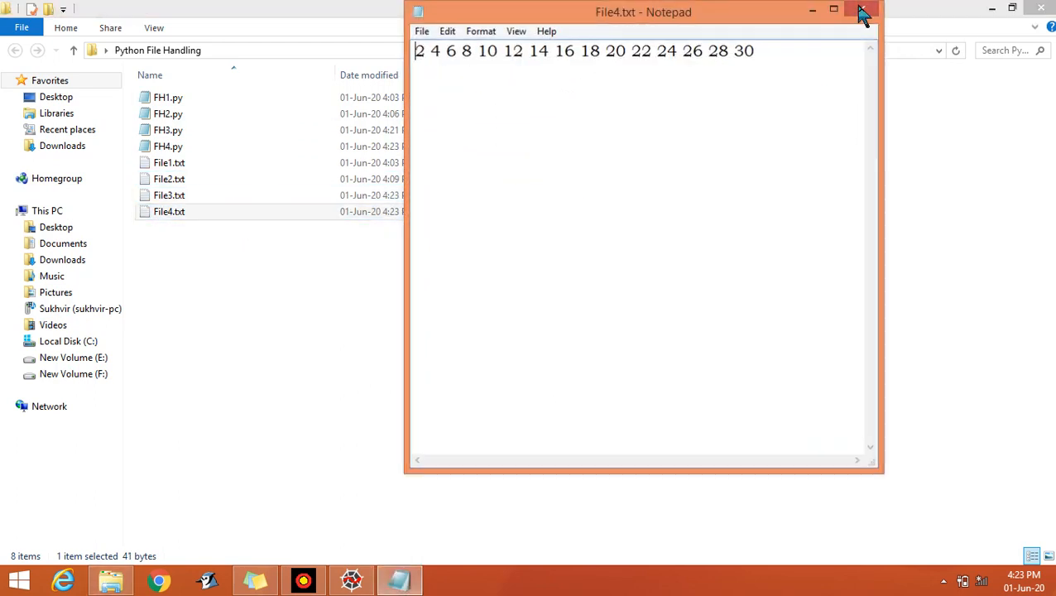
left_click(864, 10)
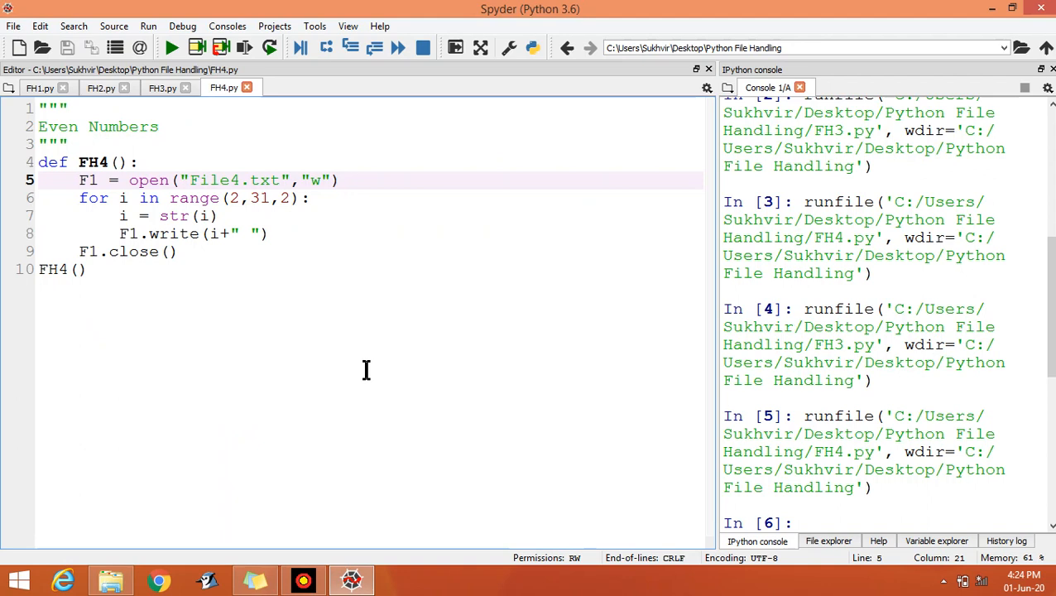
left_click(74, 268)
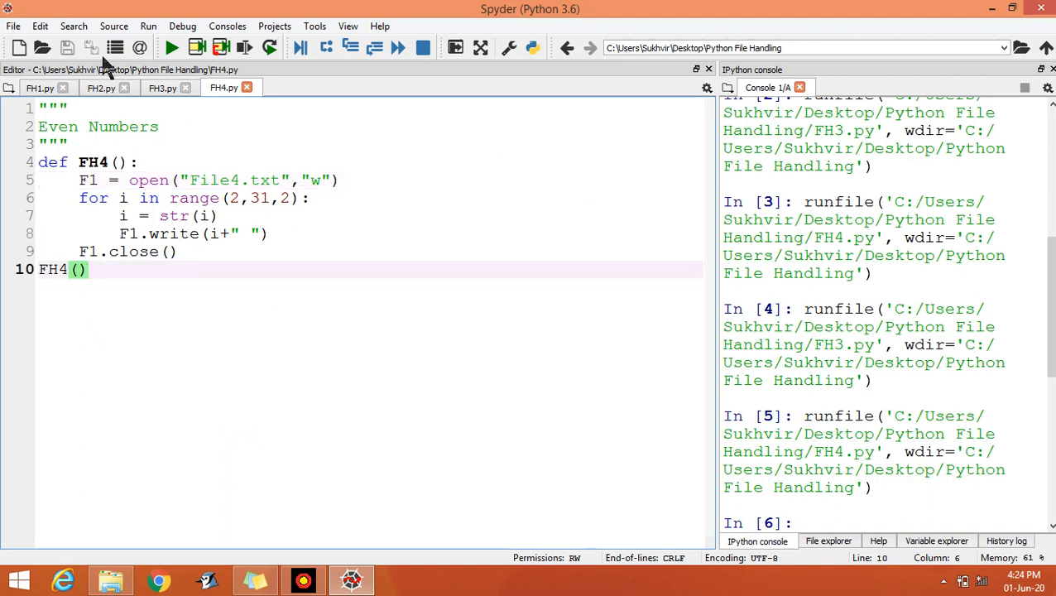
mouse_move(67, 46)
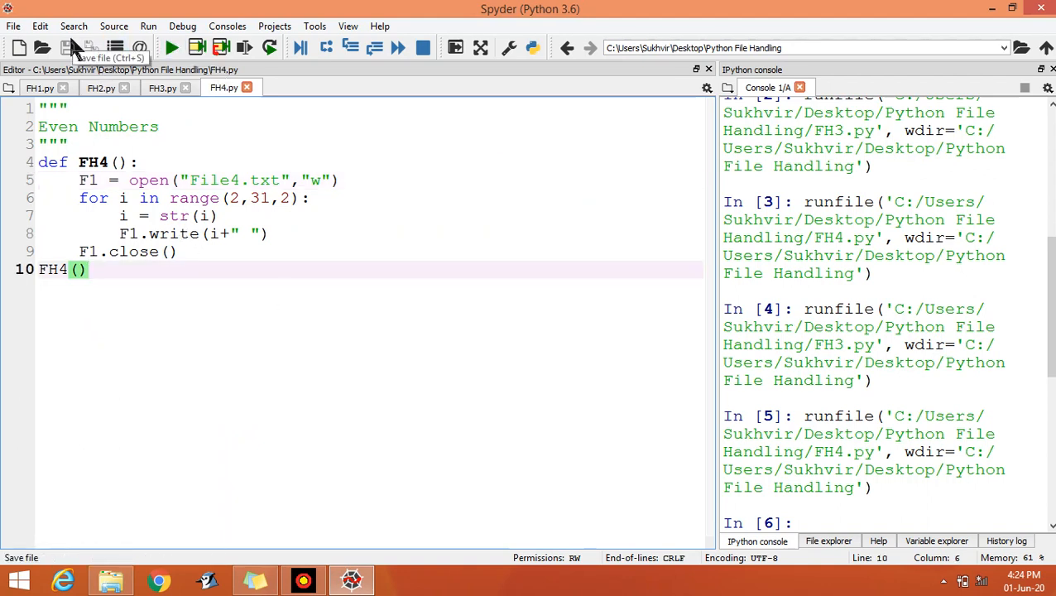
Start a new script with a docstring titled 'Random Numbers'
left_click(13, 27)
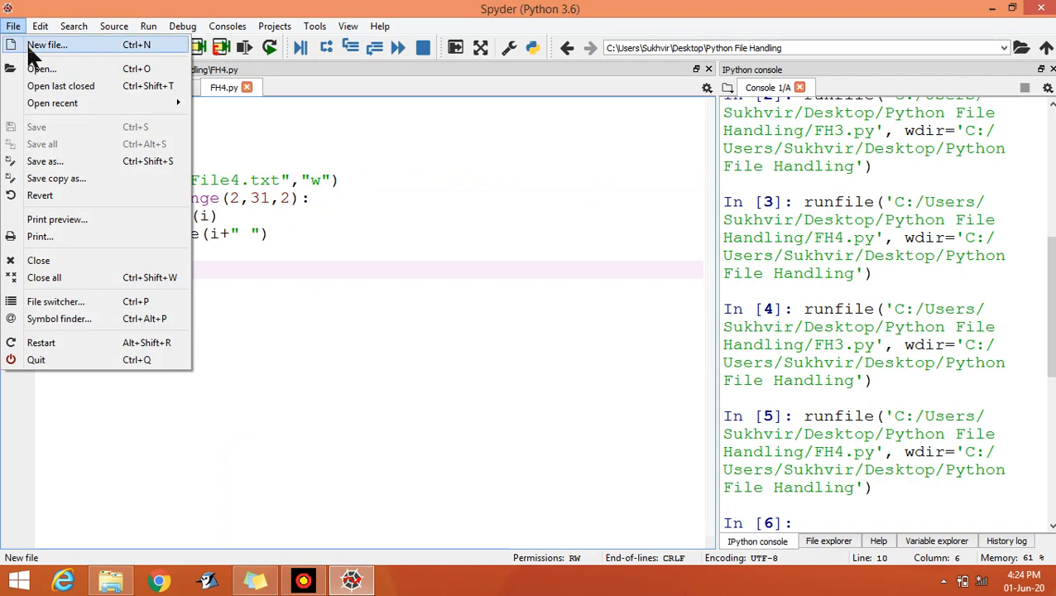
left_click(46, 45)
type("\"\"\"")
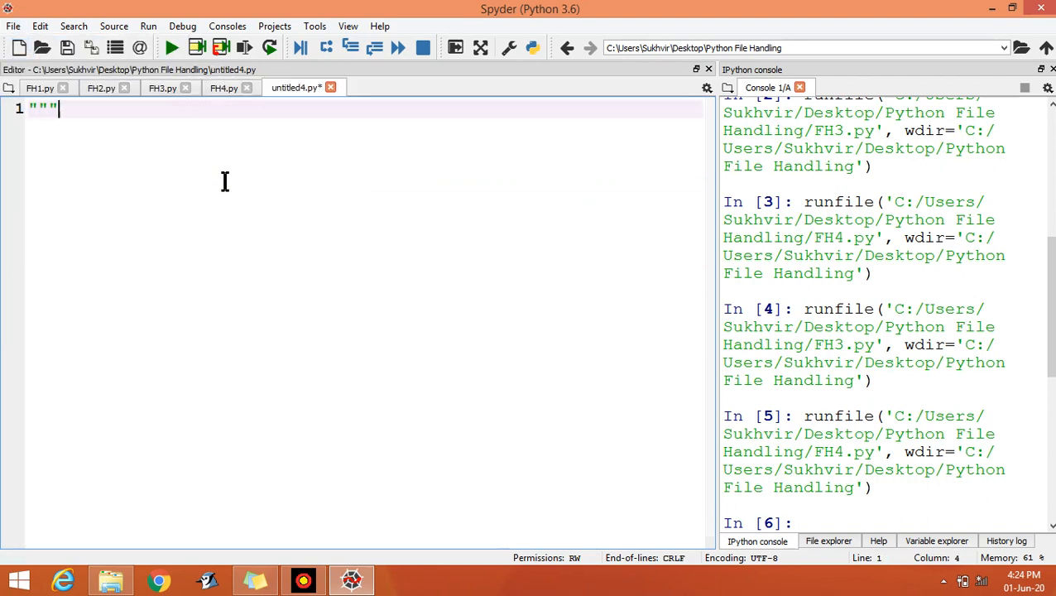
type("Random Nu")
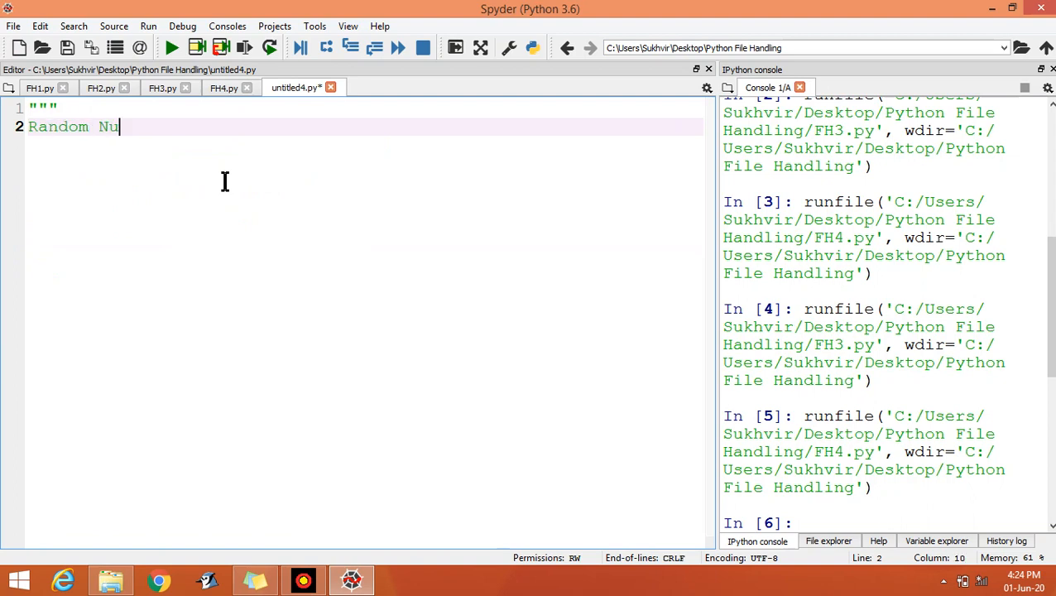
type("mbers")
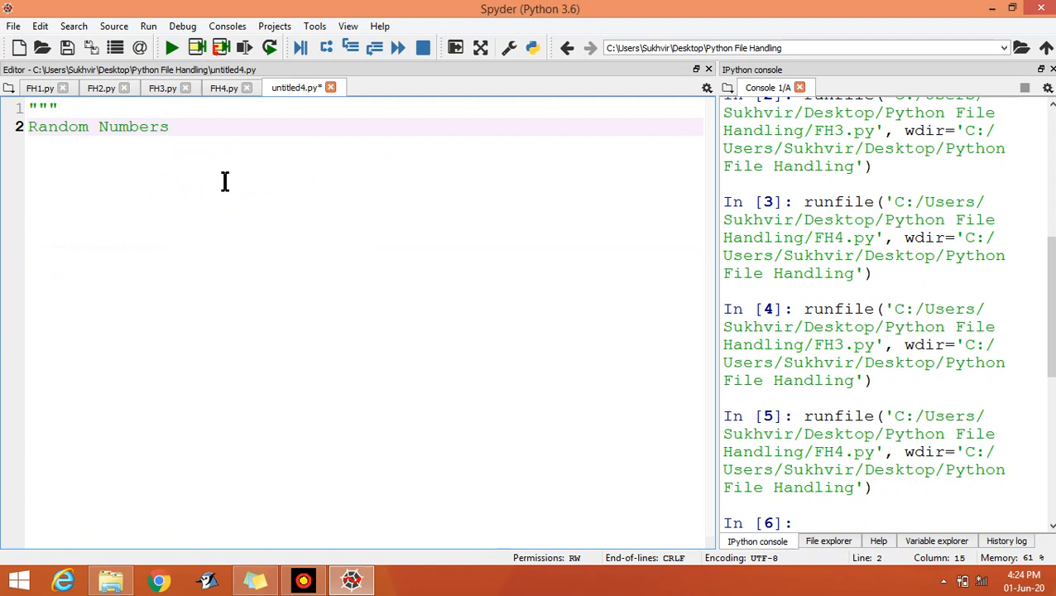
key("enter")
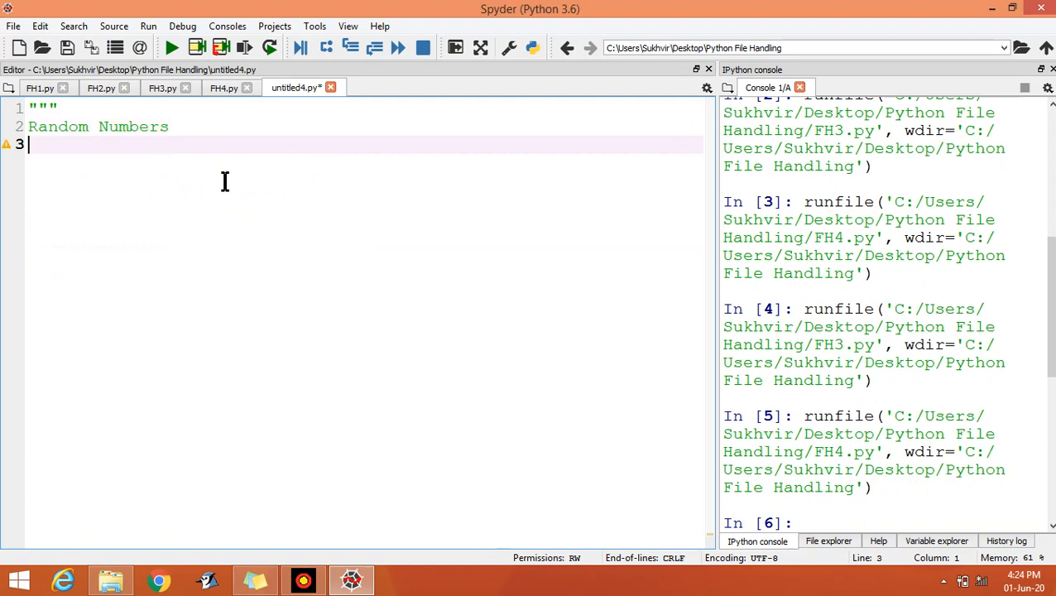
Add the docstring line '10 random numbers between 100 and 150'
type("10 ra")
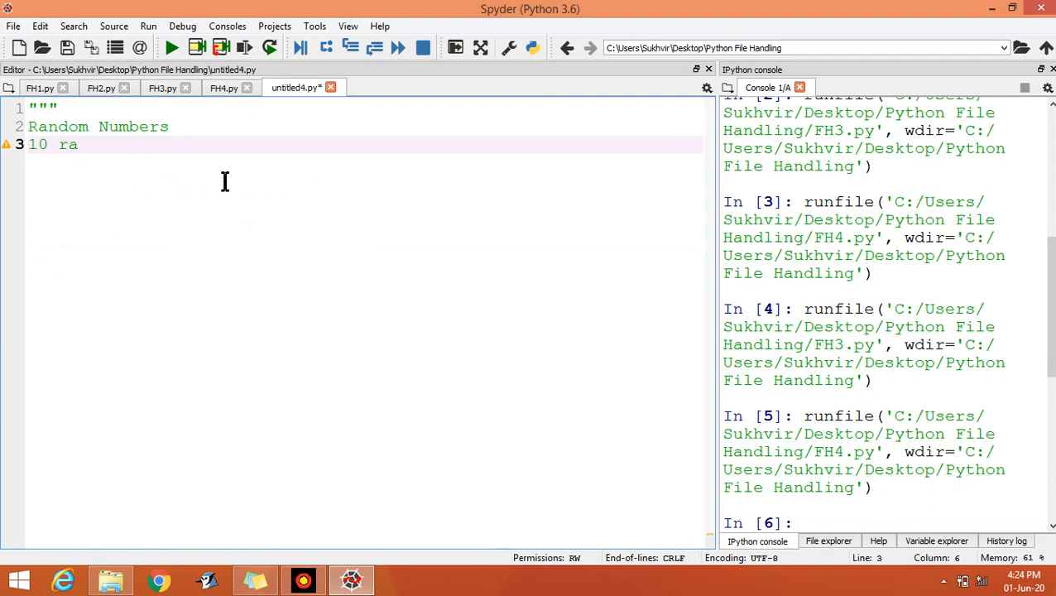
type("ndom")
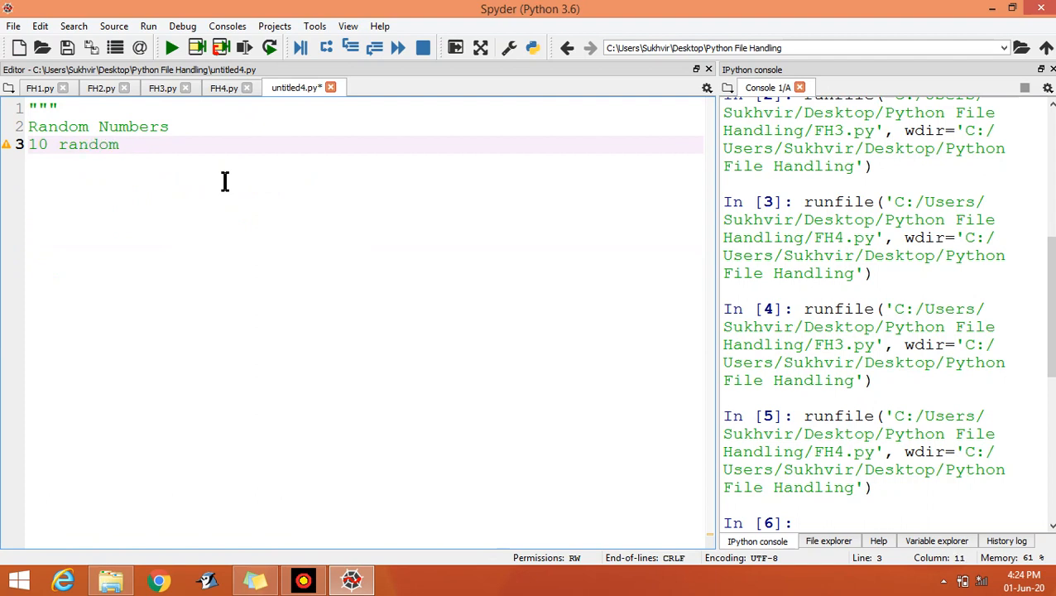
type("numbers")
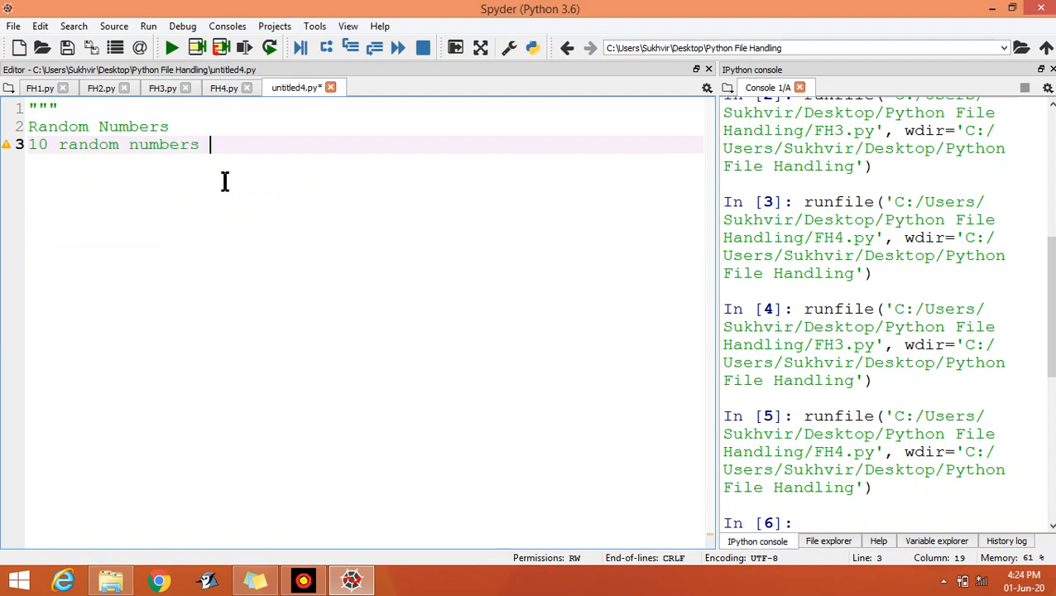
type("betwe")
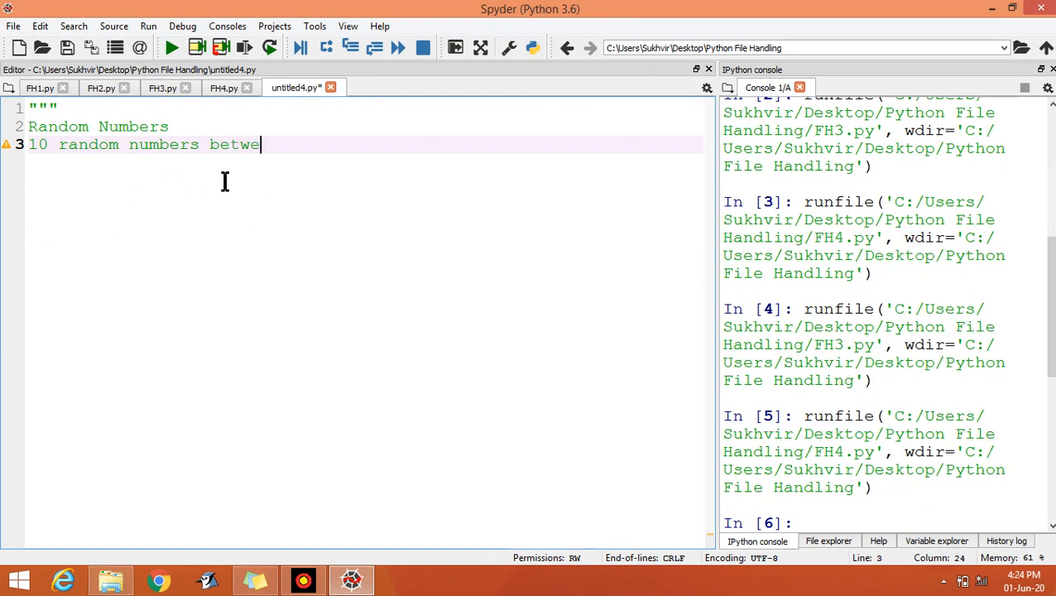
type("en 100 and")
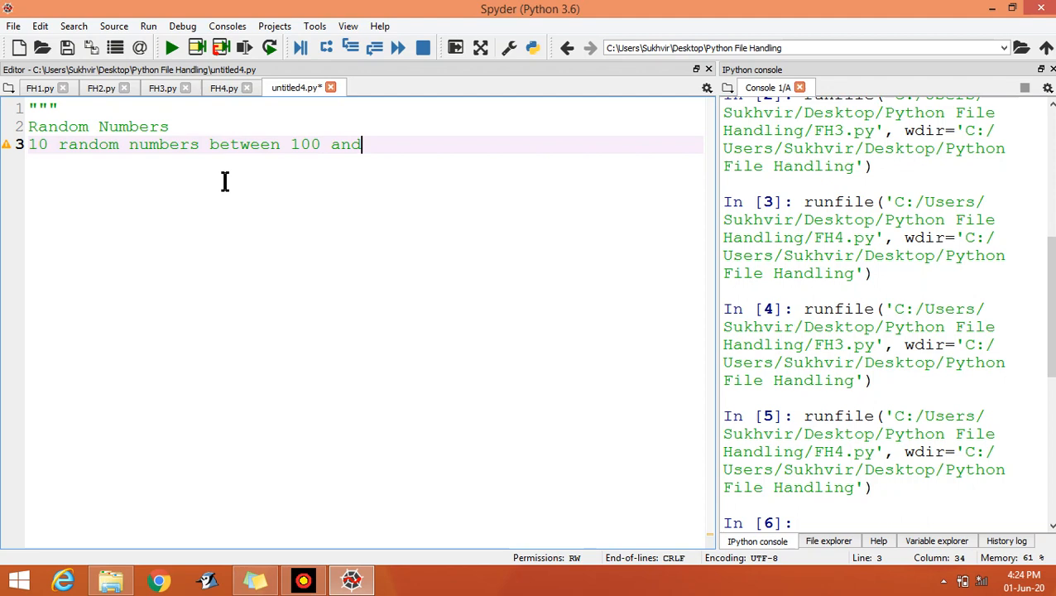
type("150")
type("\"\"\"")
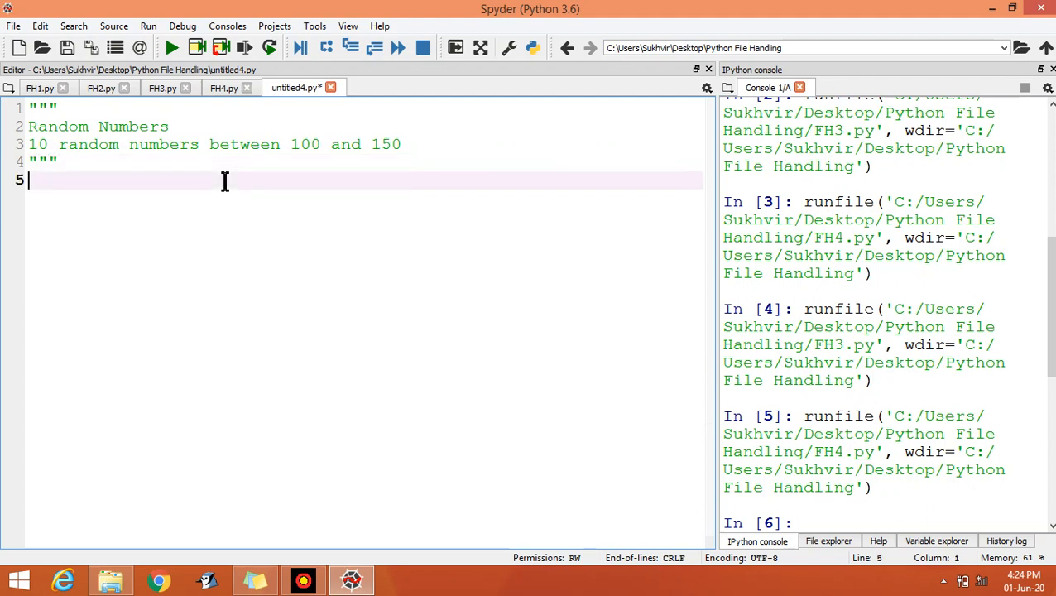
Define the function header def FH5(): at the top of the script
type("def")
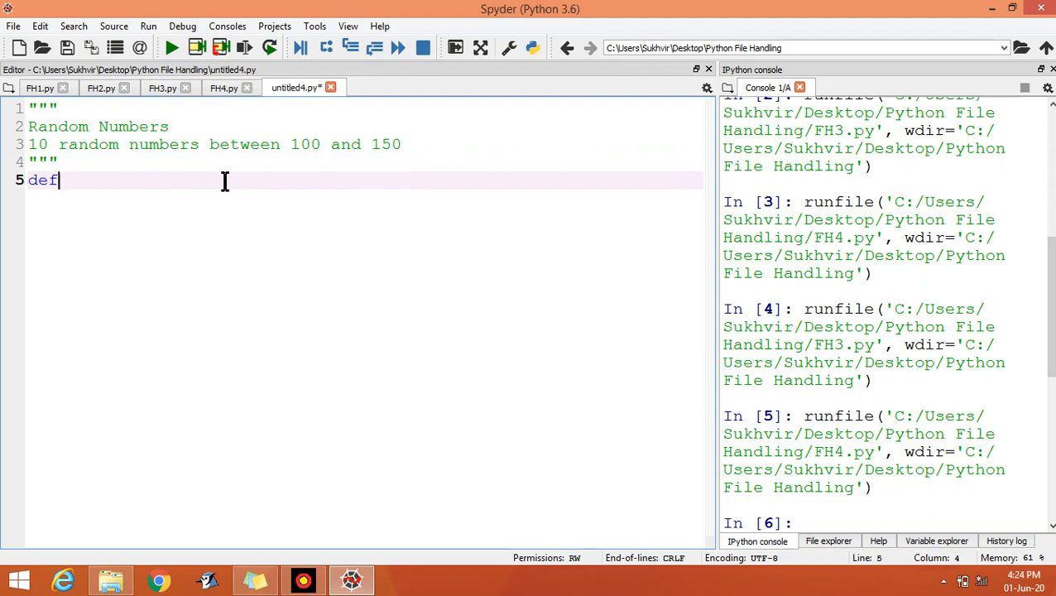
type("FH")
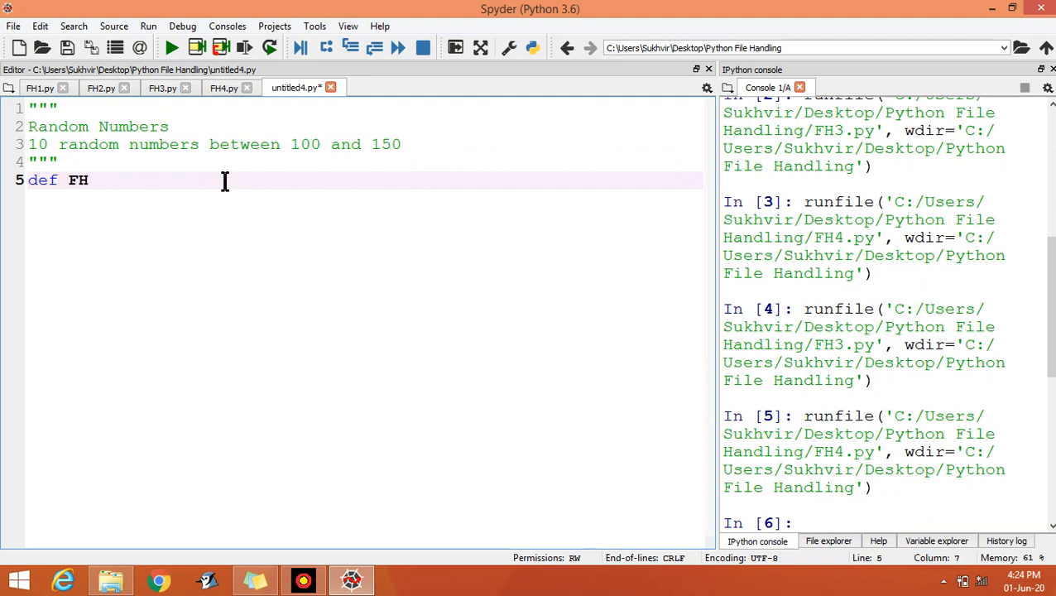
double_click(77, 178)
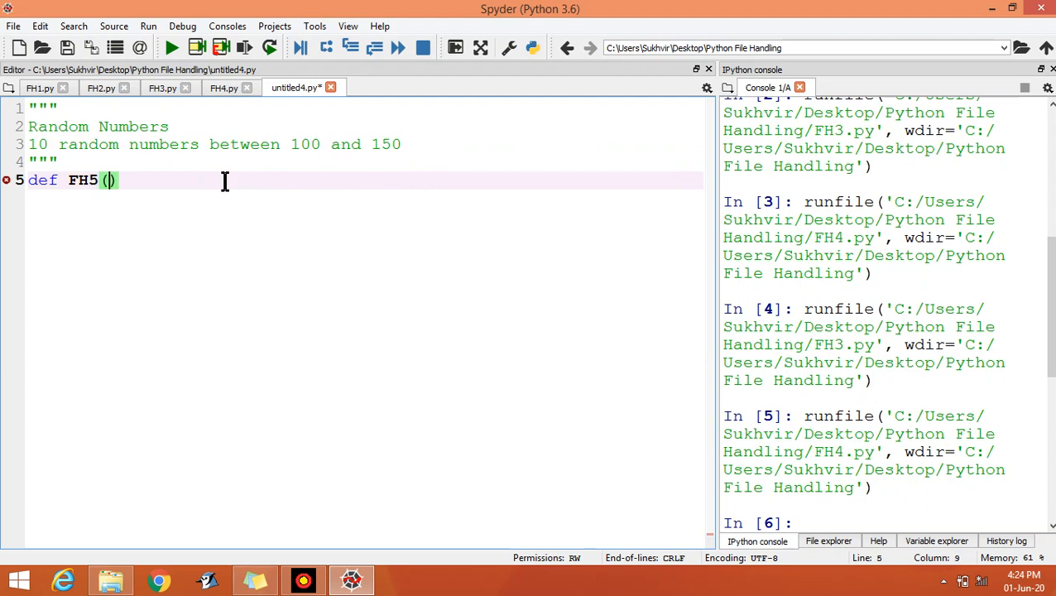
type(":")
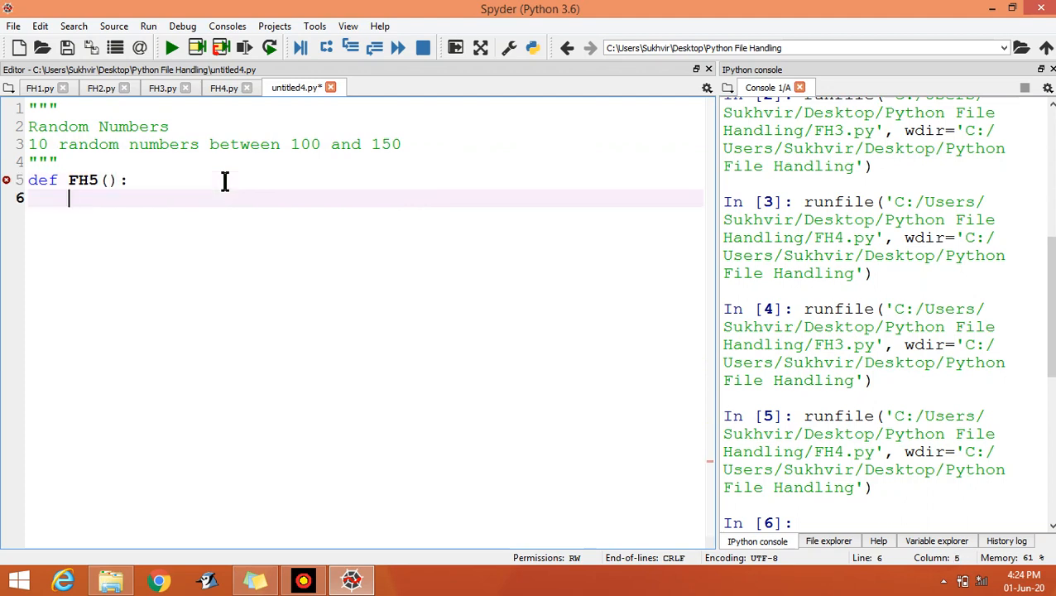
Add F1 = open("File5.txt","w") to open File5.txt for writing
type("F1 =")
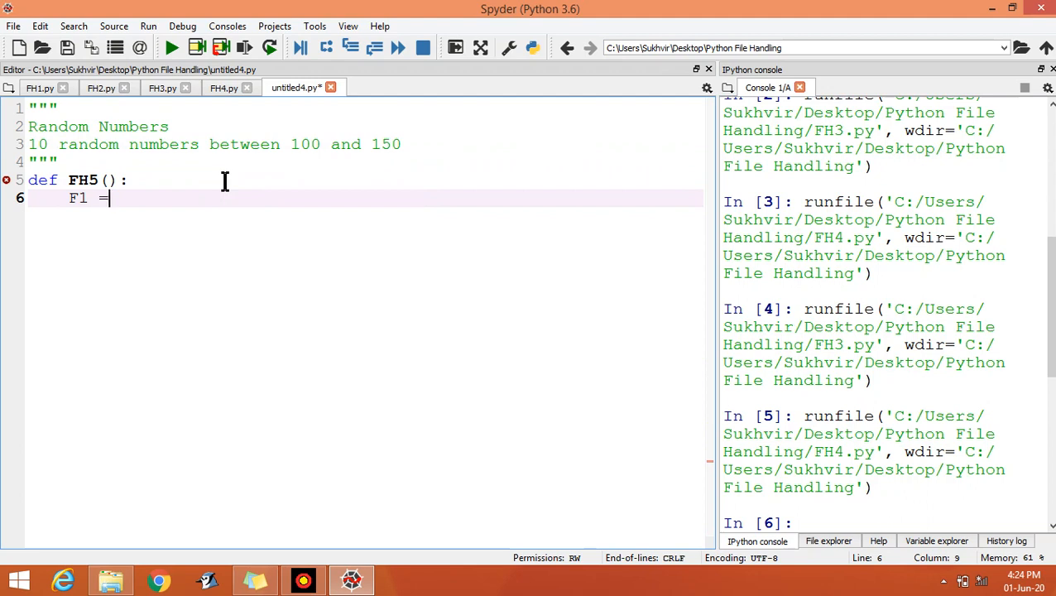
type("open")
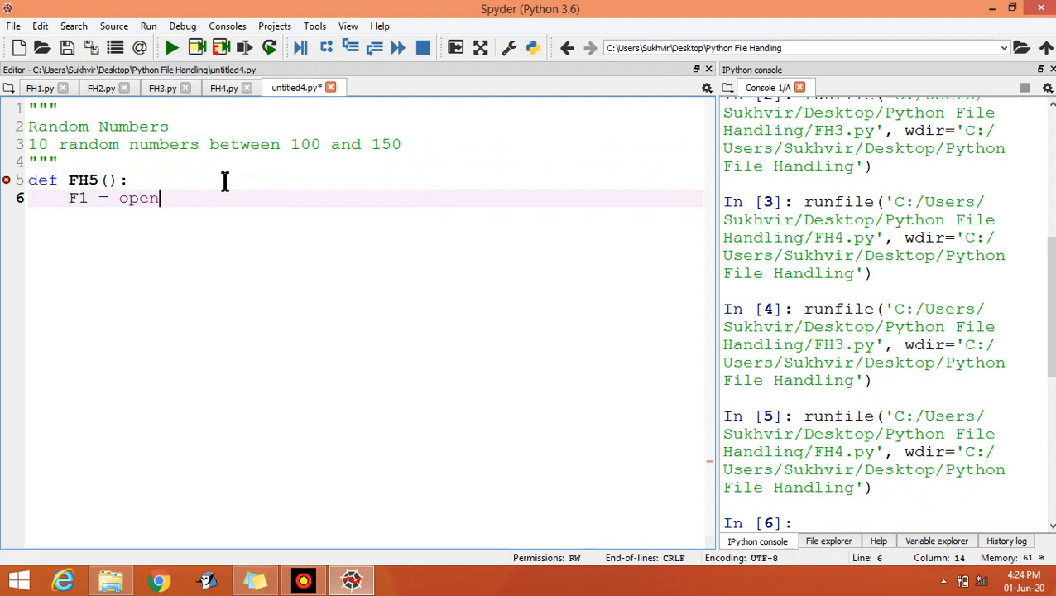
type("(f)")
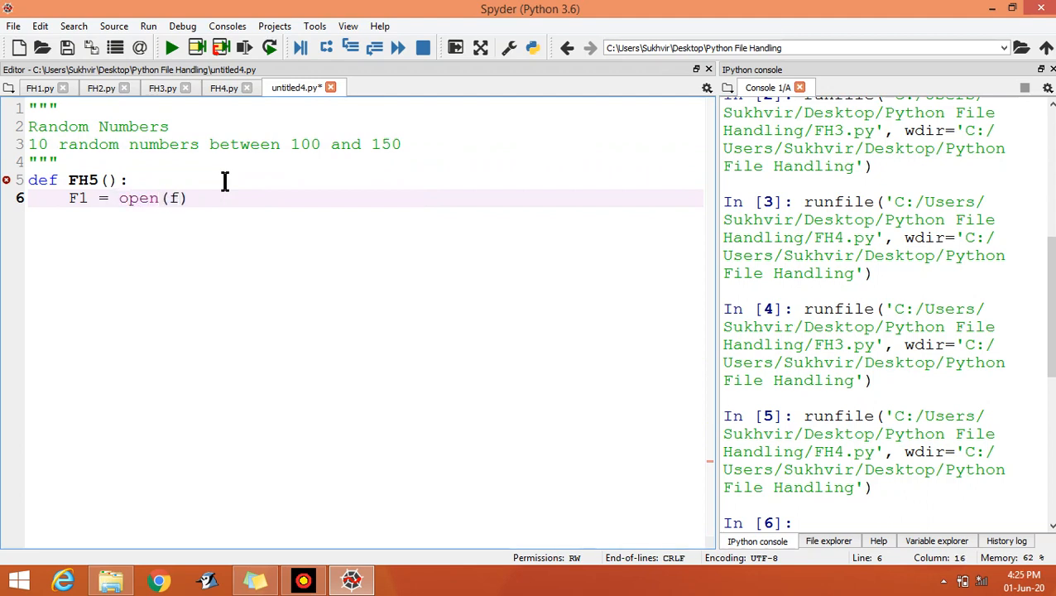
type("\"\"")
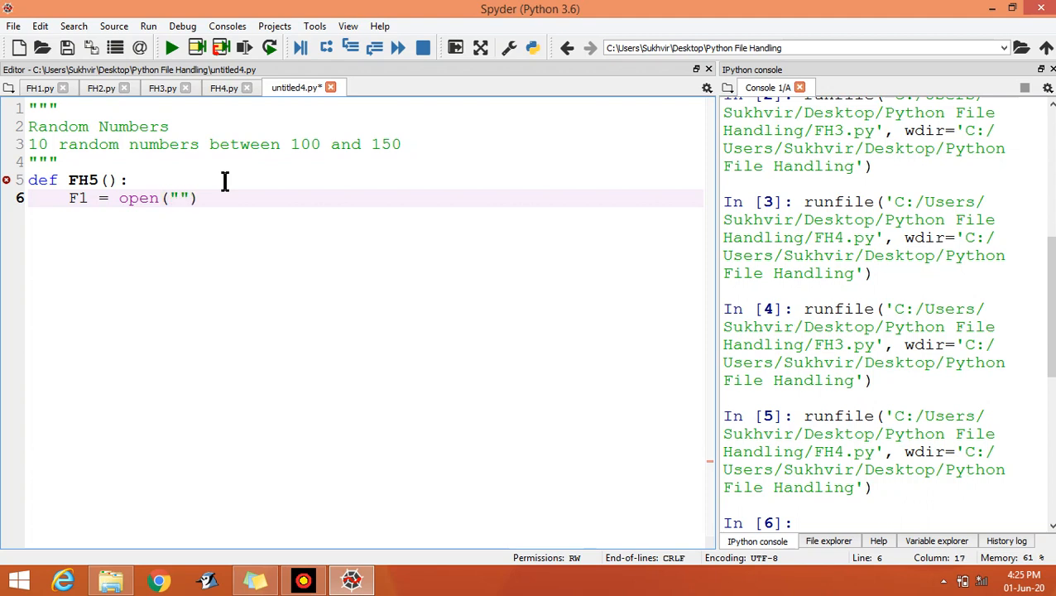
type("Fi")
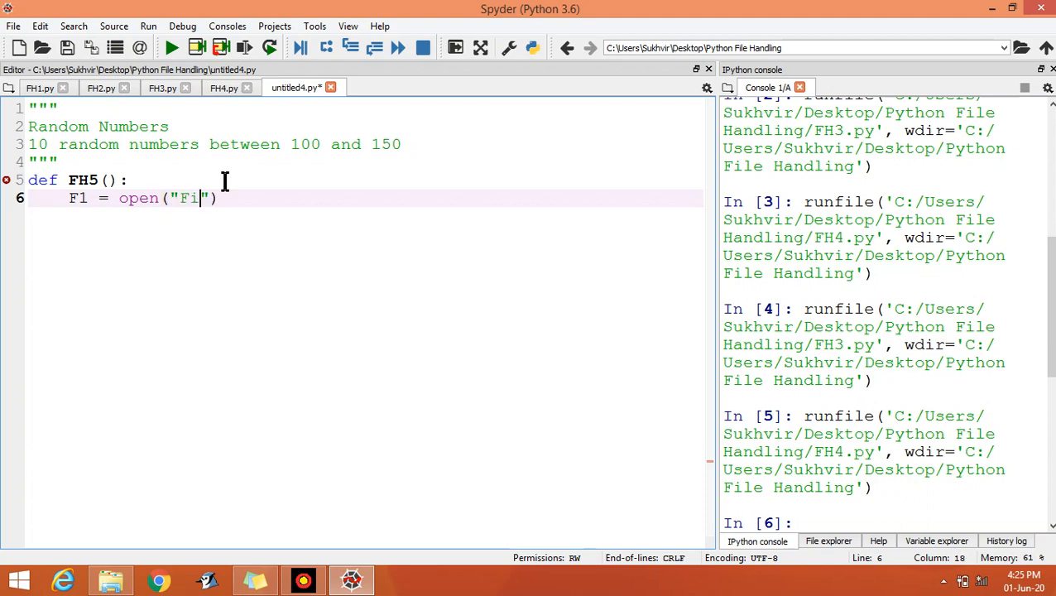
type("le5")
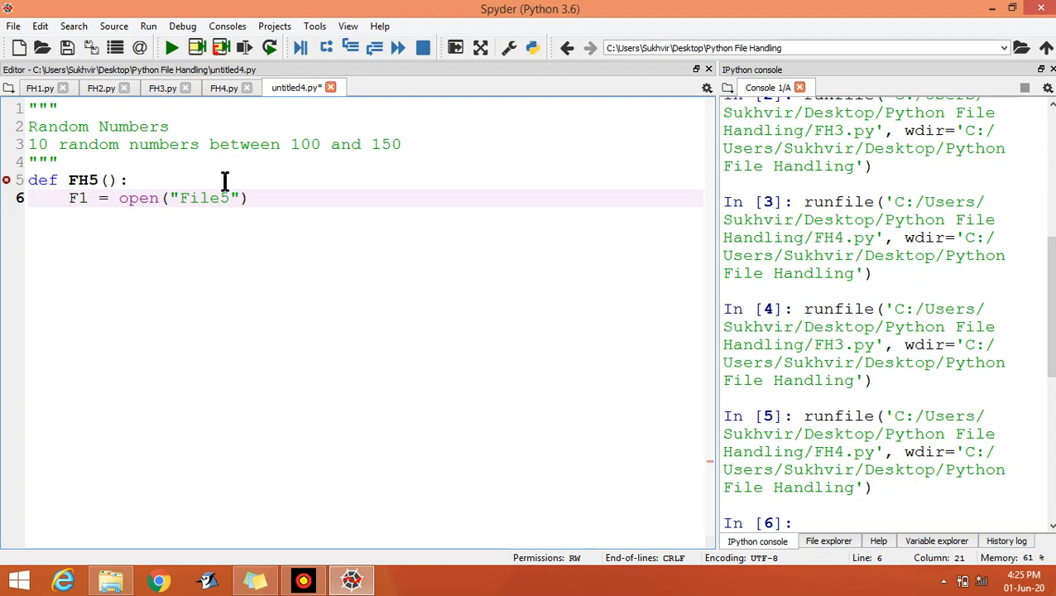
type(".txt")
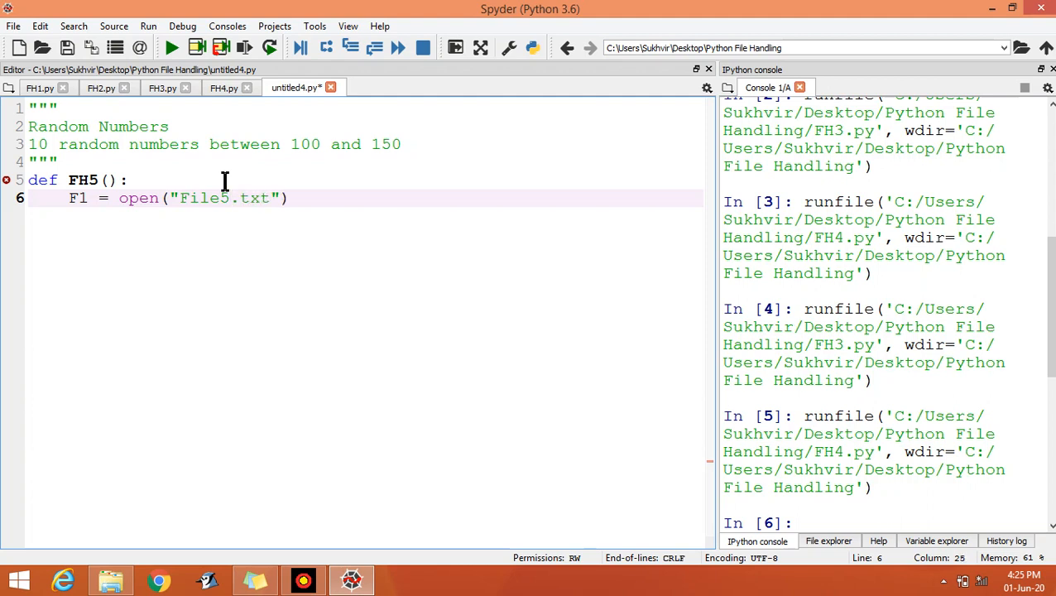
type(",")
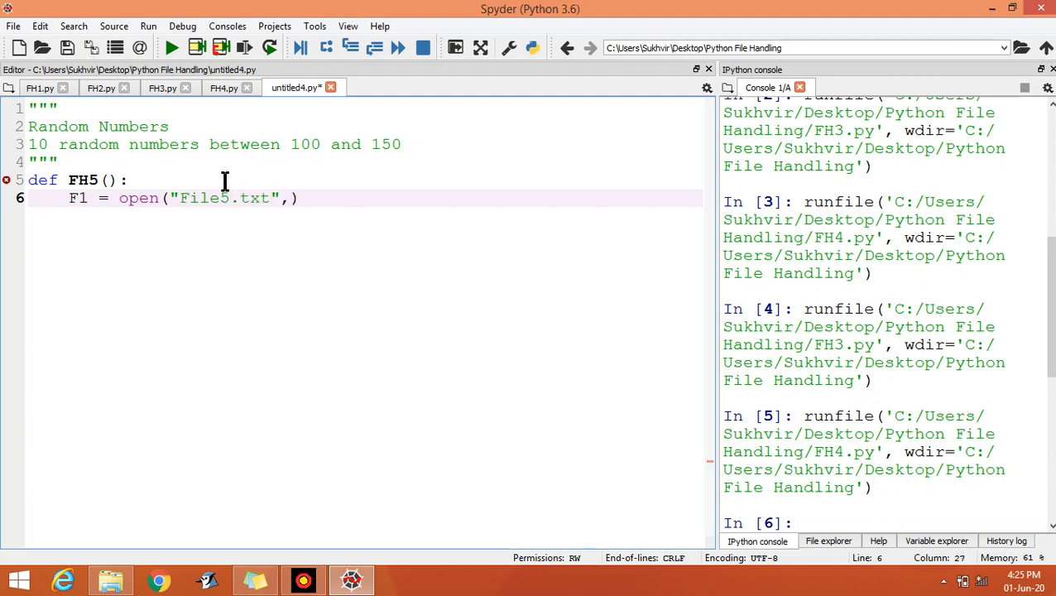
type("\"\"")
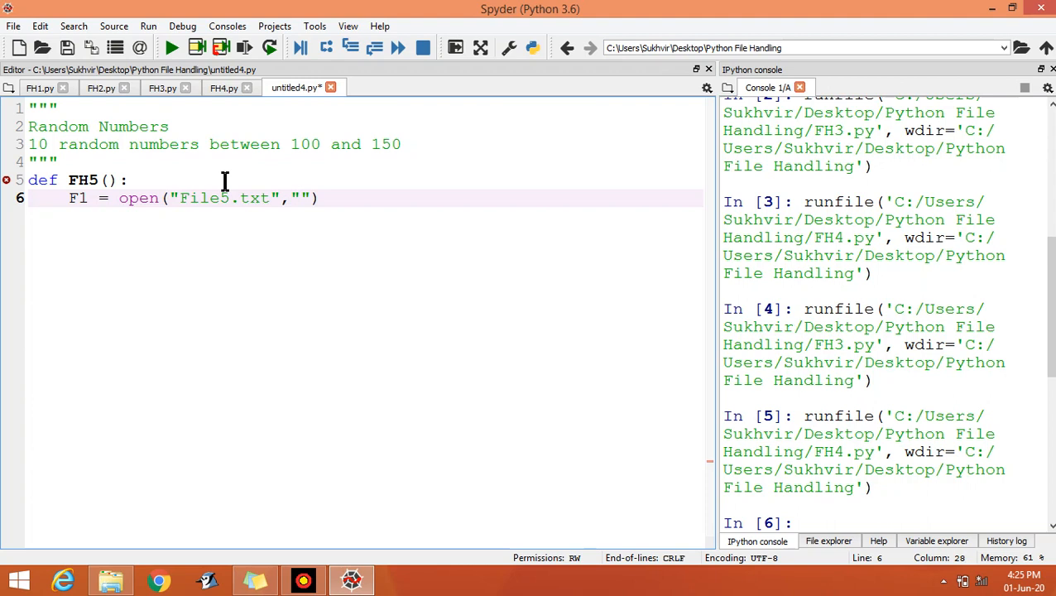
type("w")
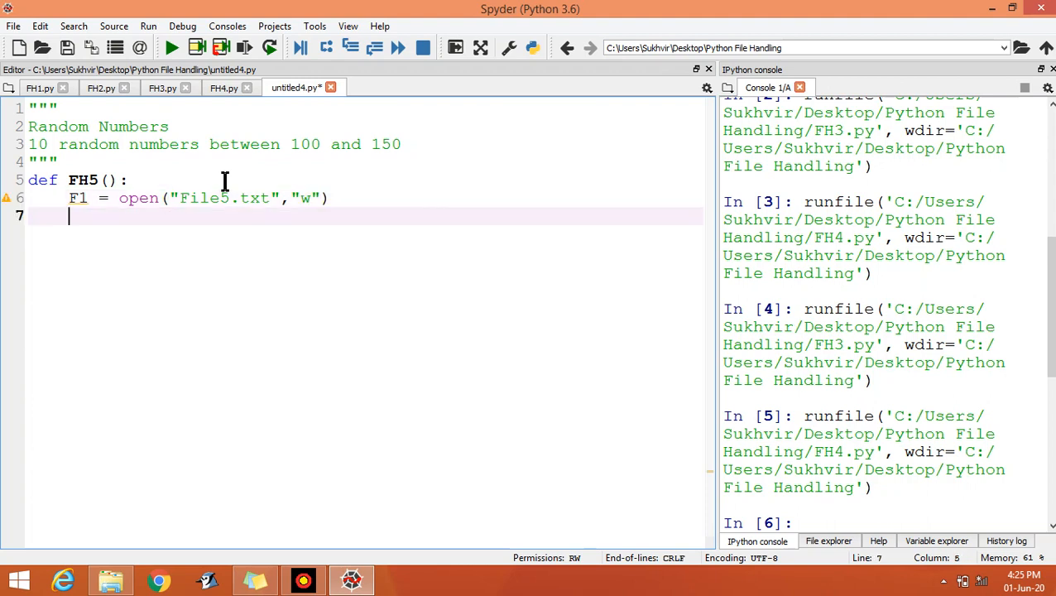
Start the loop for i in range(11): inside FH5
type("for")
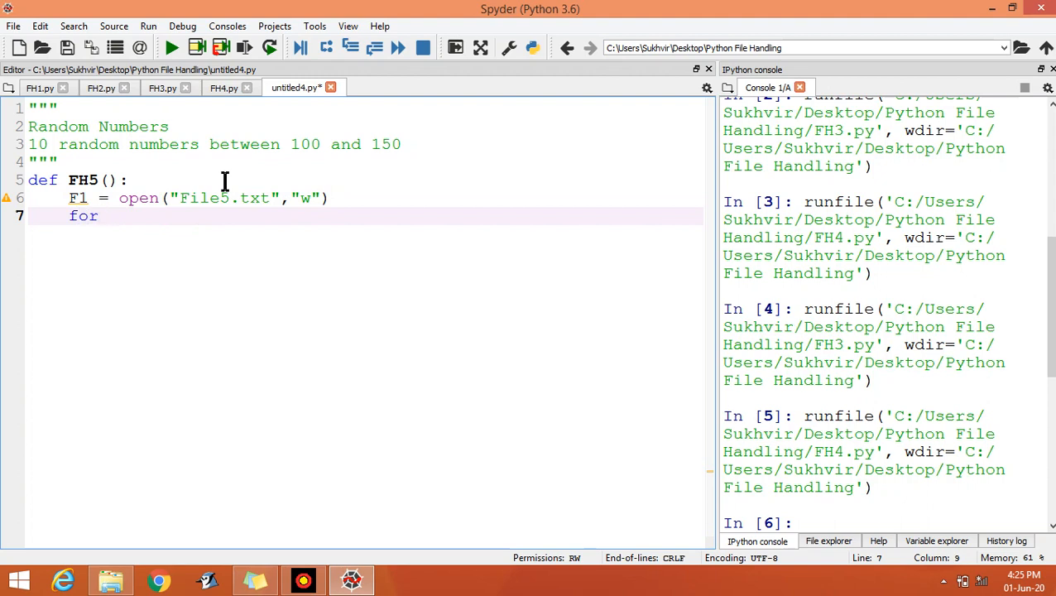
type("i in r")
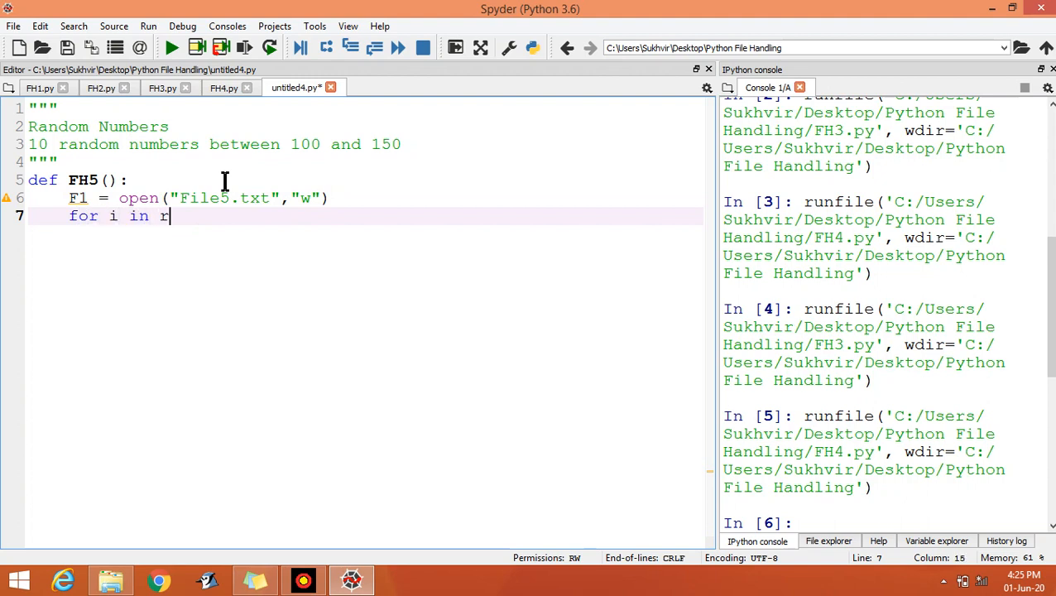
type("ange")
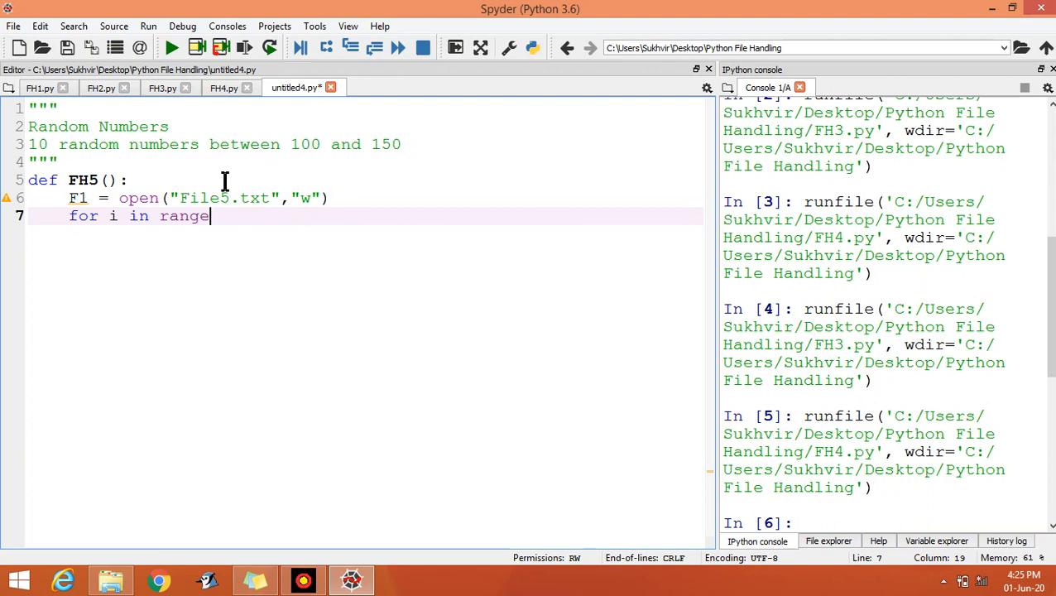
type("(11")
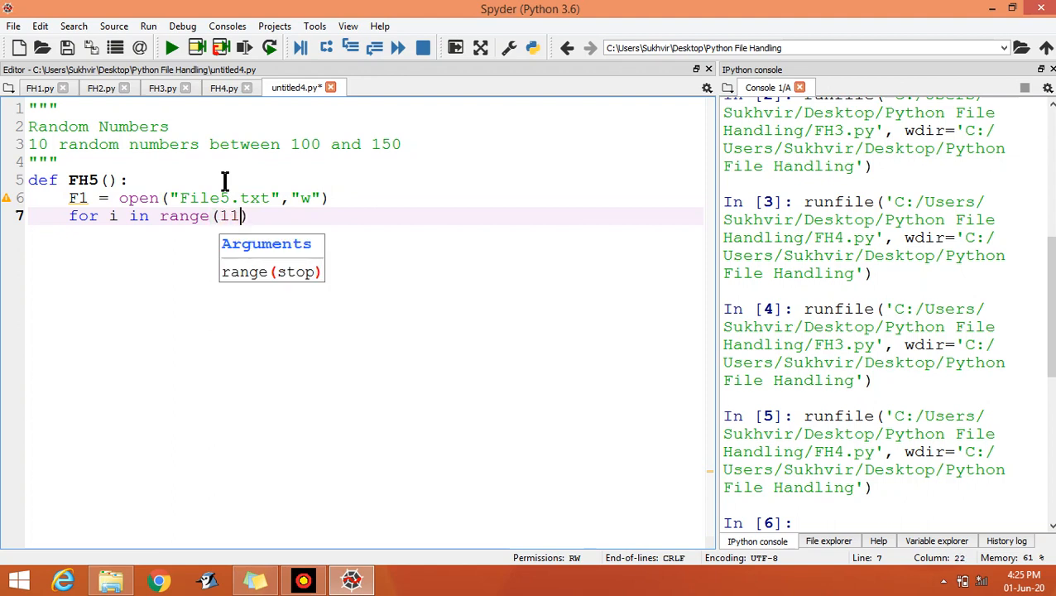
type(":")
key("enter")
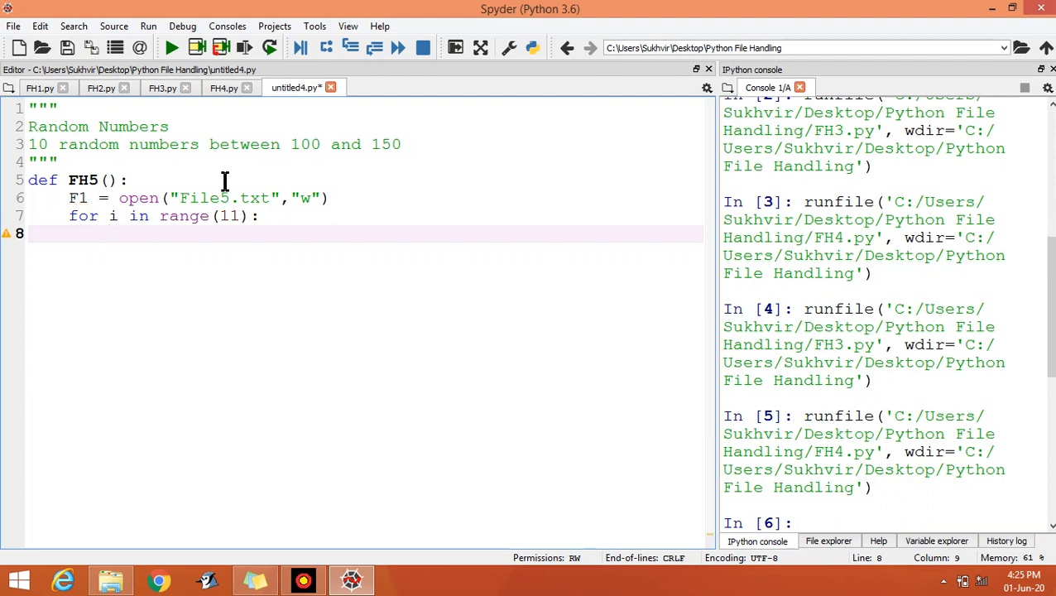
left_click(129, 179)
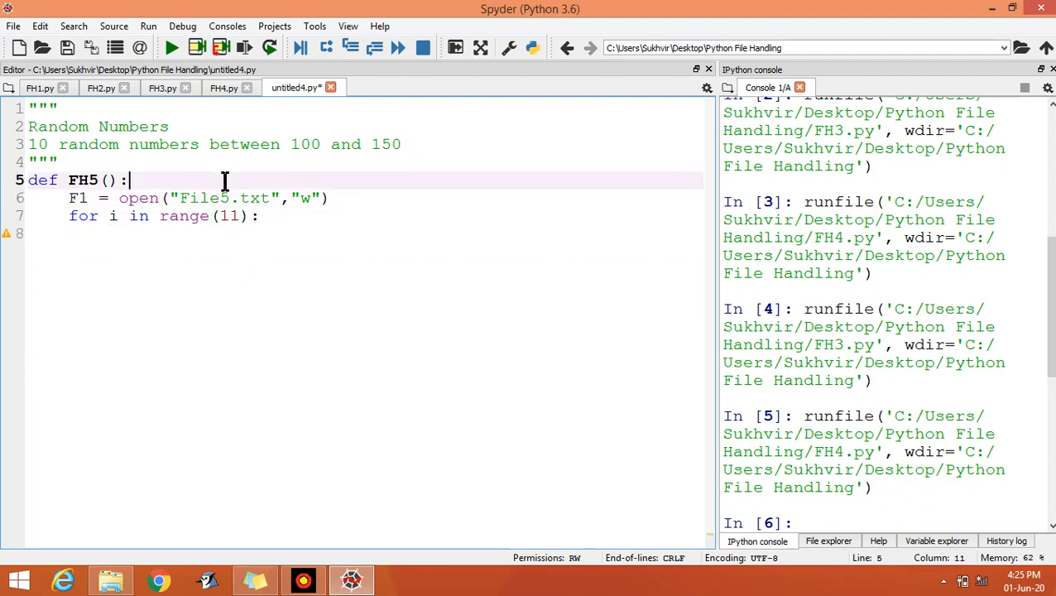
Add 'from random import randint' above the function definition
key("enter")
type("from")
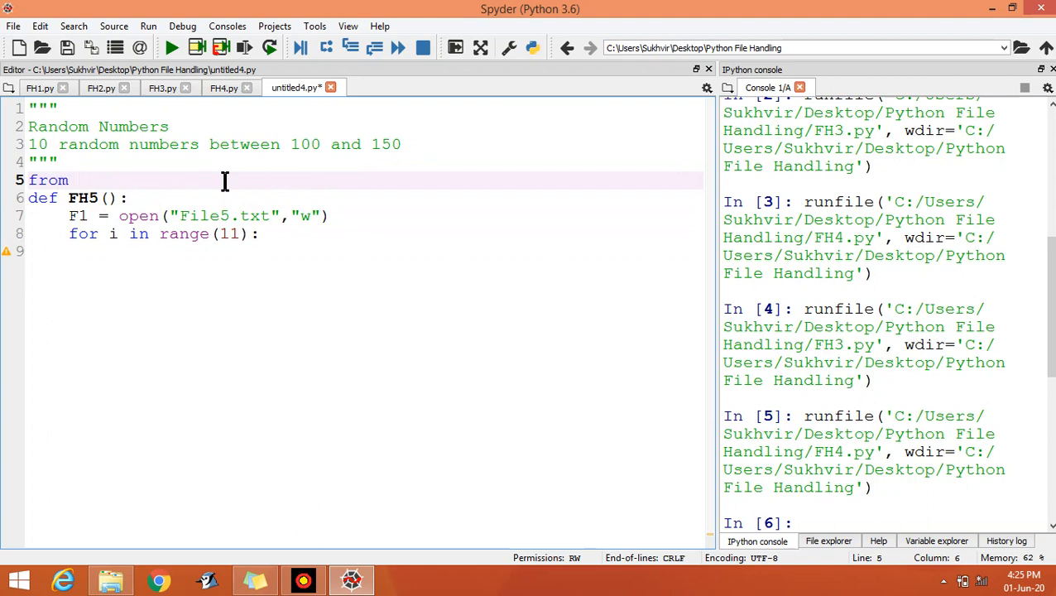
type("random")
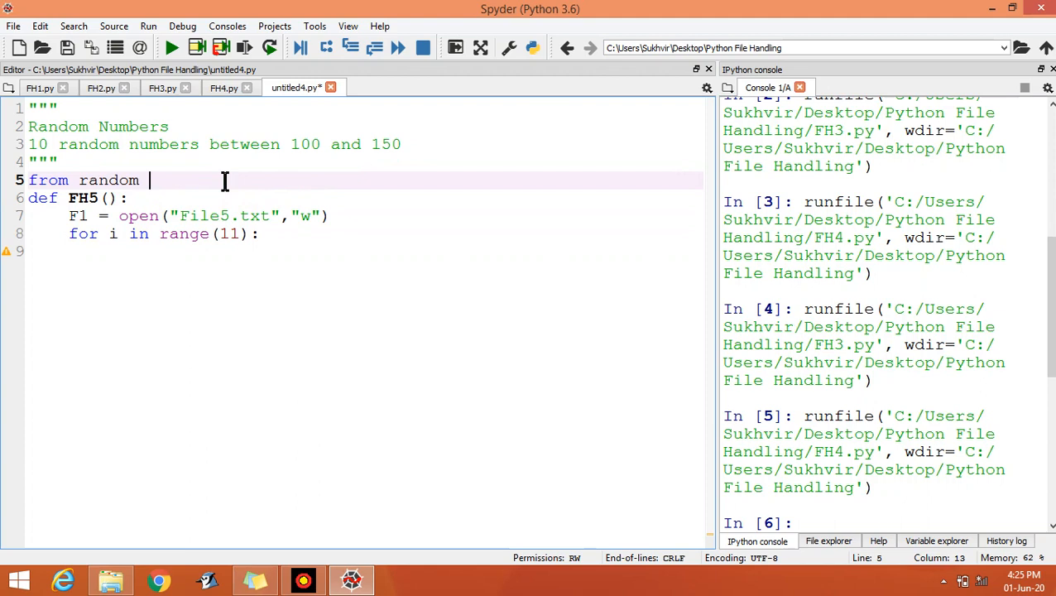
type("im")
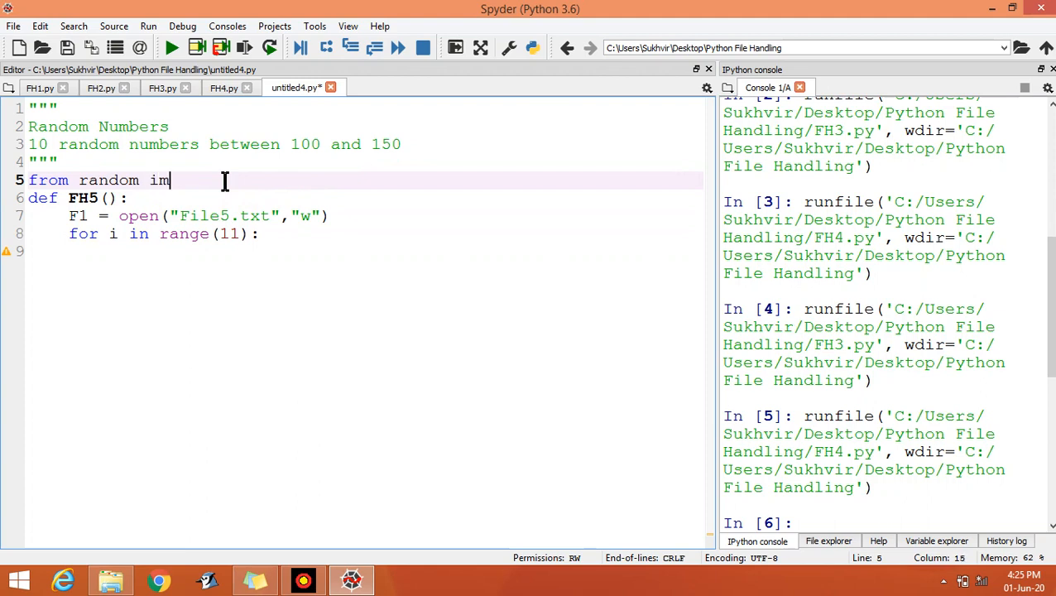
type("port")
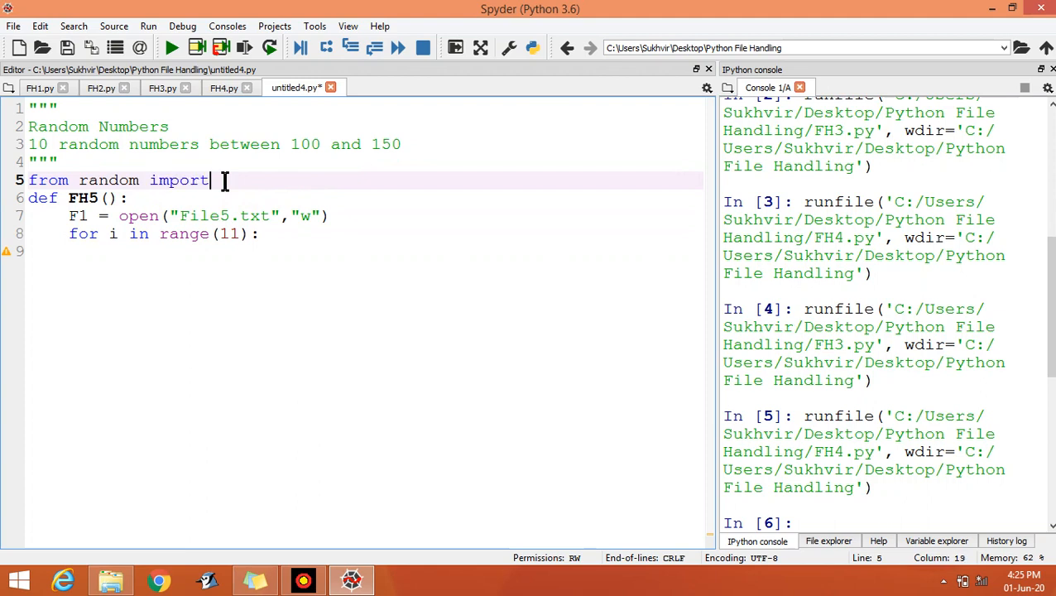
type("ra")
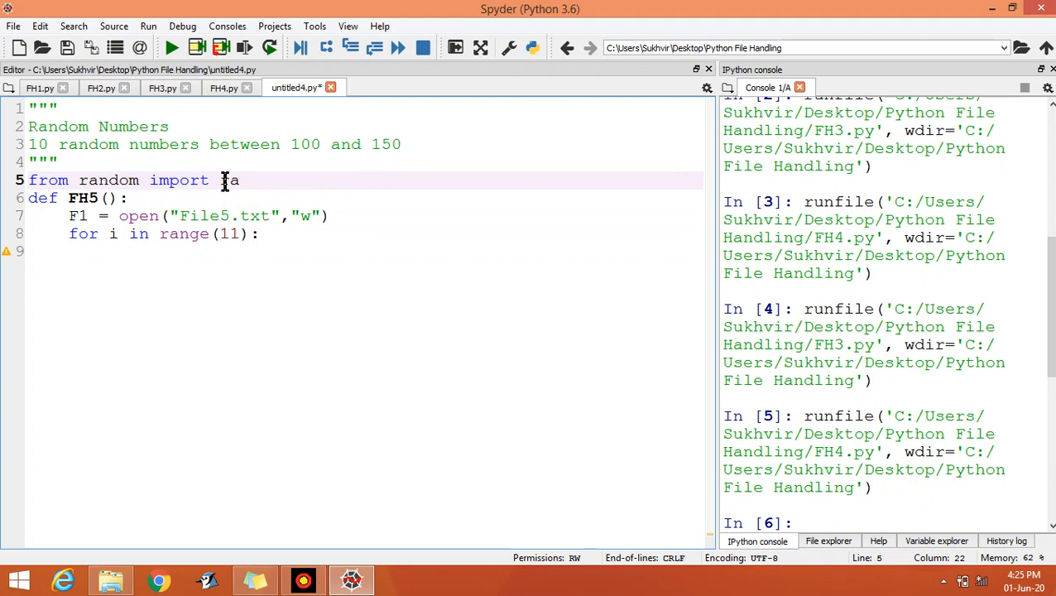
type("andint")
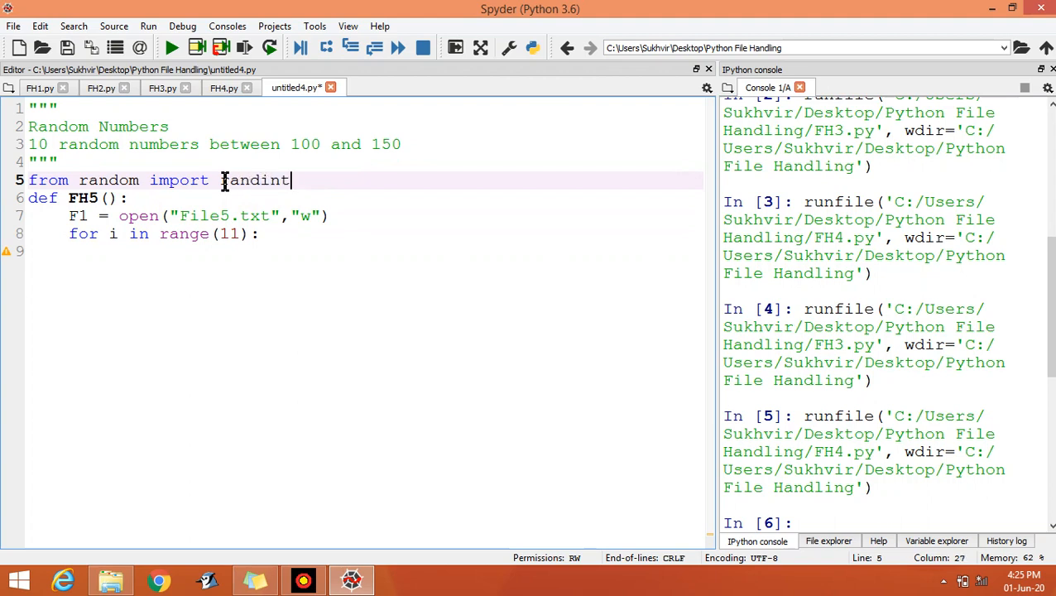
double_click(255, 180)
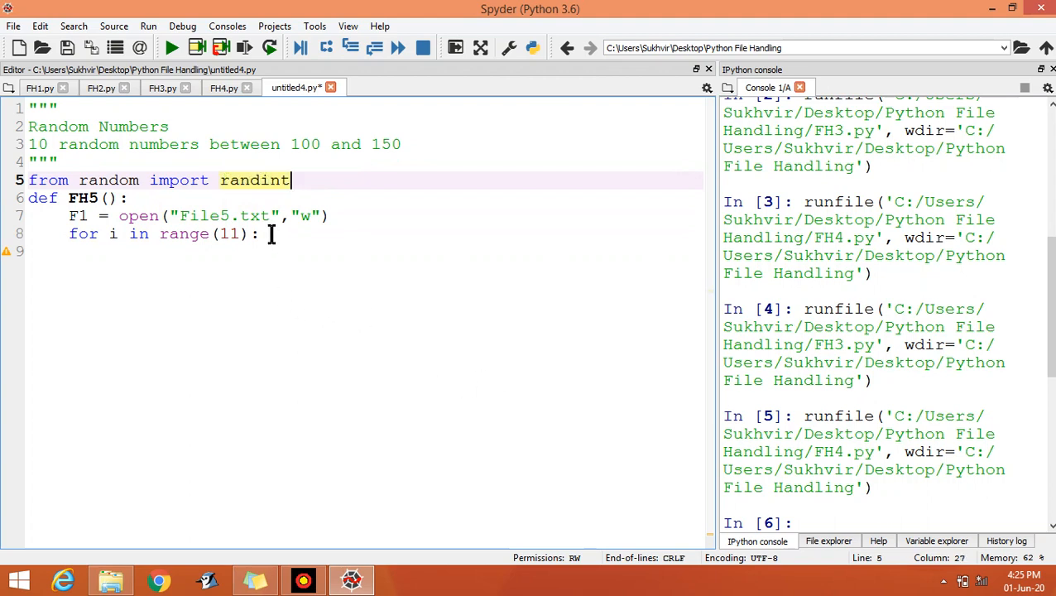
Inside the loop, assign i = randint(100,150)
key("enter")
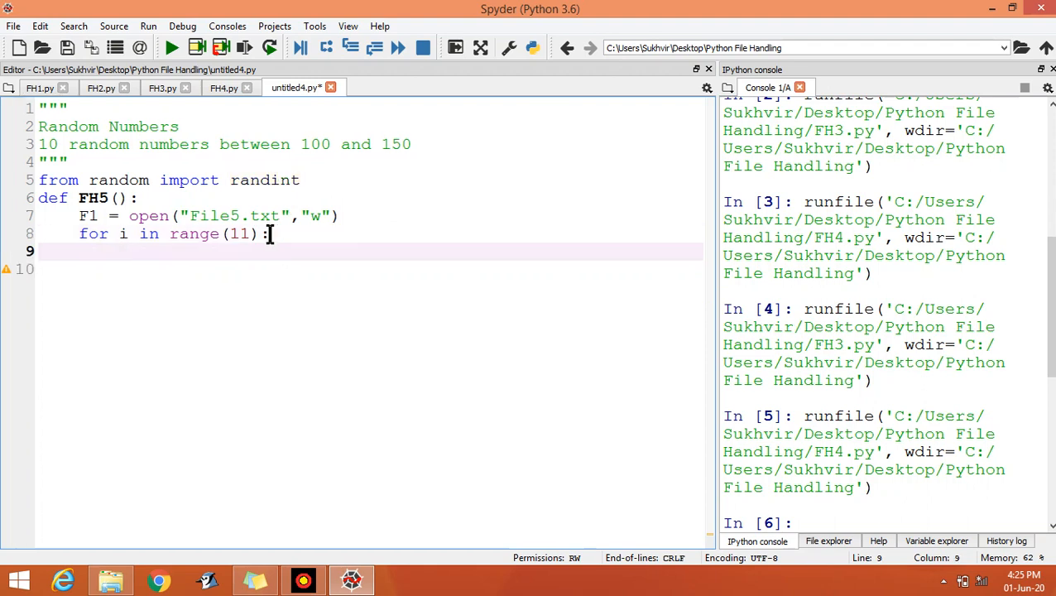
type("i")
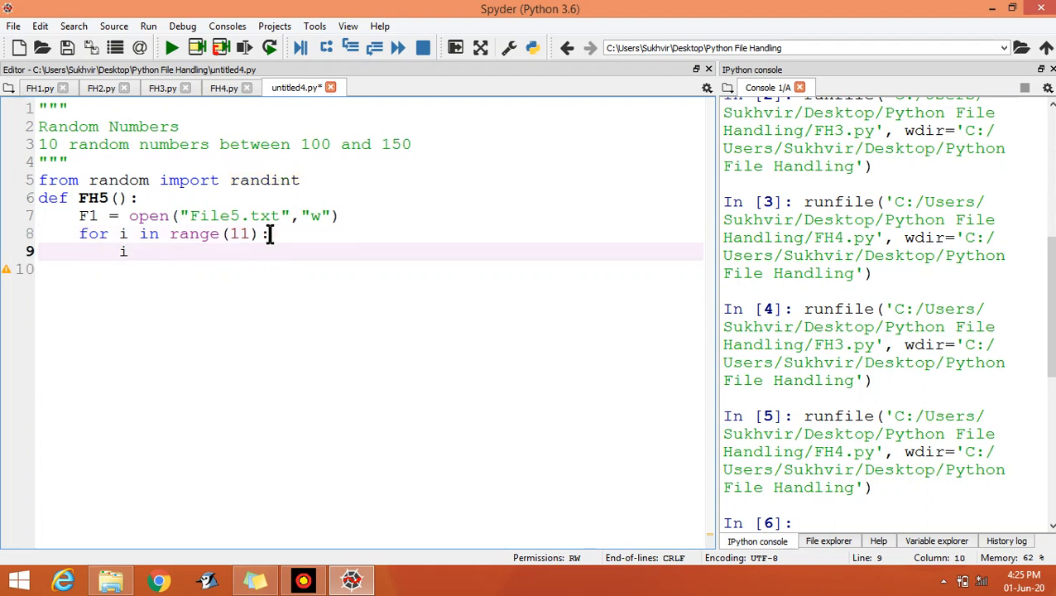
type("=")
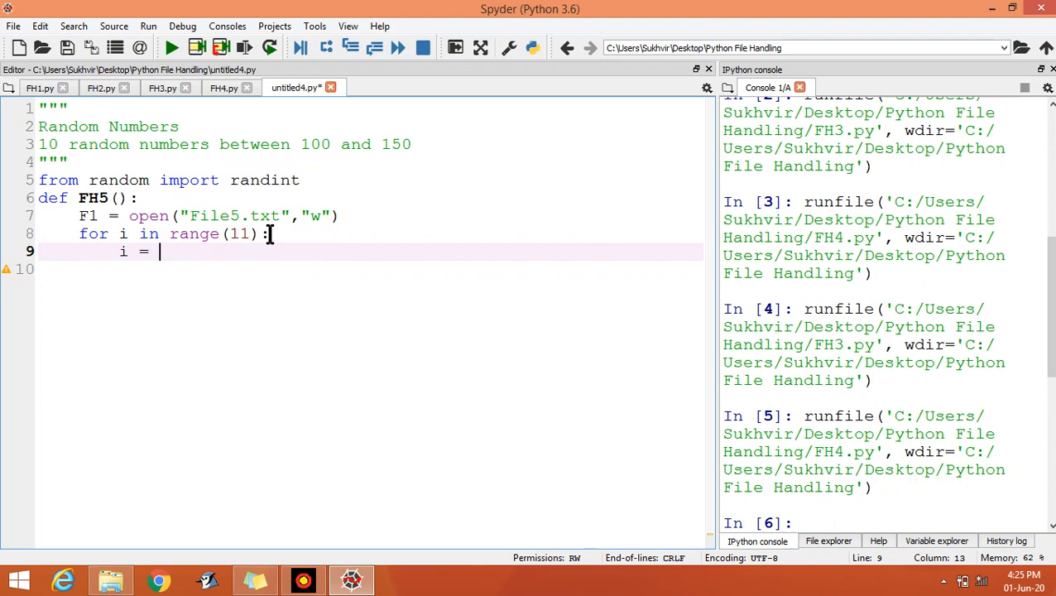
type("rand")
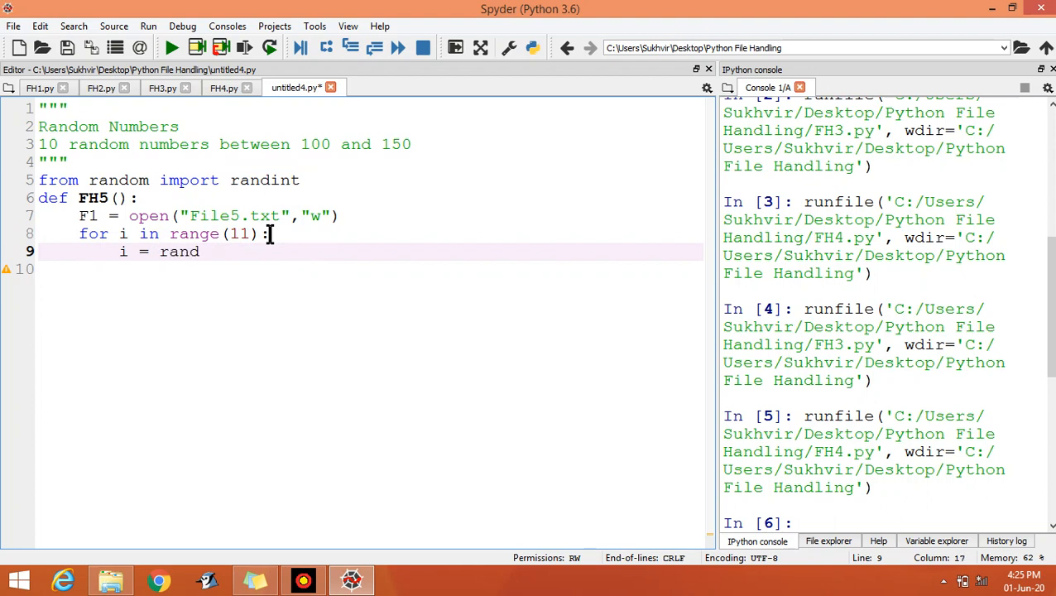
type("int")
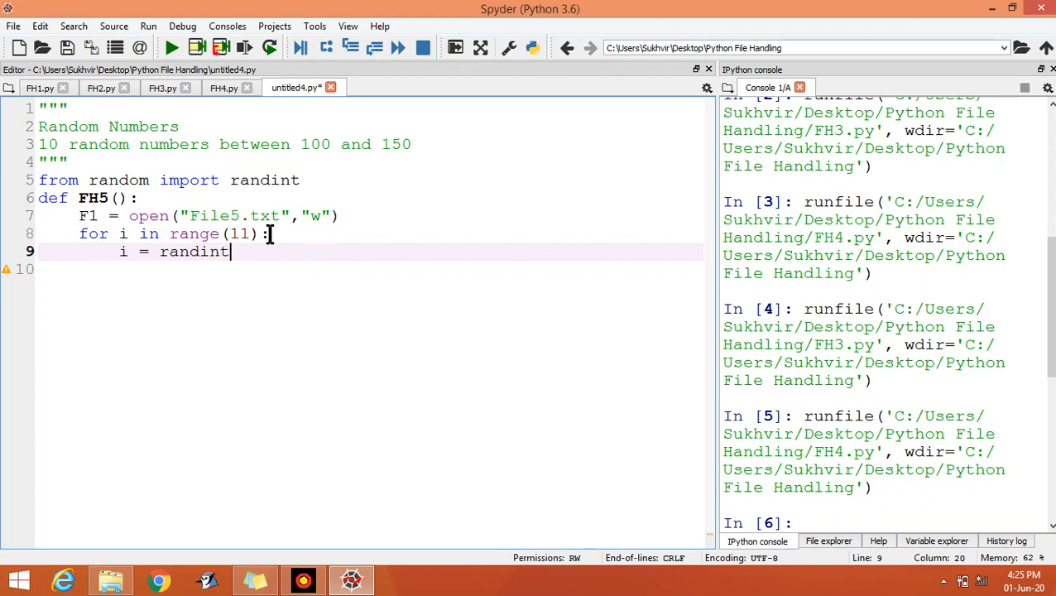
type("(1)")
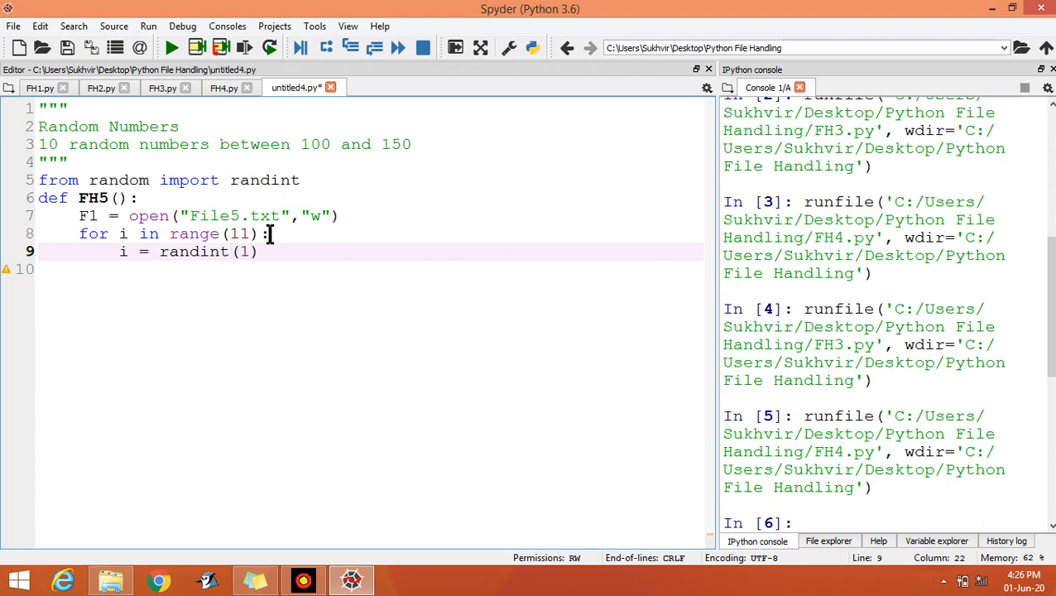
type("00,1")
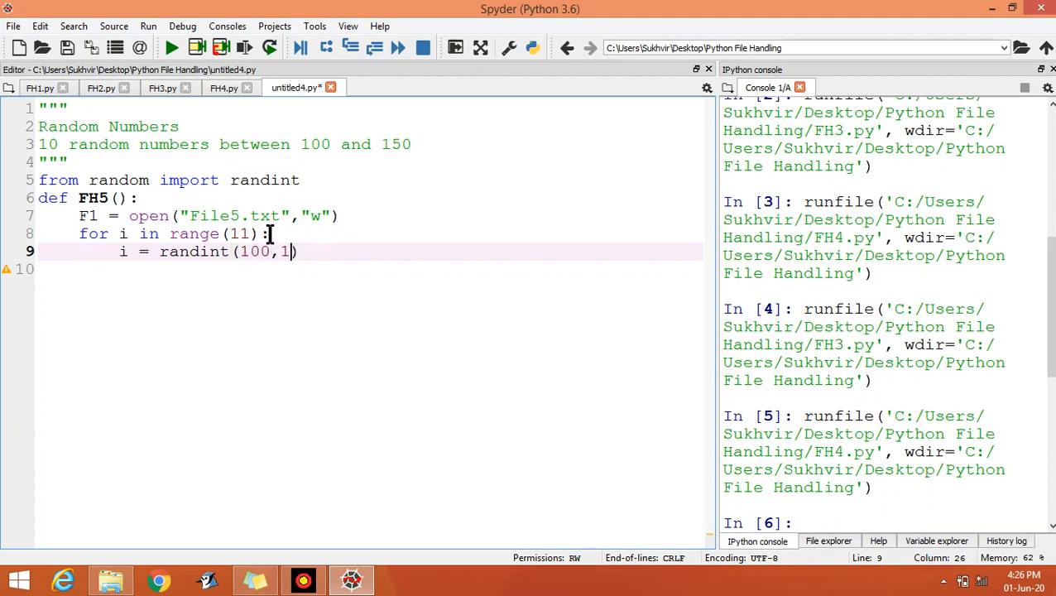
type("50")
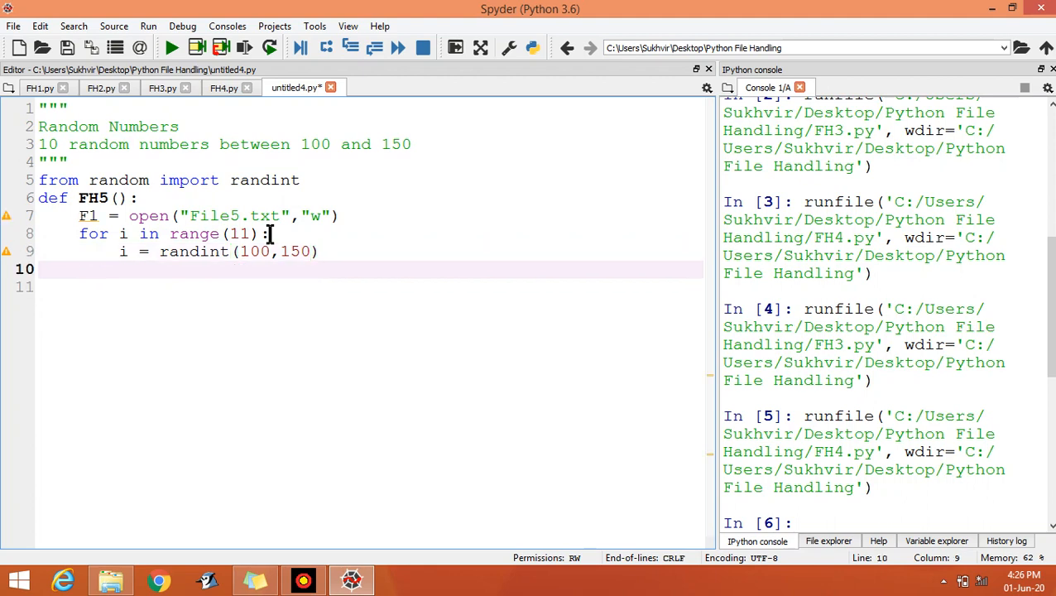
Convert i with i = str(i) and write it with F1.write(i+" ")
type("i =")
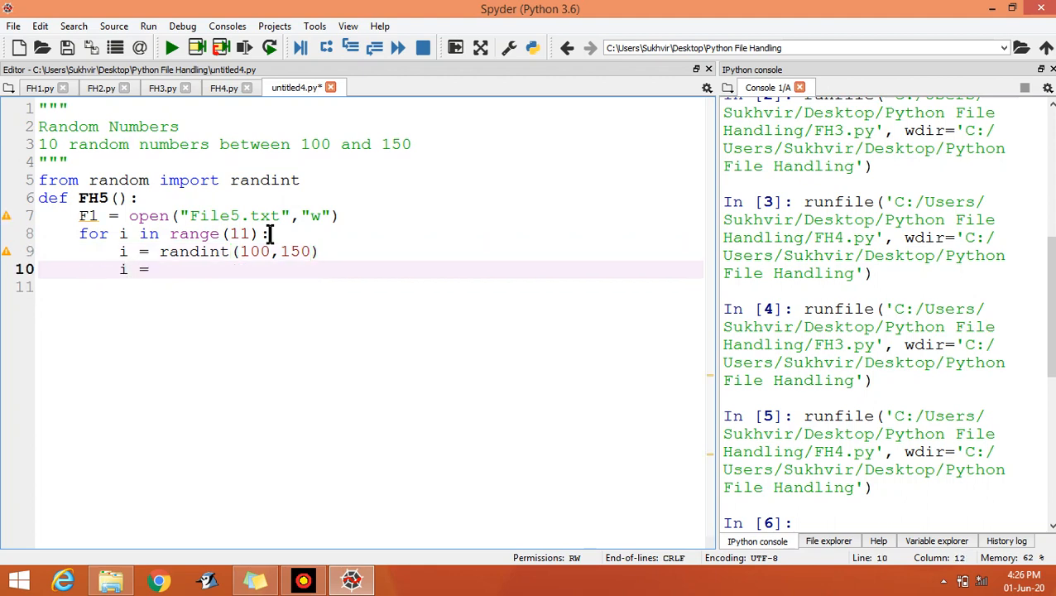
type("st")
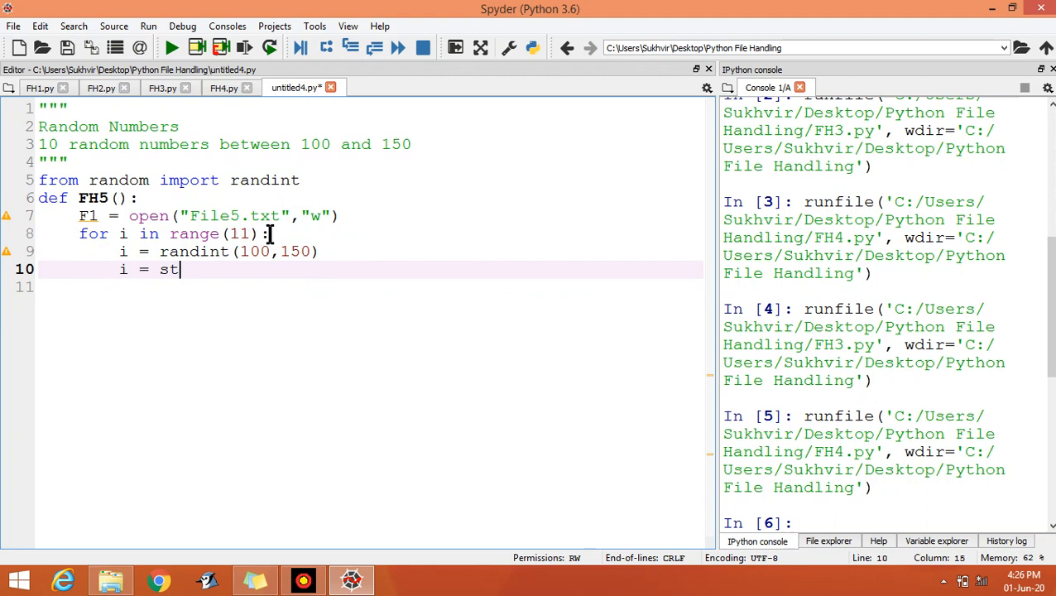
type("r")
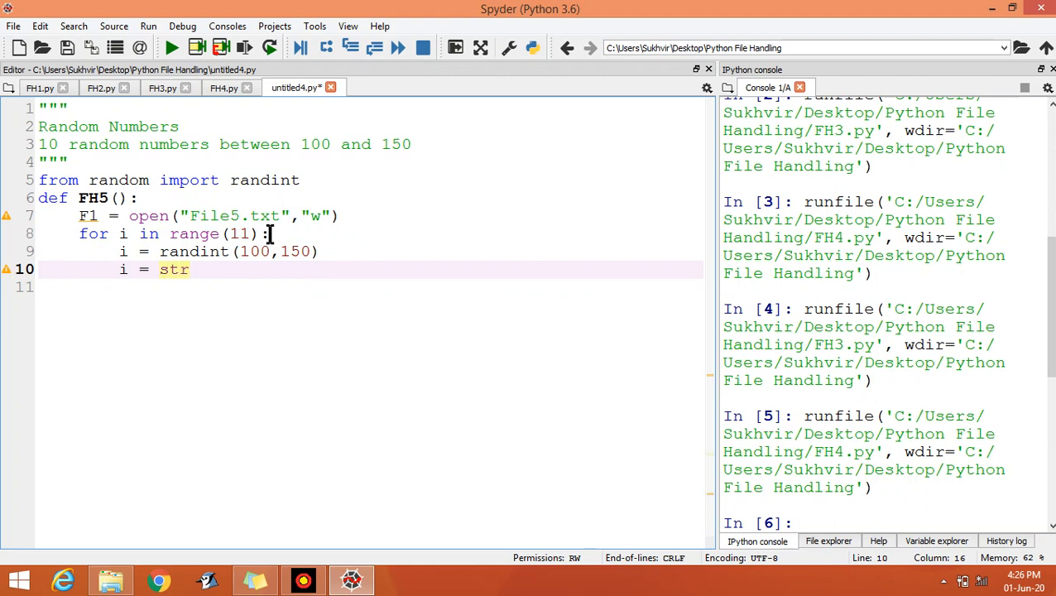
type("(i")
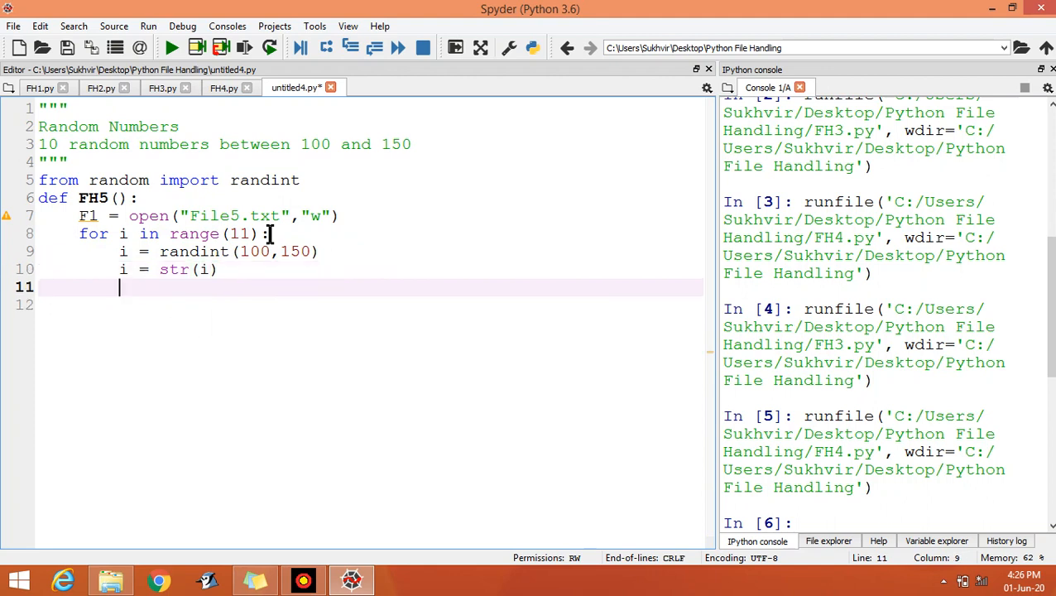
type("F1.")
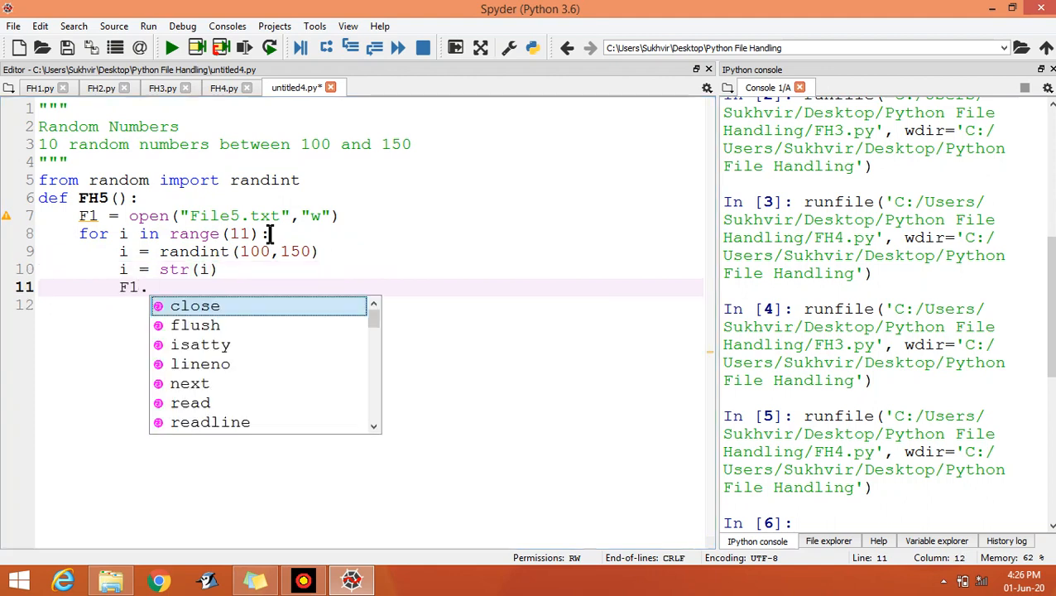
type("write")
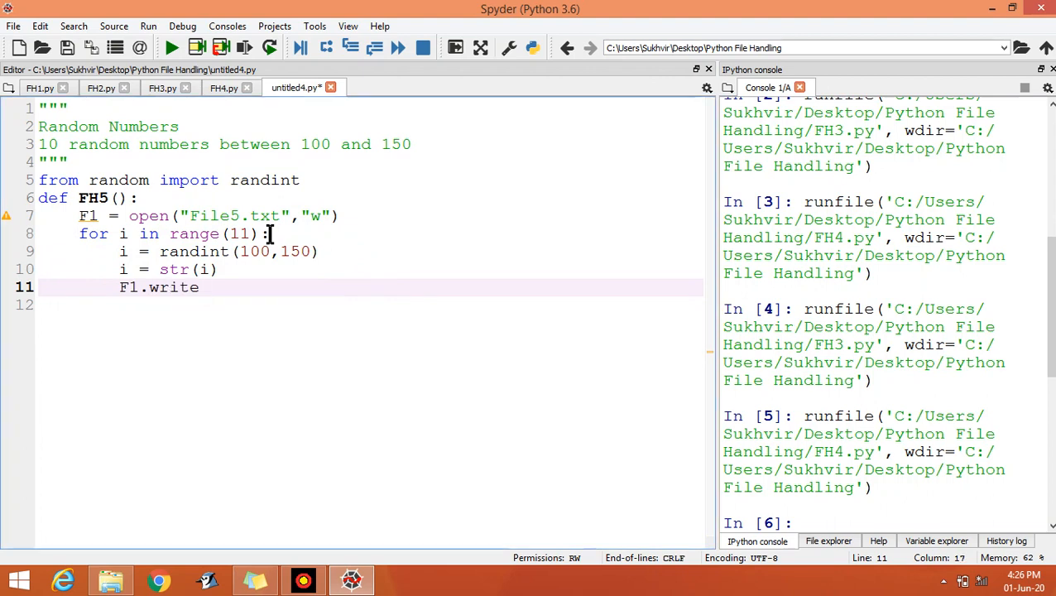
type("(i)")
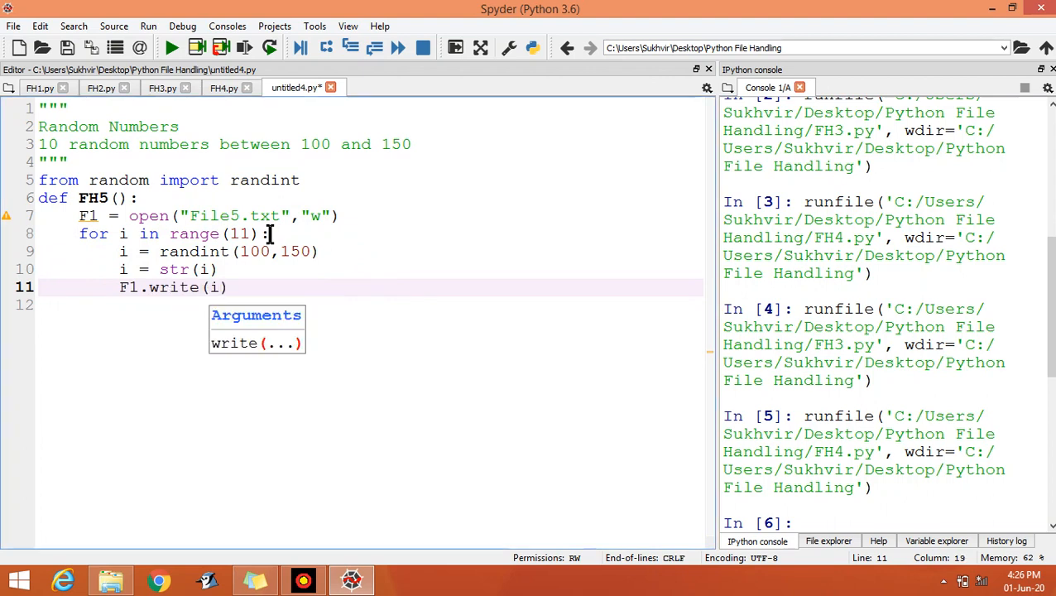
type("+")
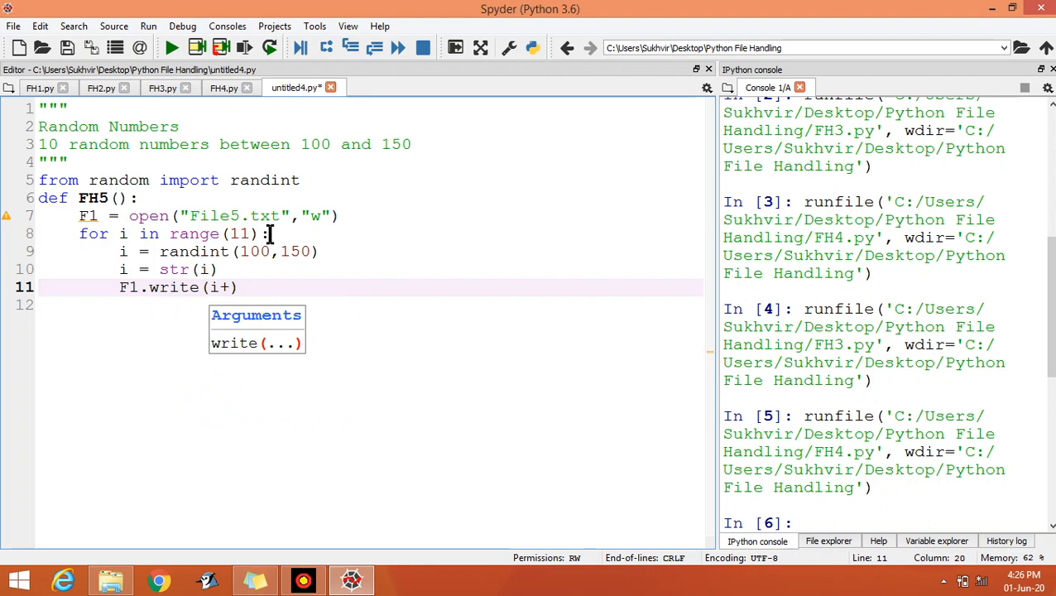
type("\" \"")
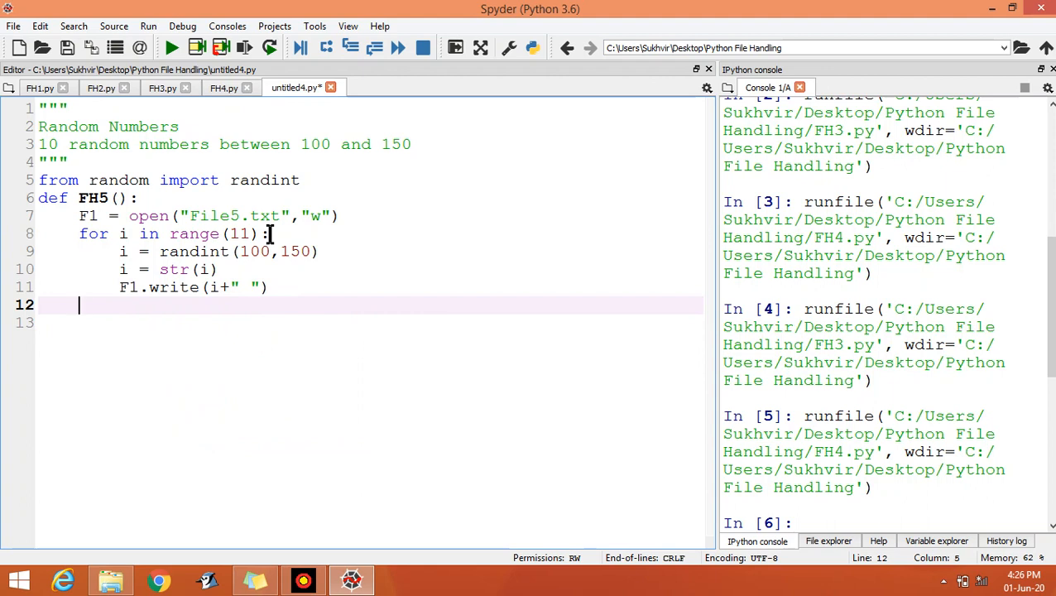
Close the file with F1.close() and call FH5() at the end
type("F1.close(")
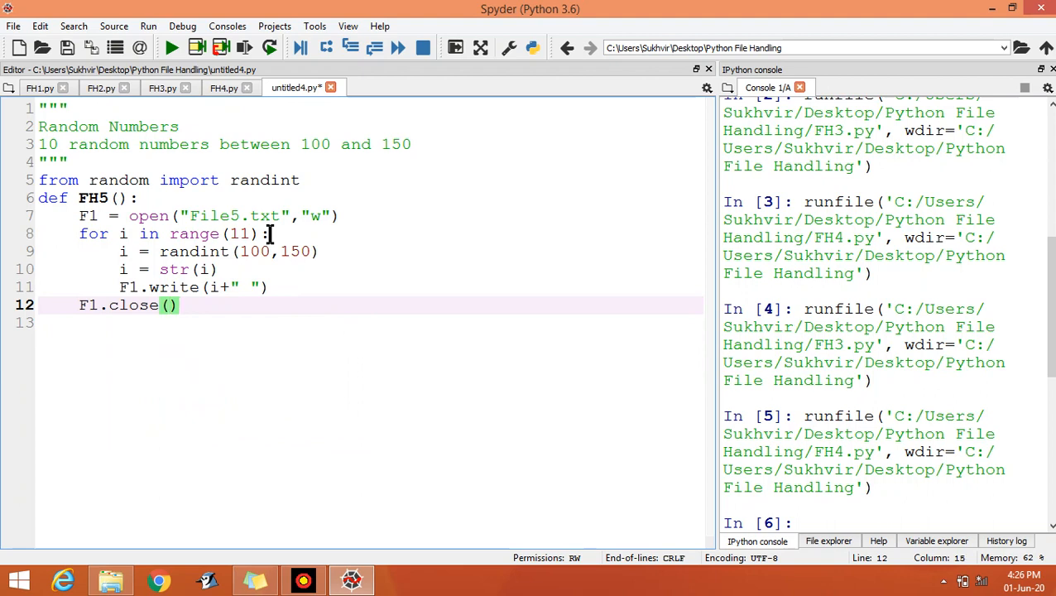
key("Enter")
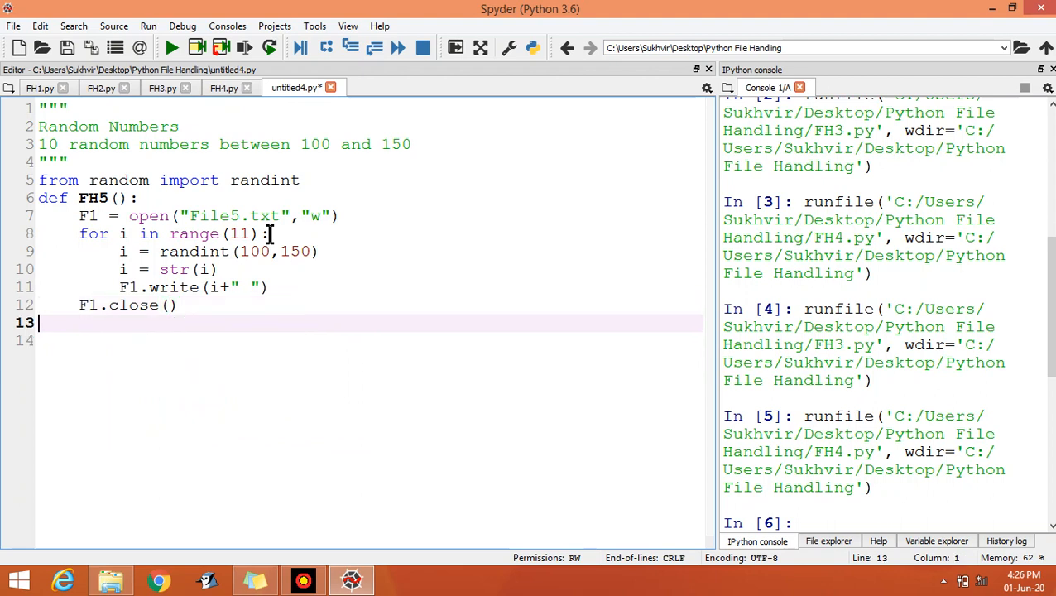
type("FH")
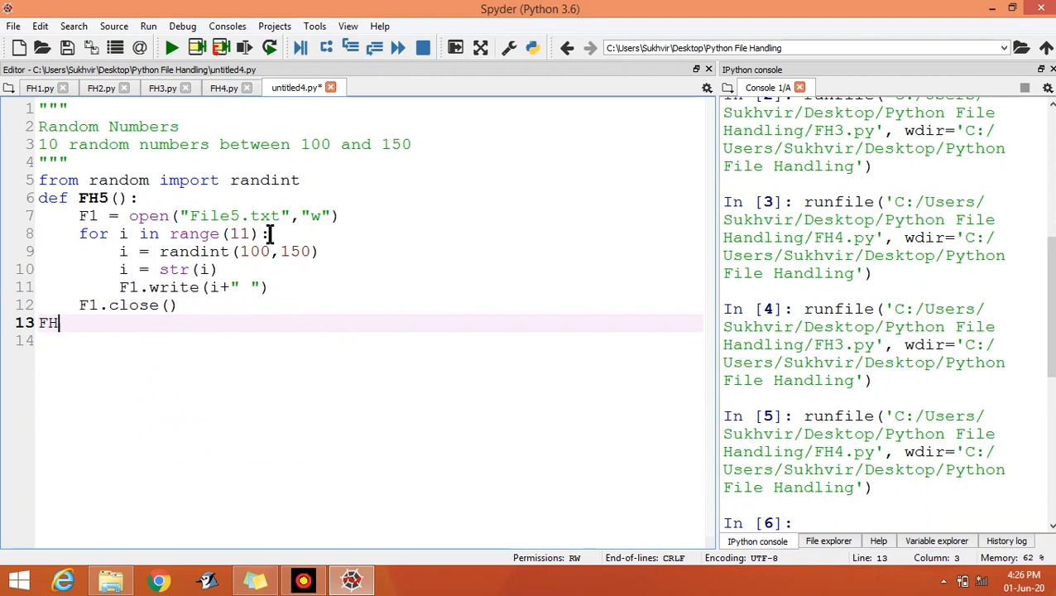
type("5()")
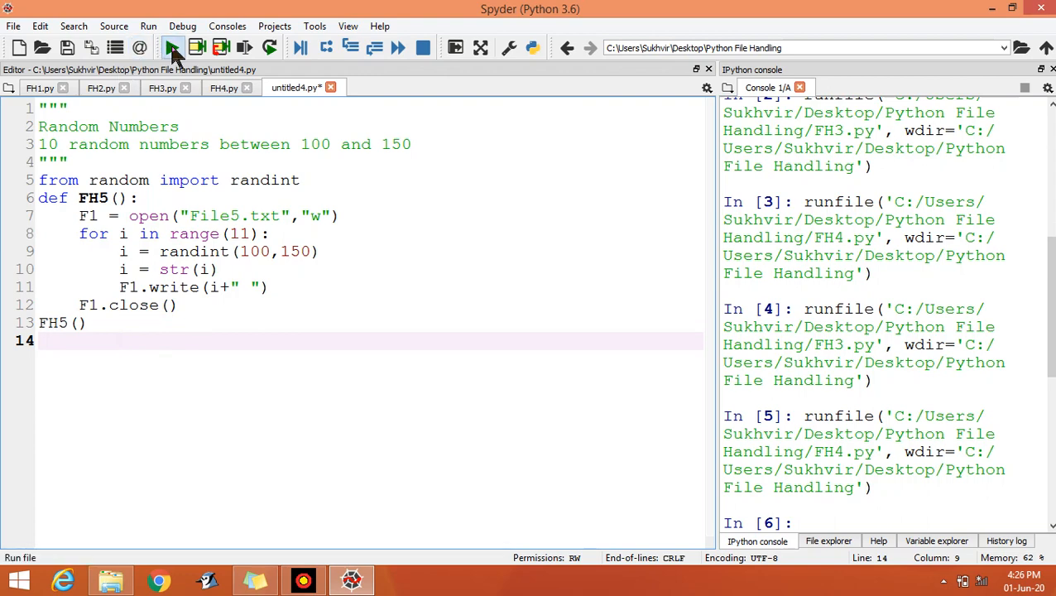
Save the script as FH5.py in the Python File Handling folder and run it again
left_click(174, 47)
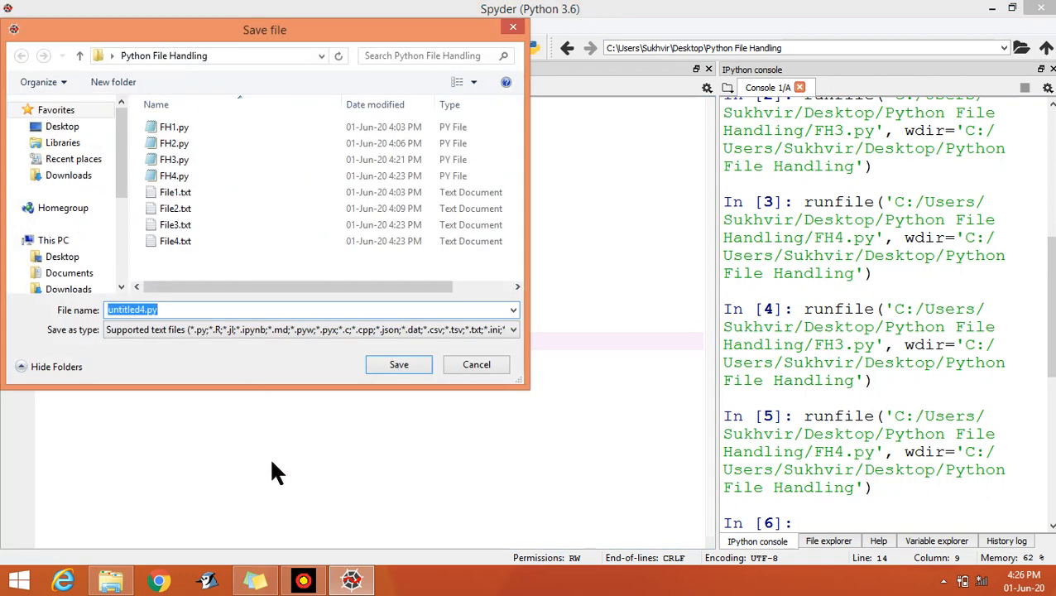
type("FH5")
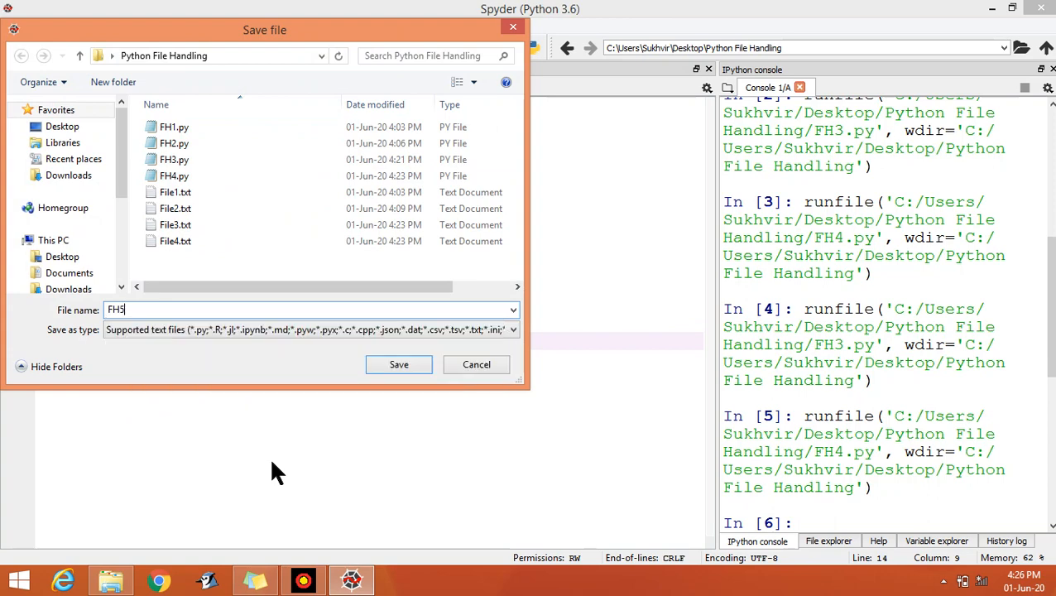
type(".py")
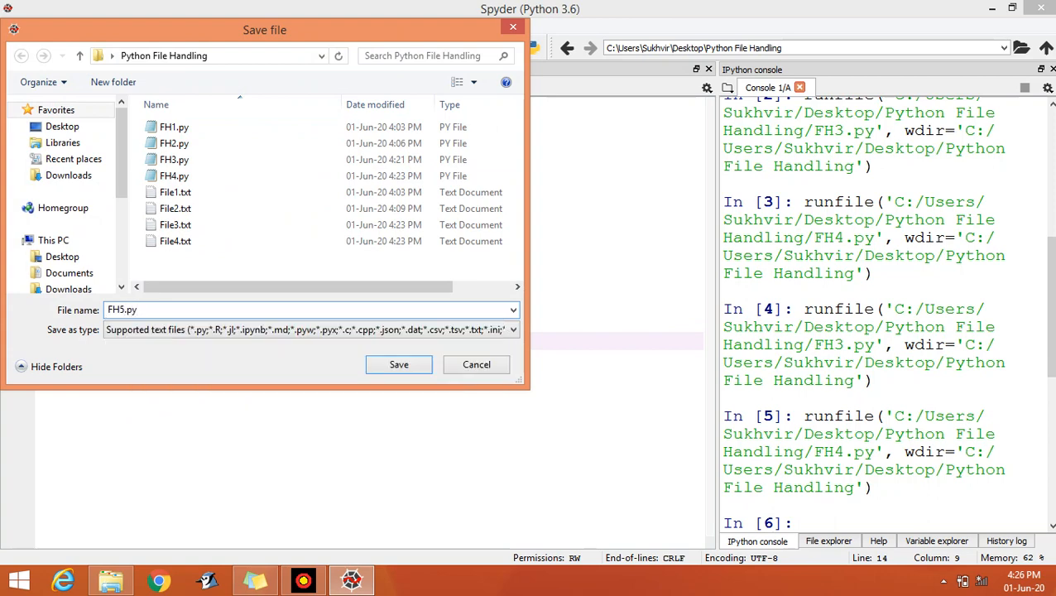
left_click(397, 364)
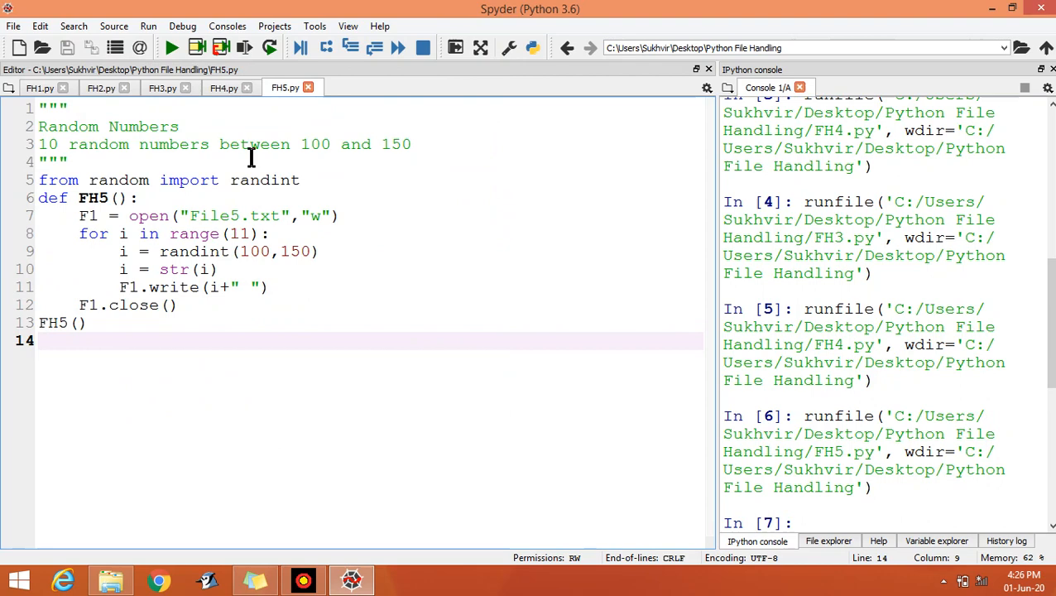
left_click(172, 46)
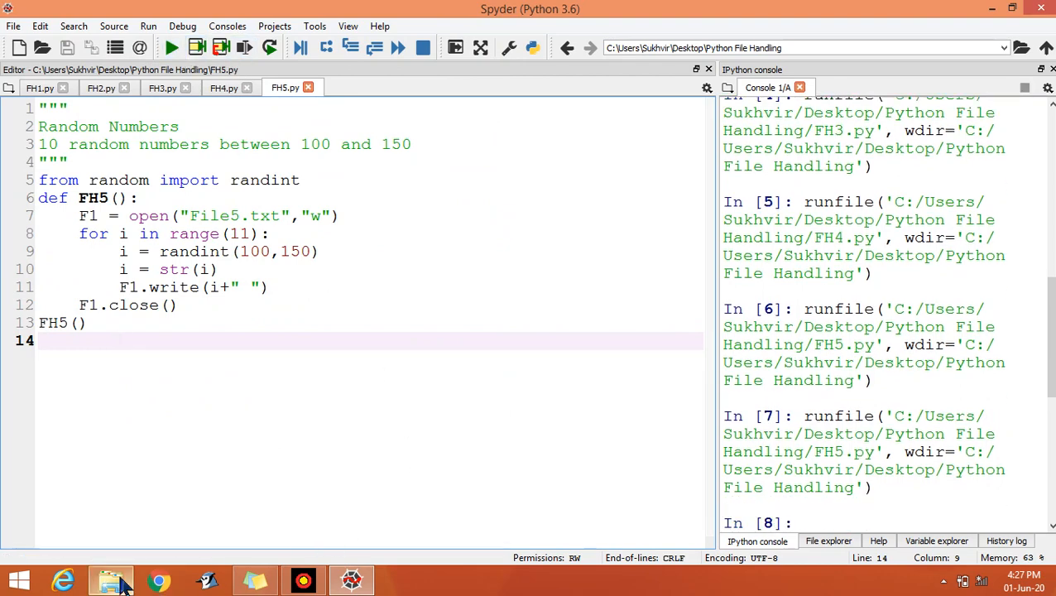
left_click(109, 580)
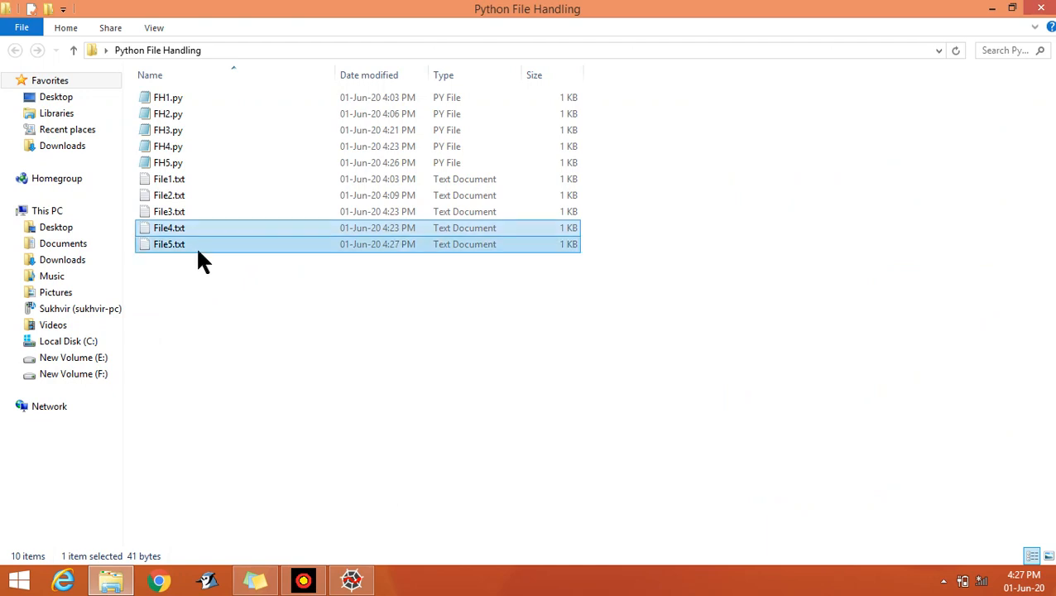
double_click(169, 243)
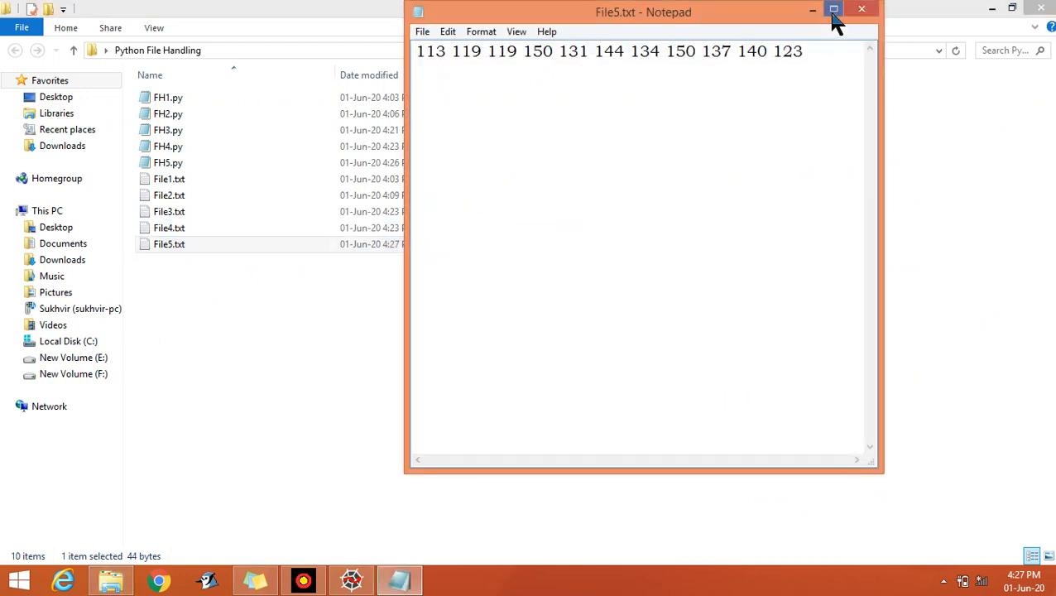
left_click(834, 10)
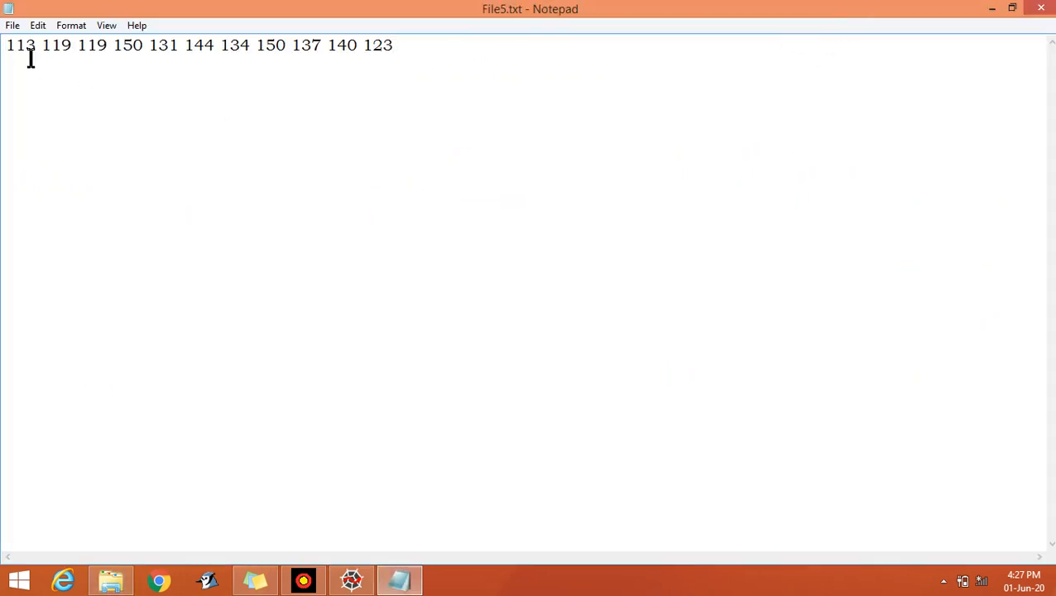
mouse_move(89, 47)
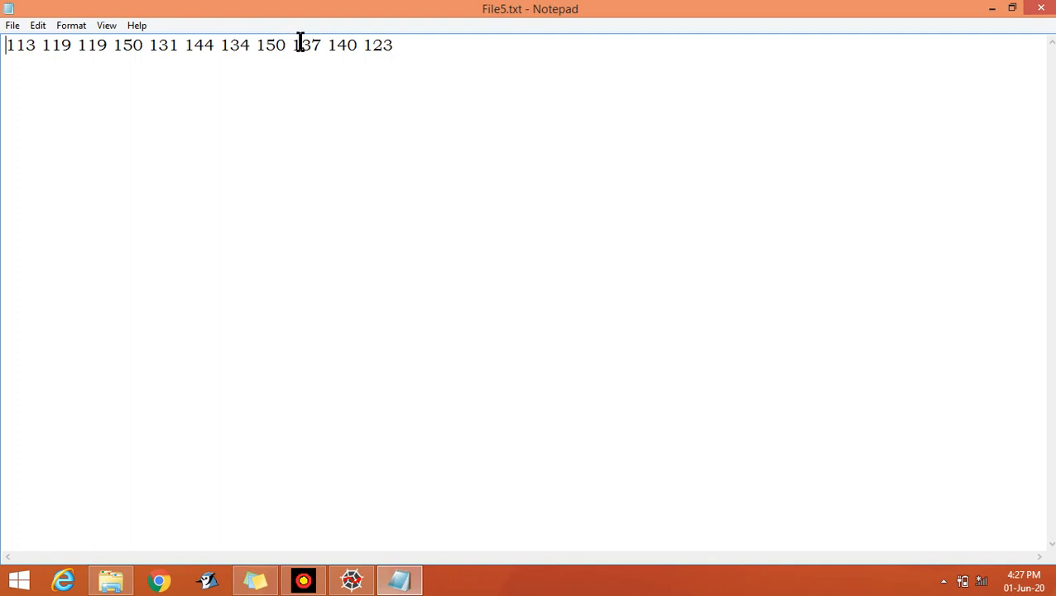
left_click(394, 45)
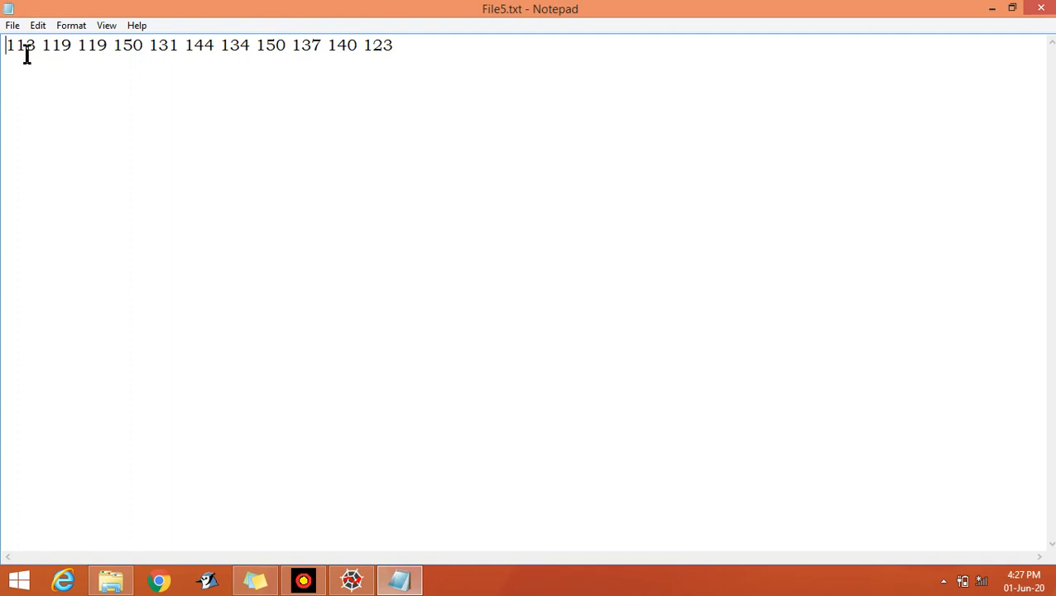
mouse_move(371, 51)
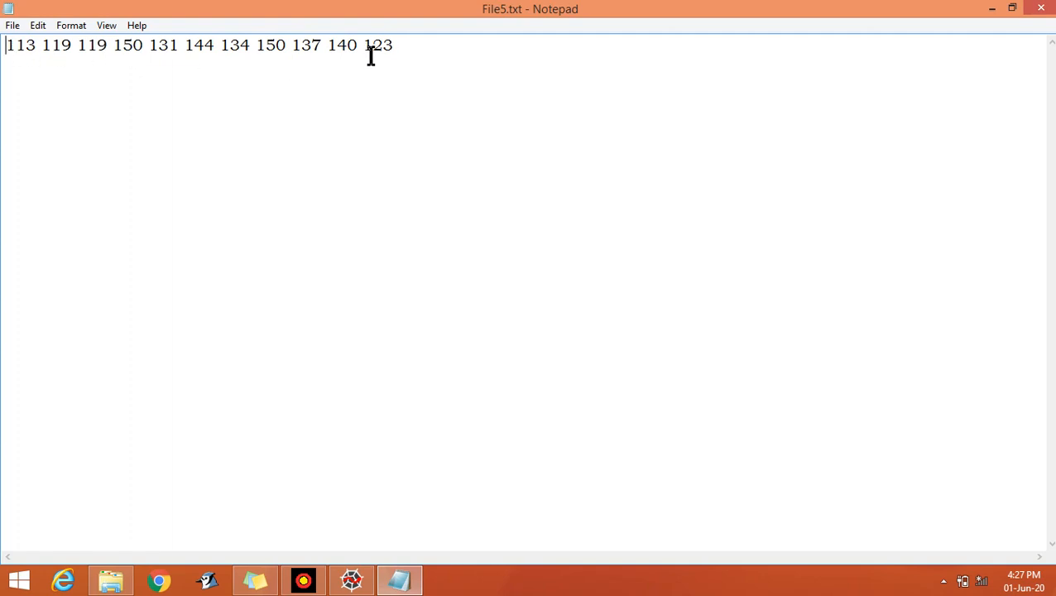
mouse_move(134, 51)
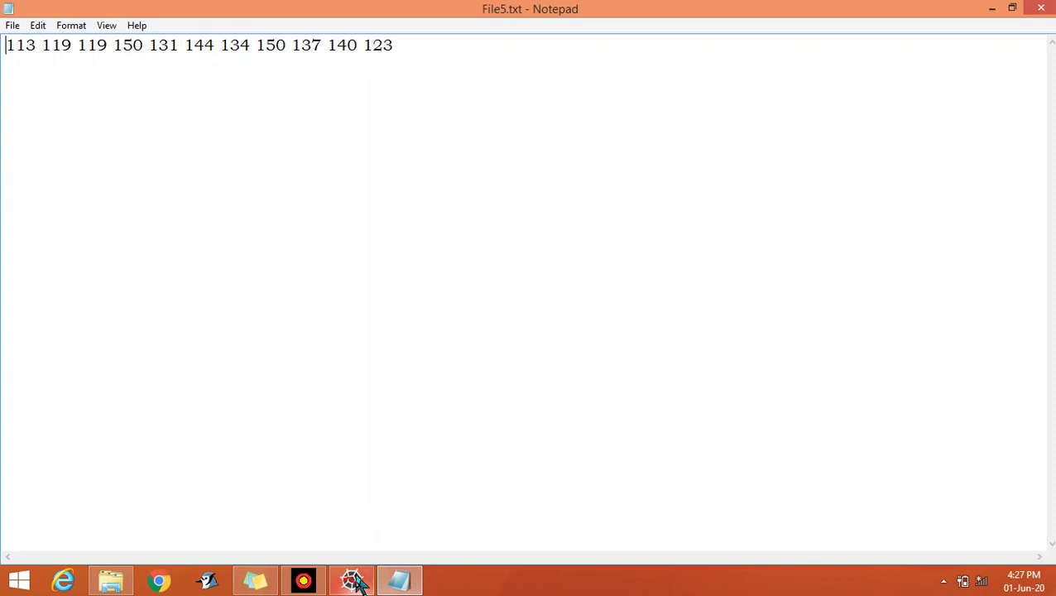
left_click(350, 579)
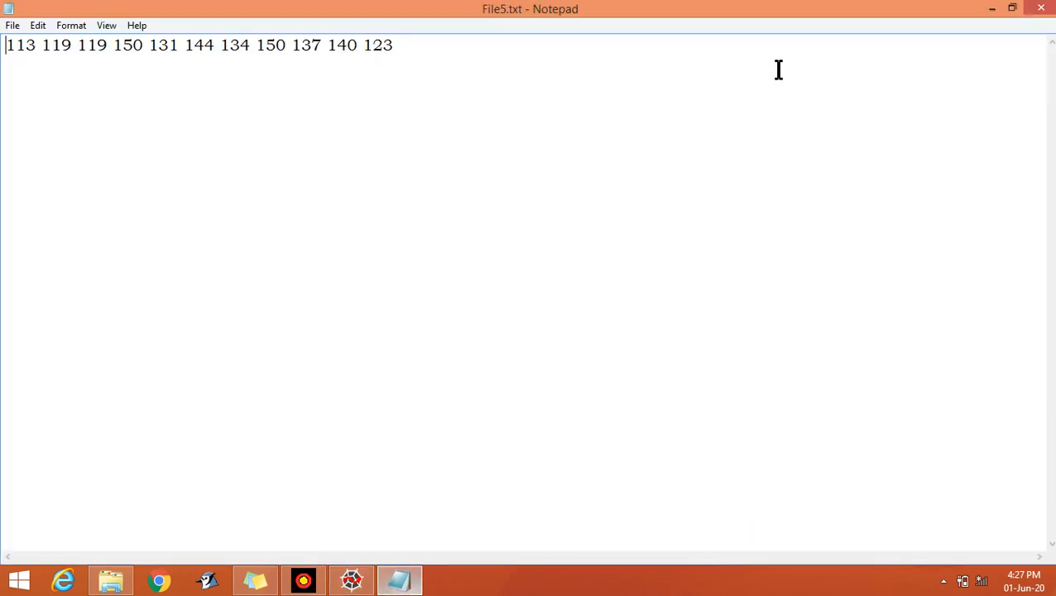
left_click(399, 579)
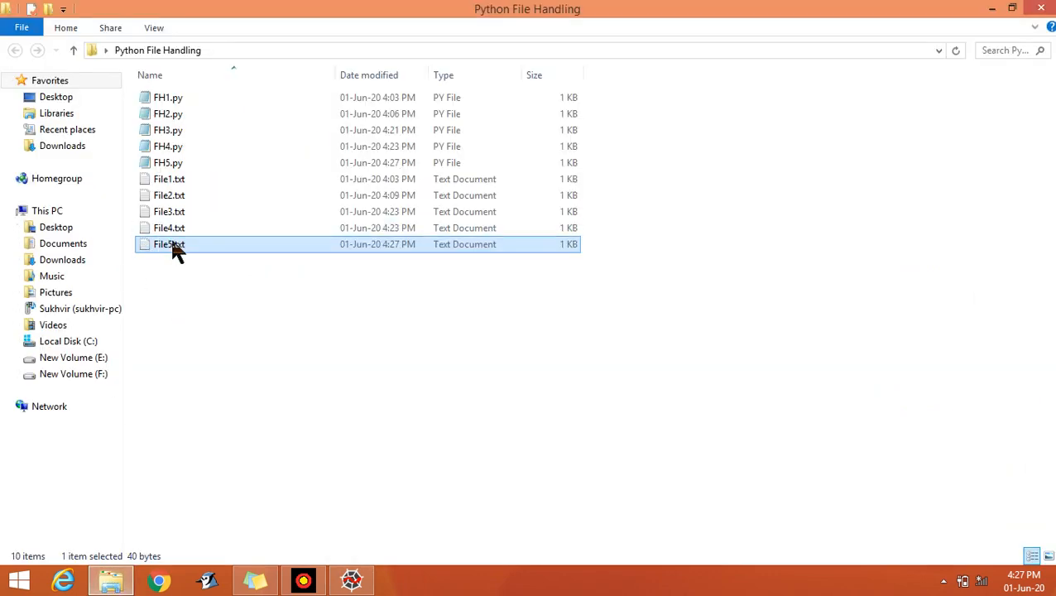
double_click(168, 244)
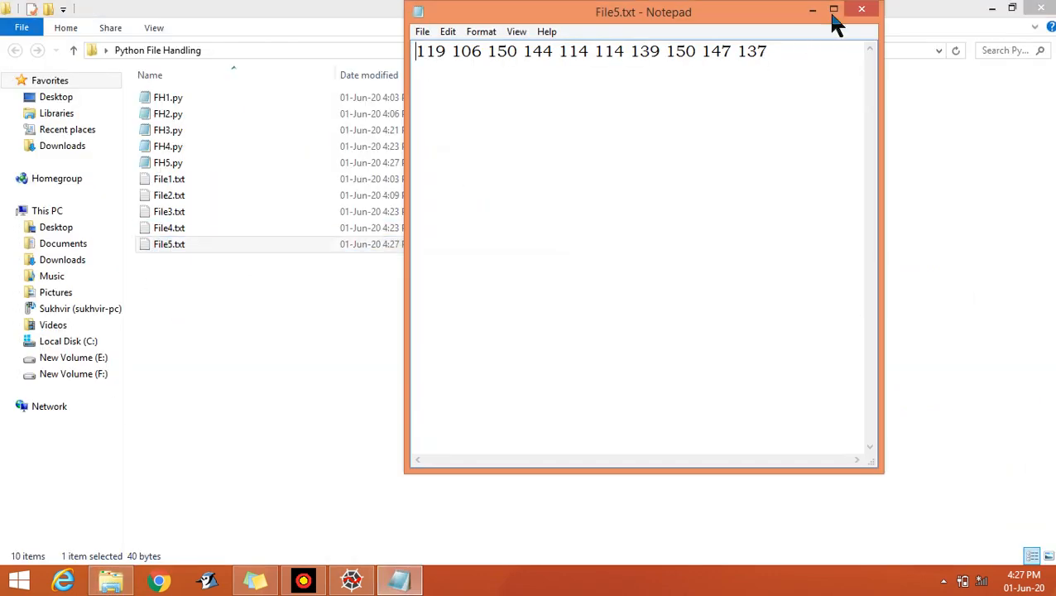
left_click(834, 10)
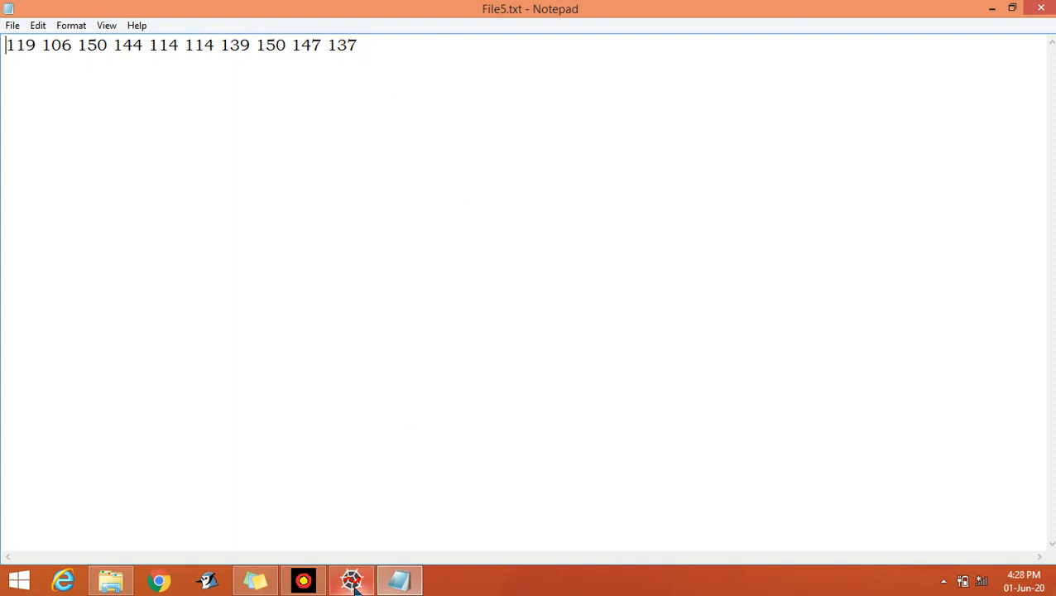
left_click(351, 579)
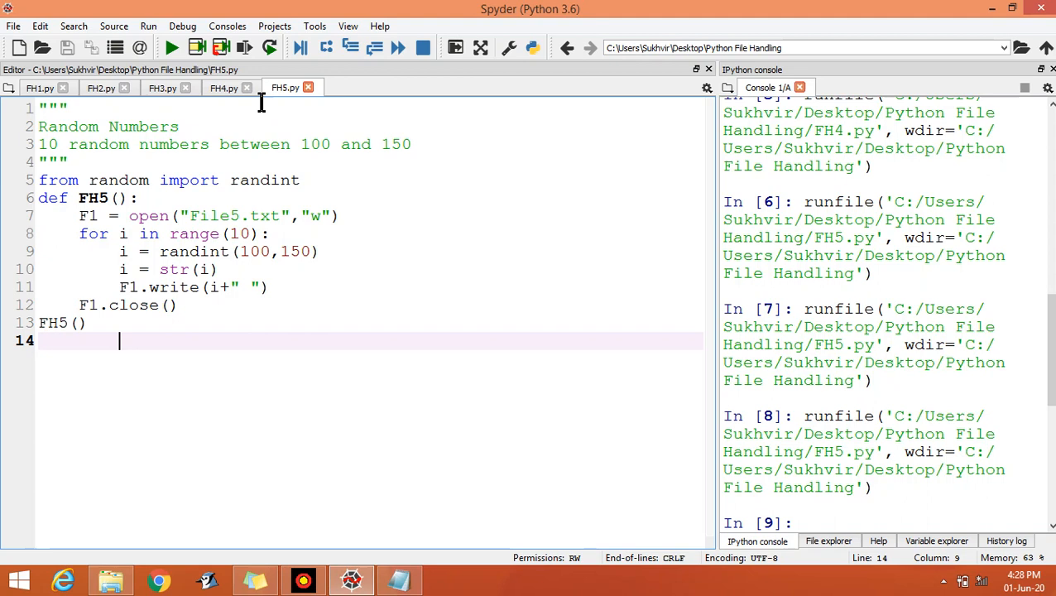
left_click(223, 87)
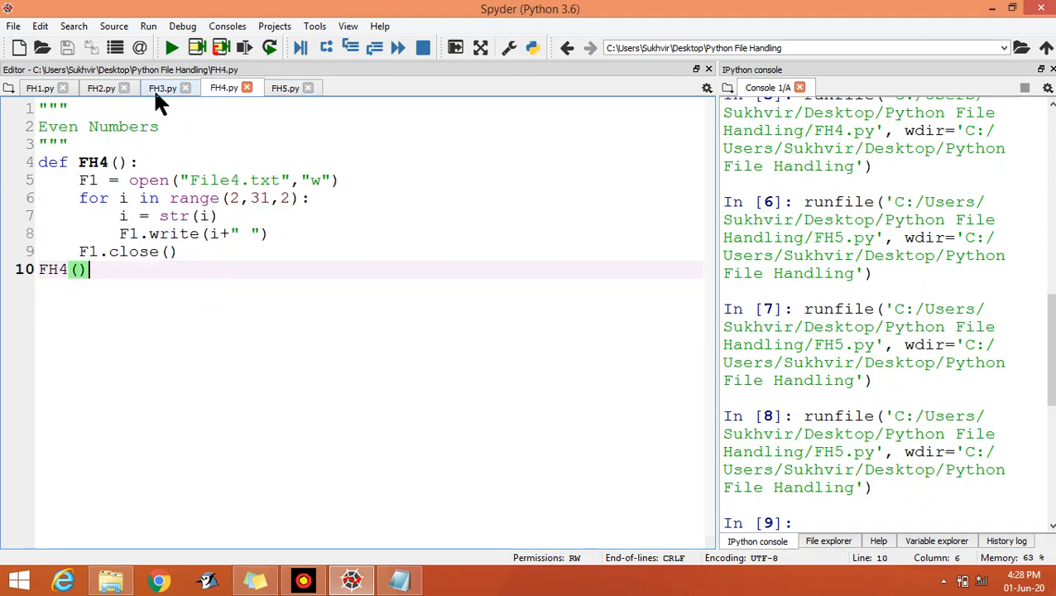
left_click(162, 87)
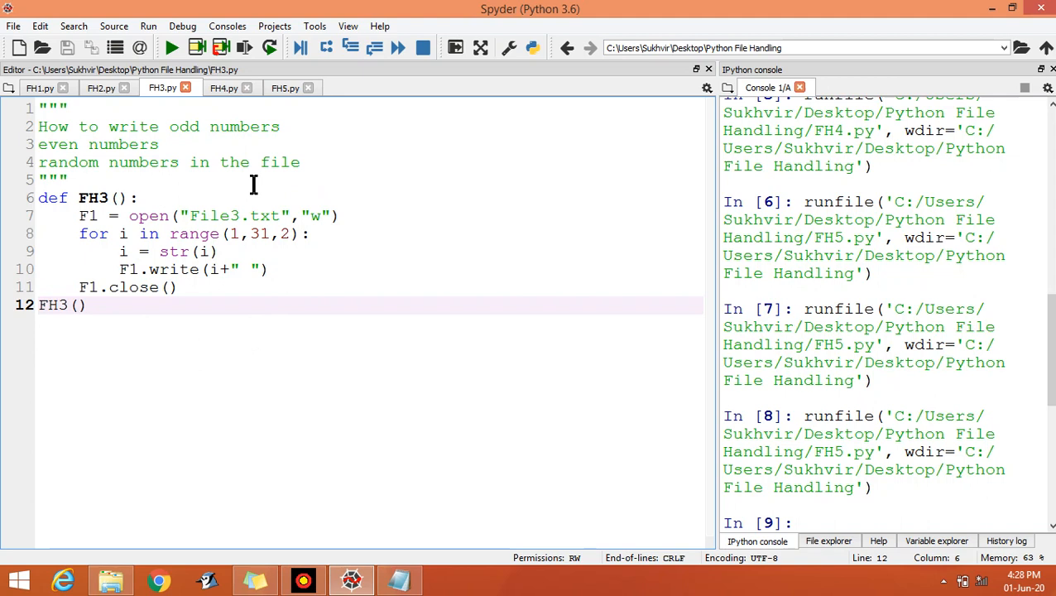
mouse_move(243, 126)
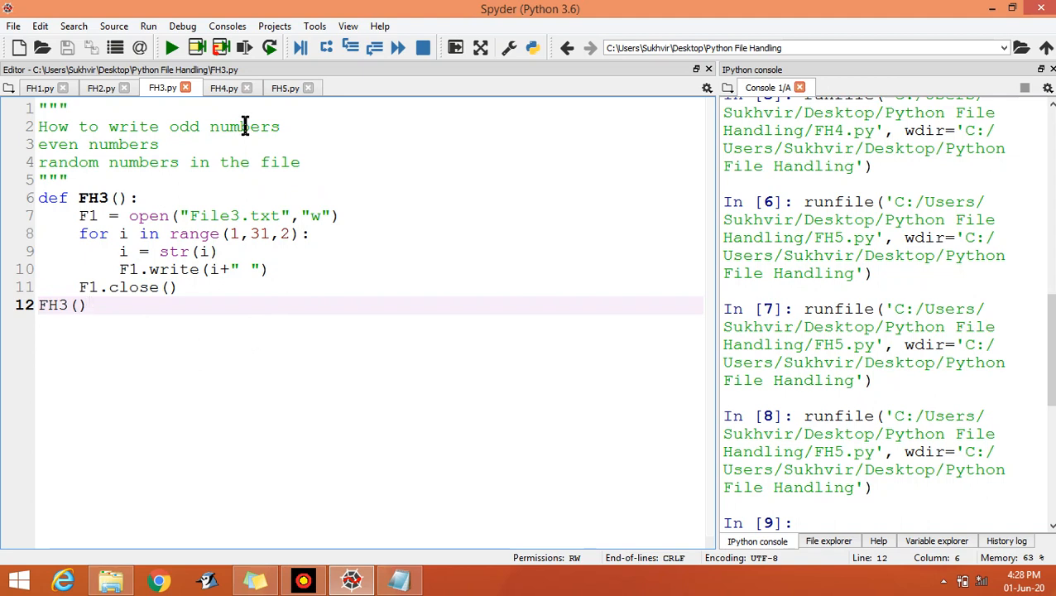
left_click(224, 87)
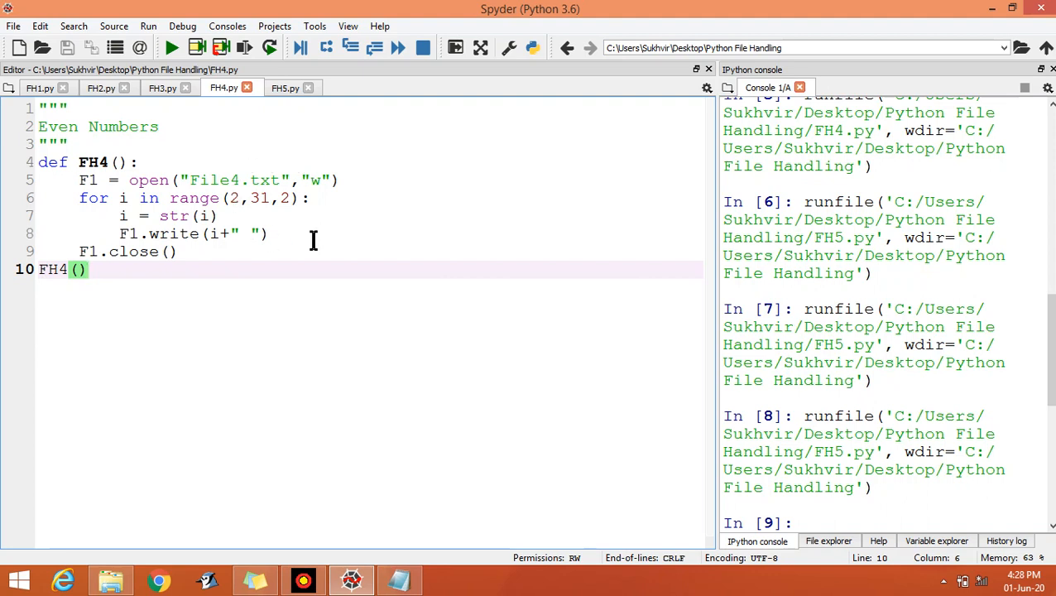
mouse_move(284, 251)
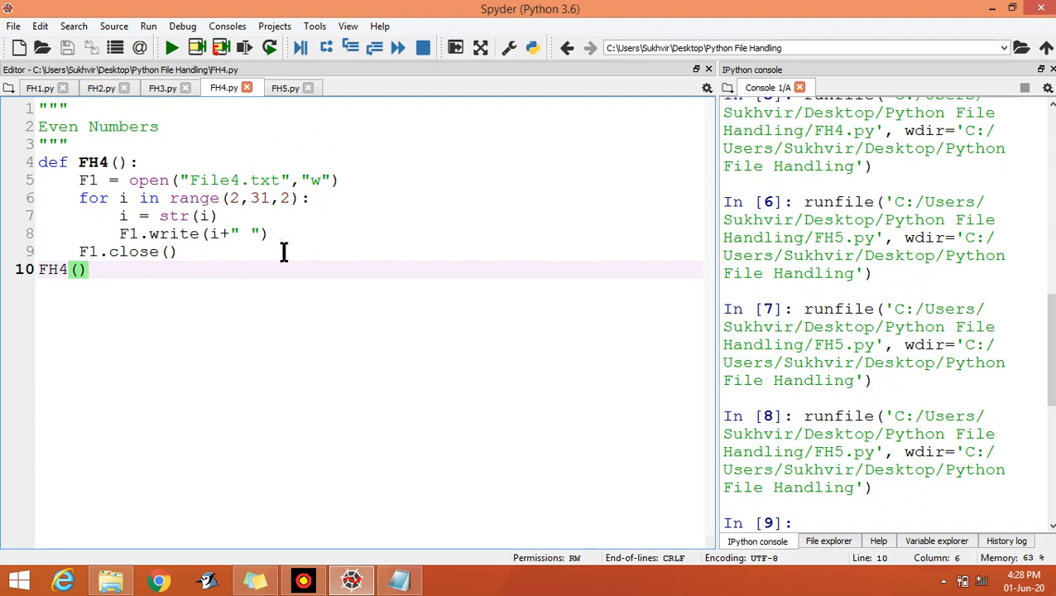
left_click(285, 88)
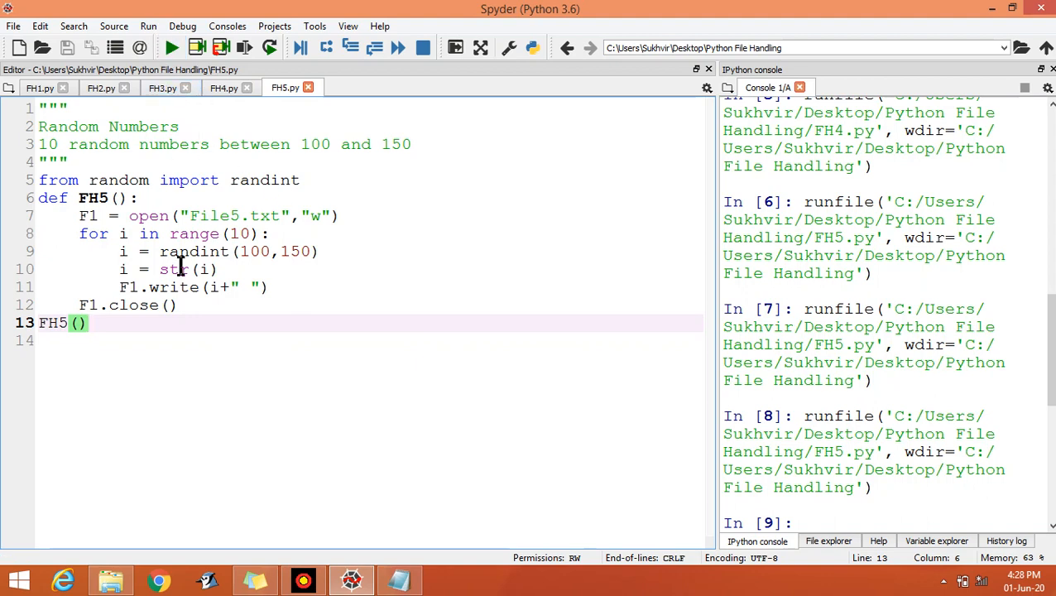
left_click(174, 268)
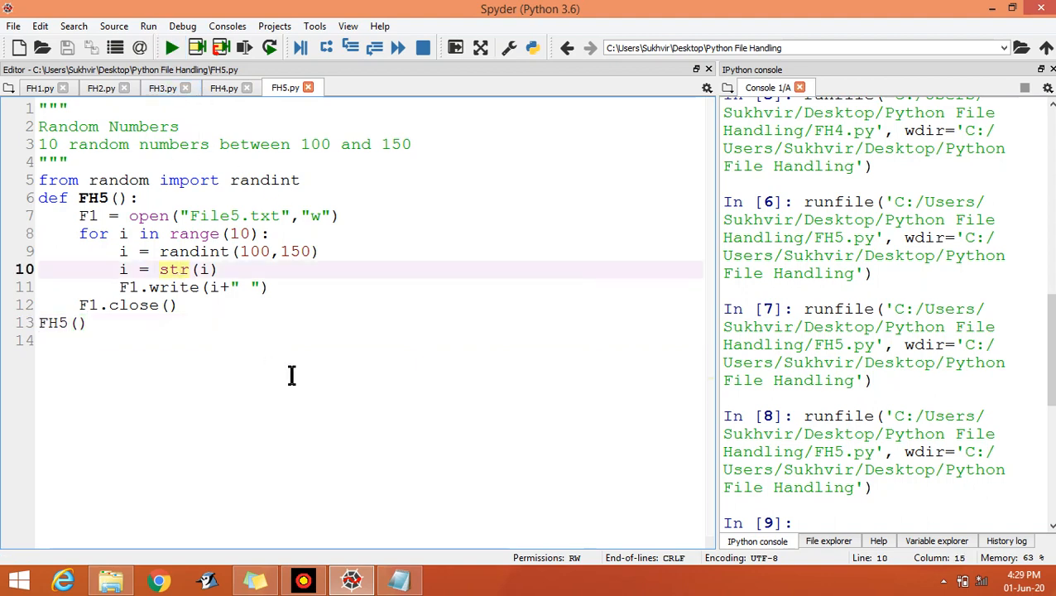